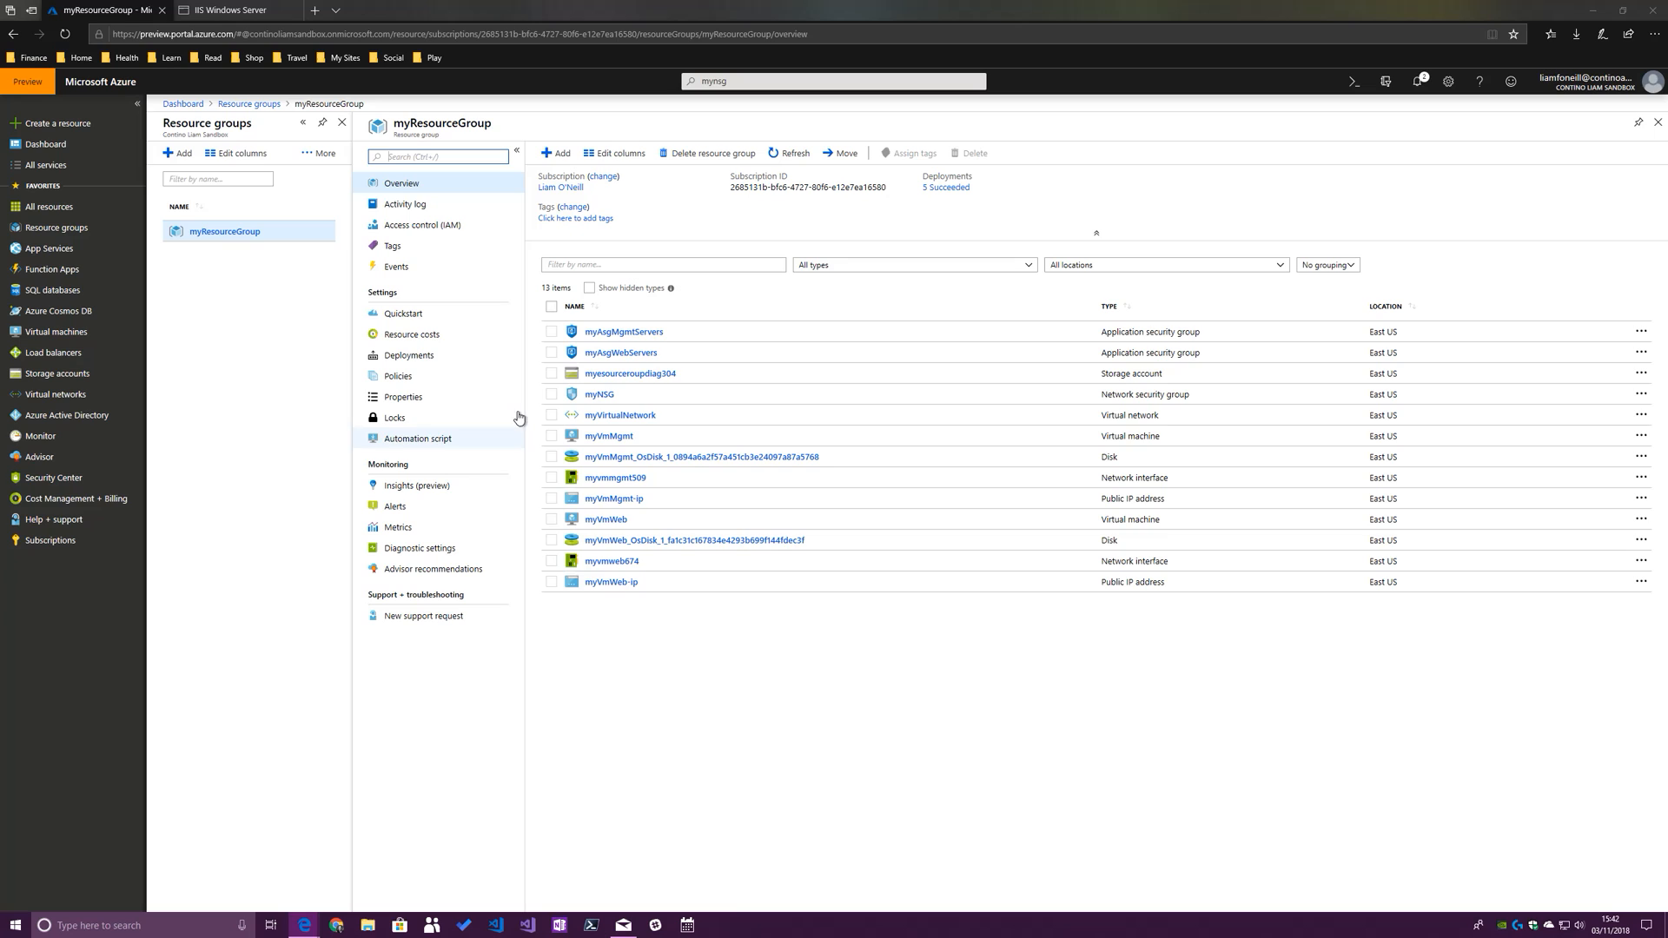
Sort the myResourceGroup resource list by the TYPE column
{"action": "left_click", "coordinate": [1108, 307]}
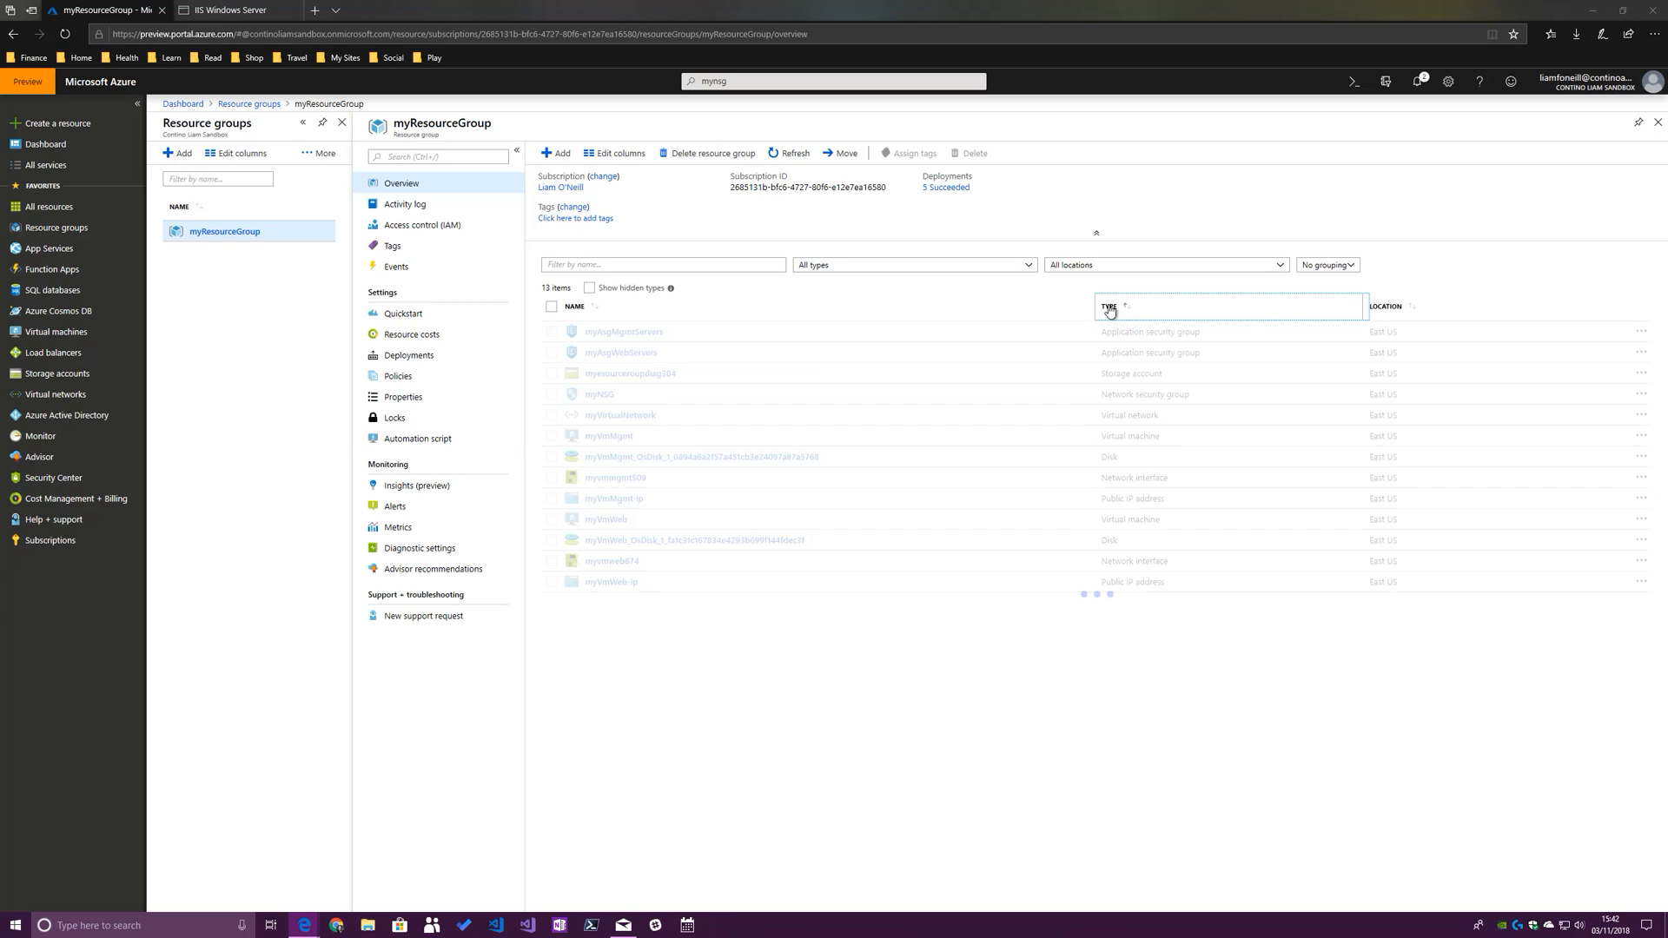
{"action": "left_click", "coordinate": [1109, 307]}
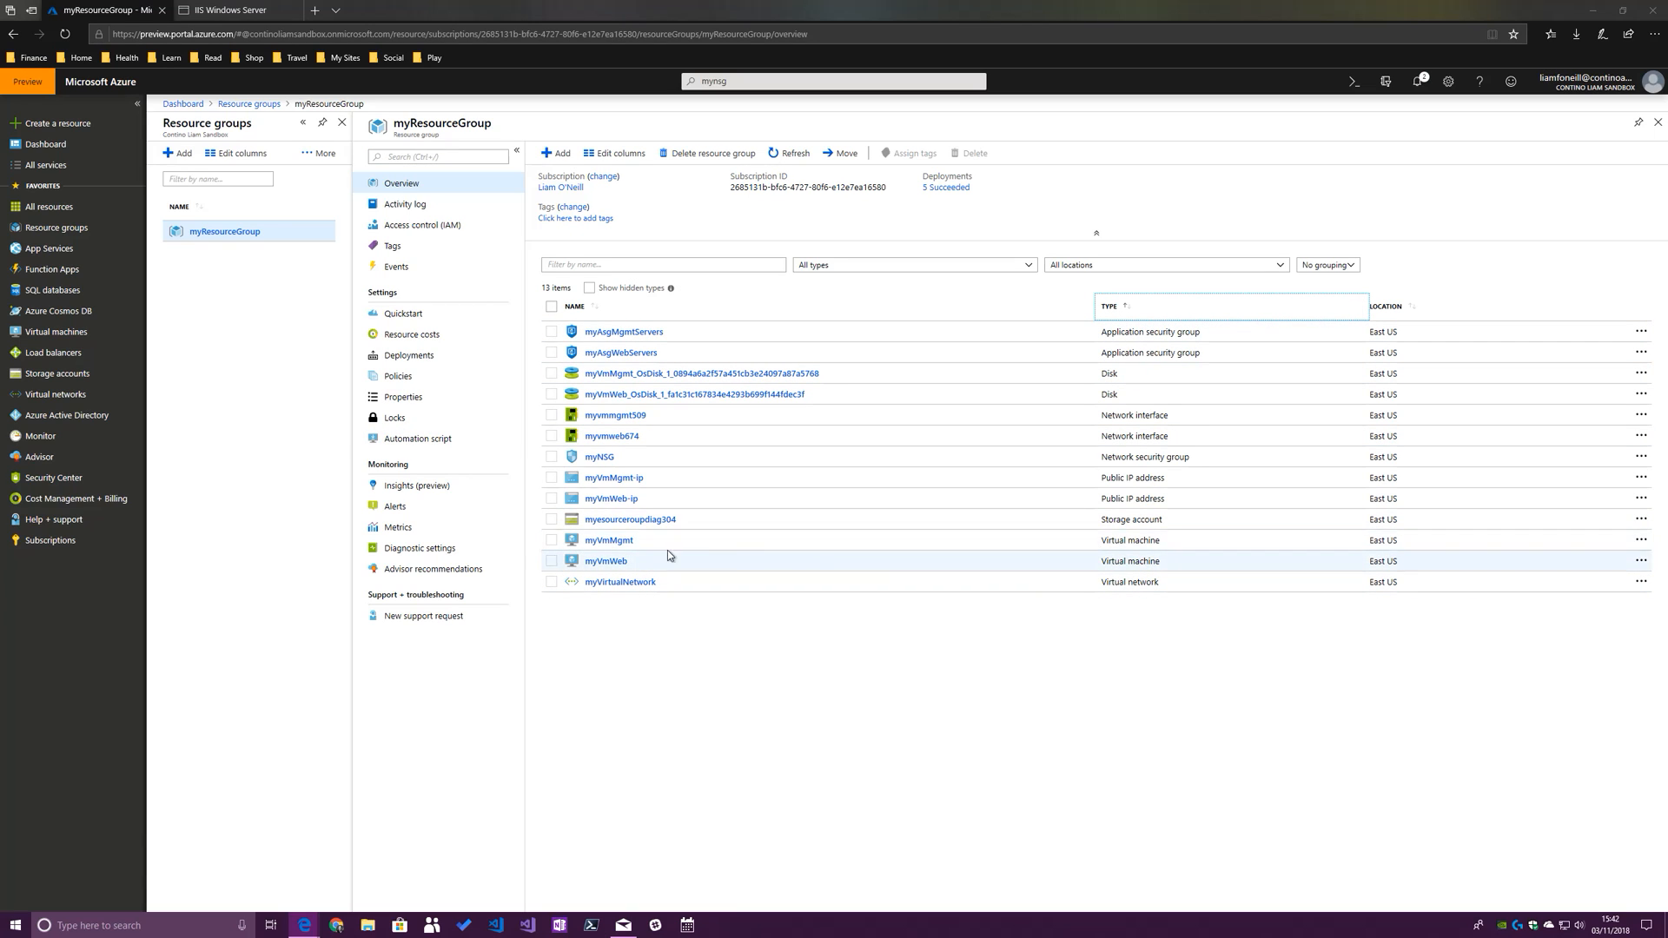
{"action": "mouse_move", "coordinate": [605, 562]}
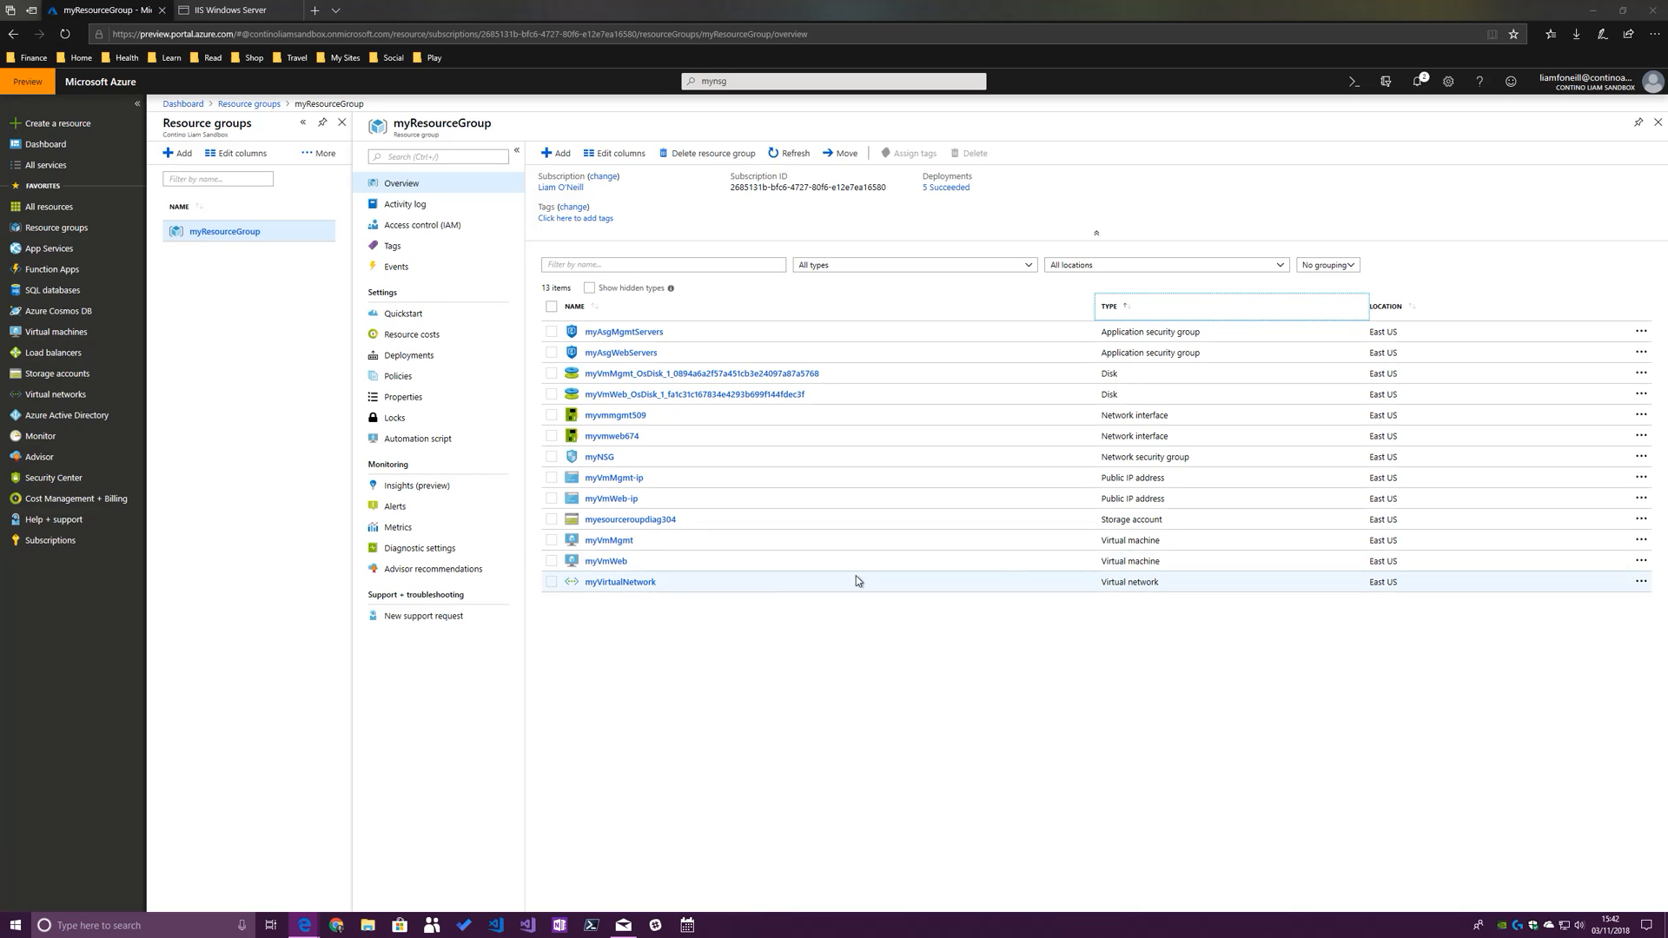
Open myVirtualNetwork, confirm mySubnet uses myNSG under Subnets, and return to Overview
{"action": "left_click", "coordinate": [620, 581]}
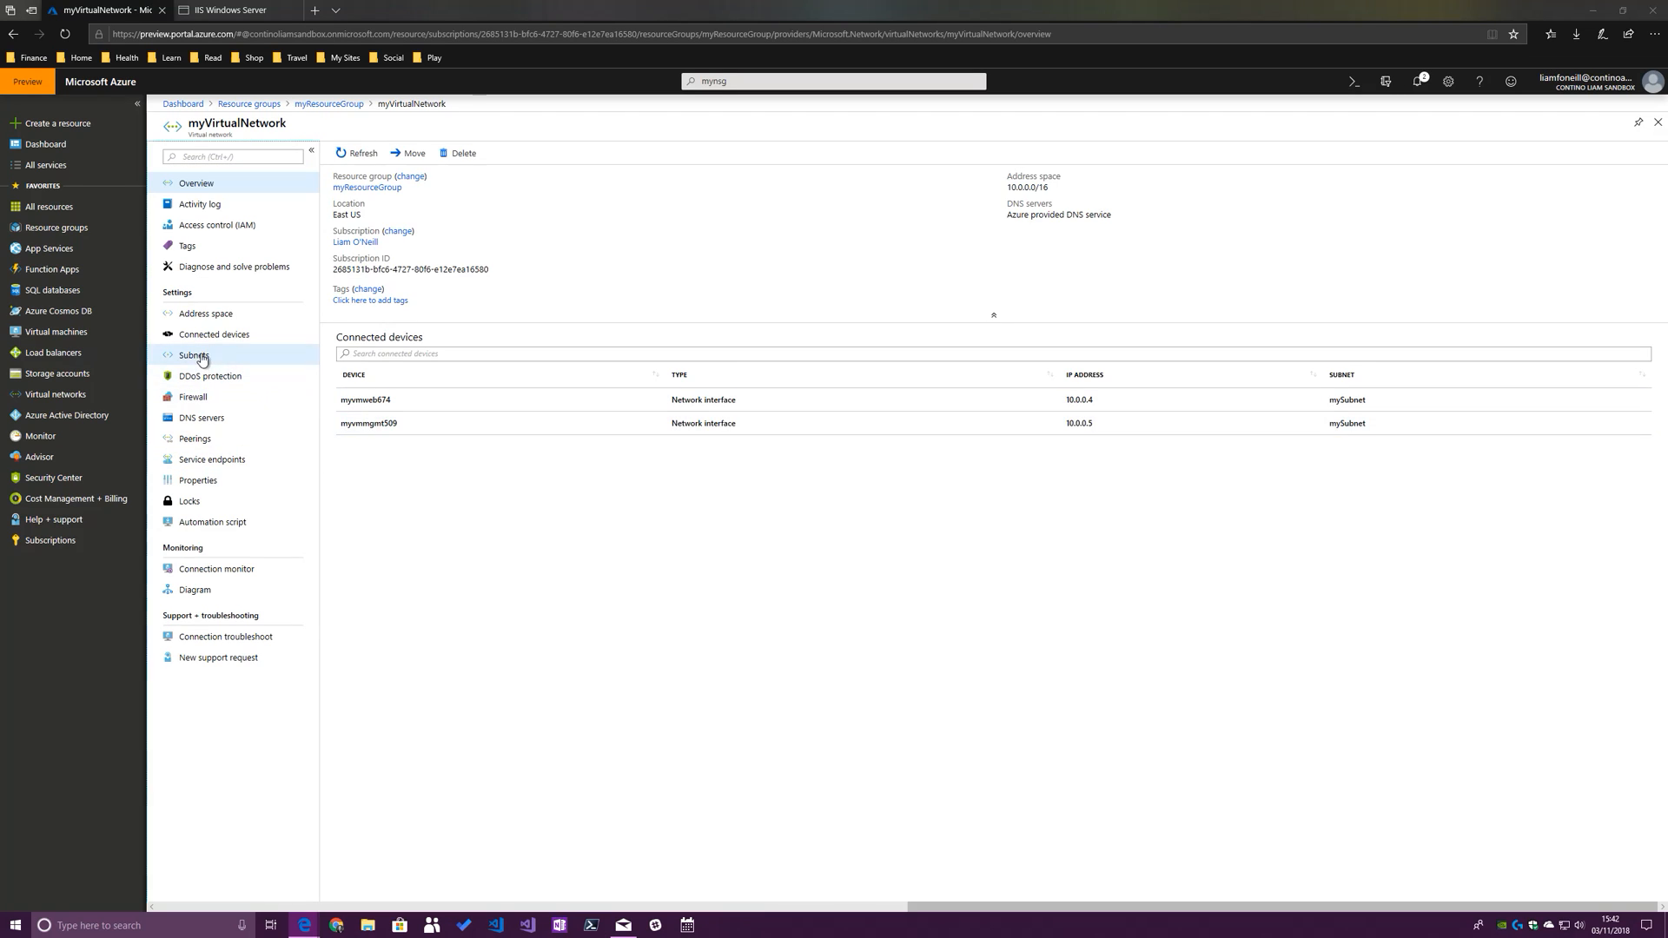
{"action": "left_click", "coordinate": [194, 355]}
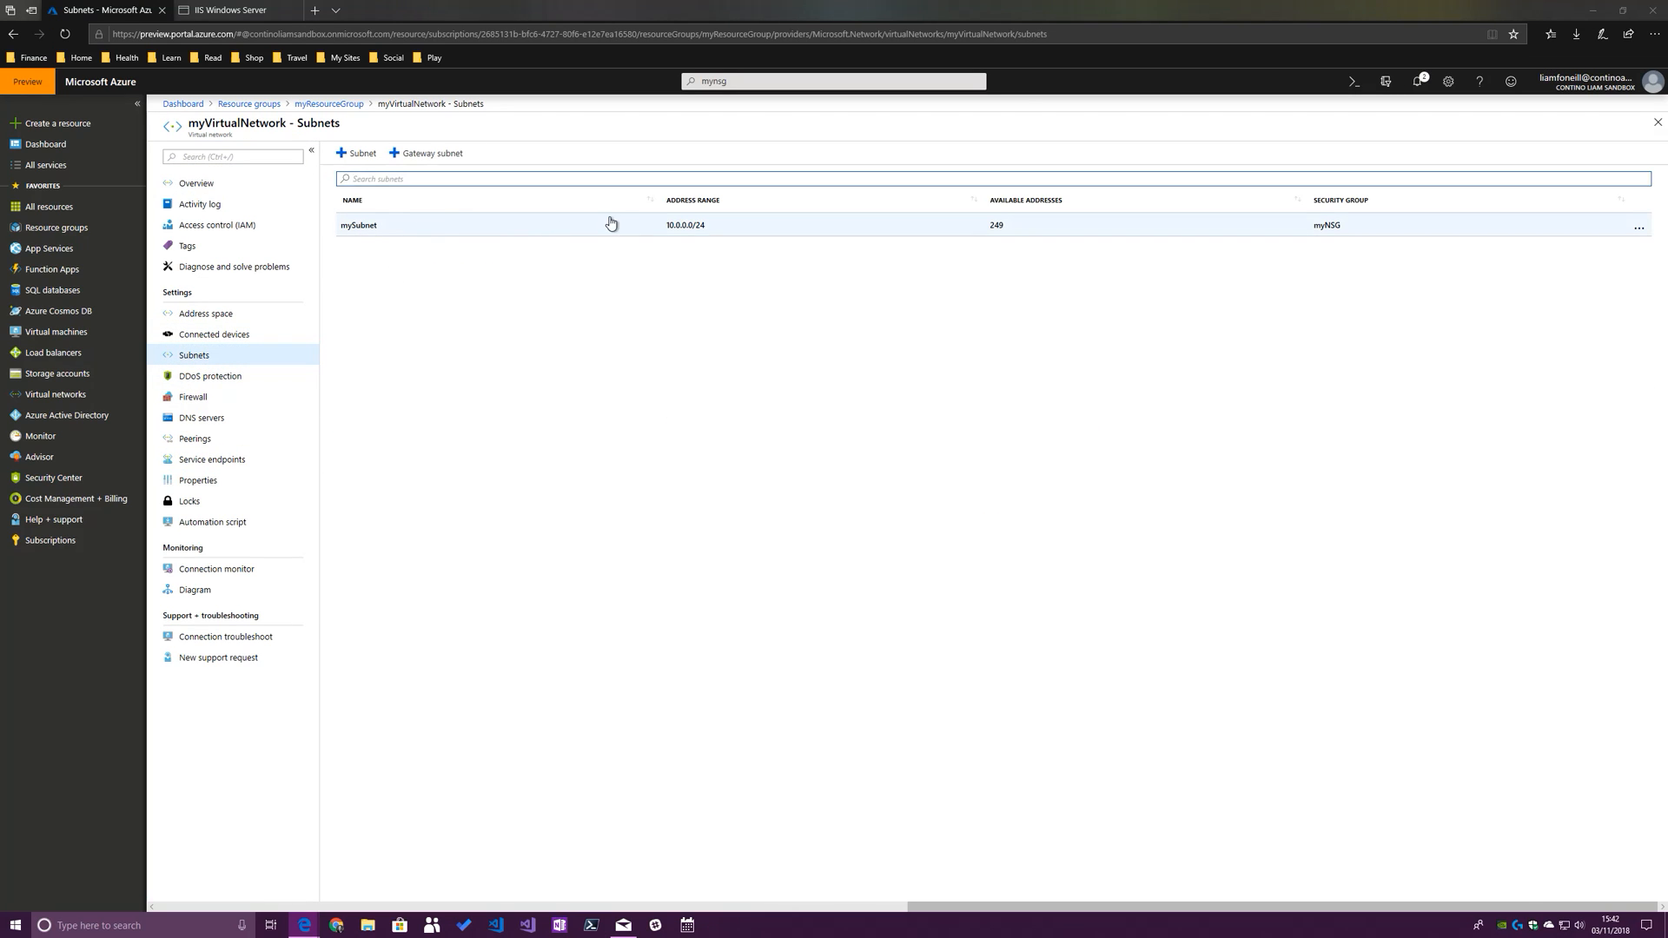
{"action": "left_click", "coordinate": [359, 224]}
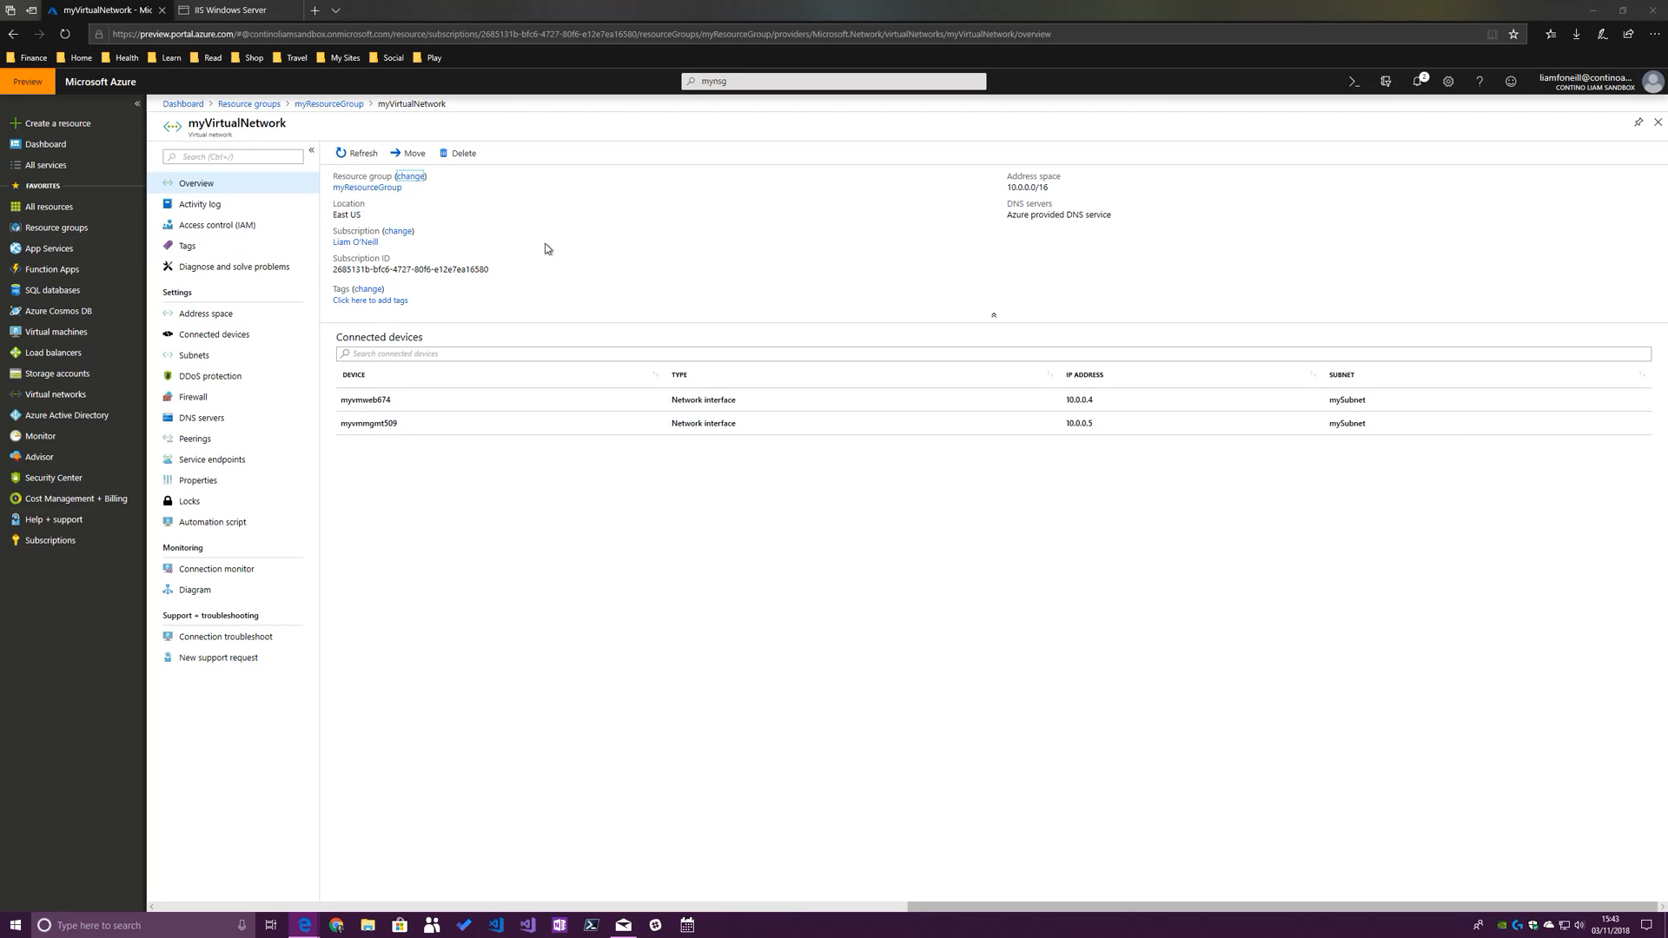
{"action": "mouse_move", "coordinate": [330, 104]}
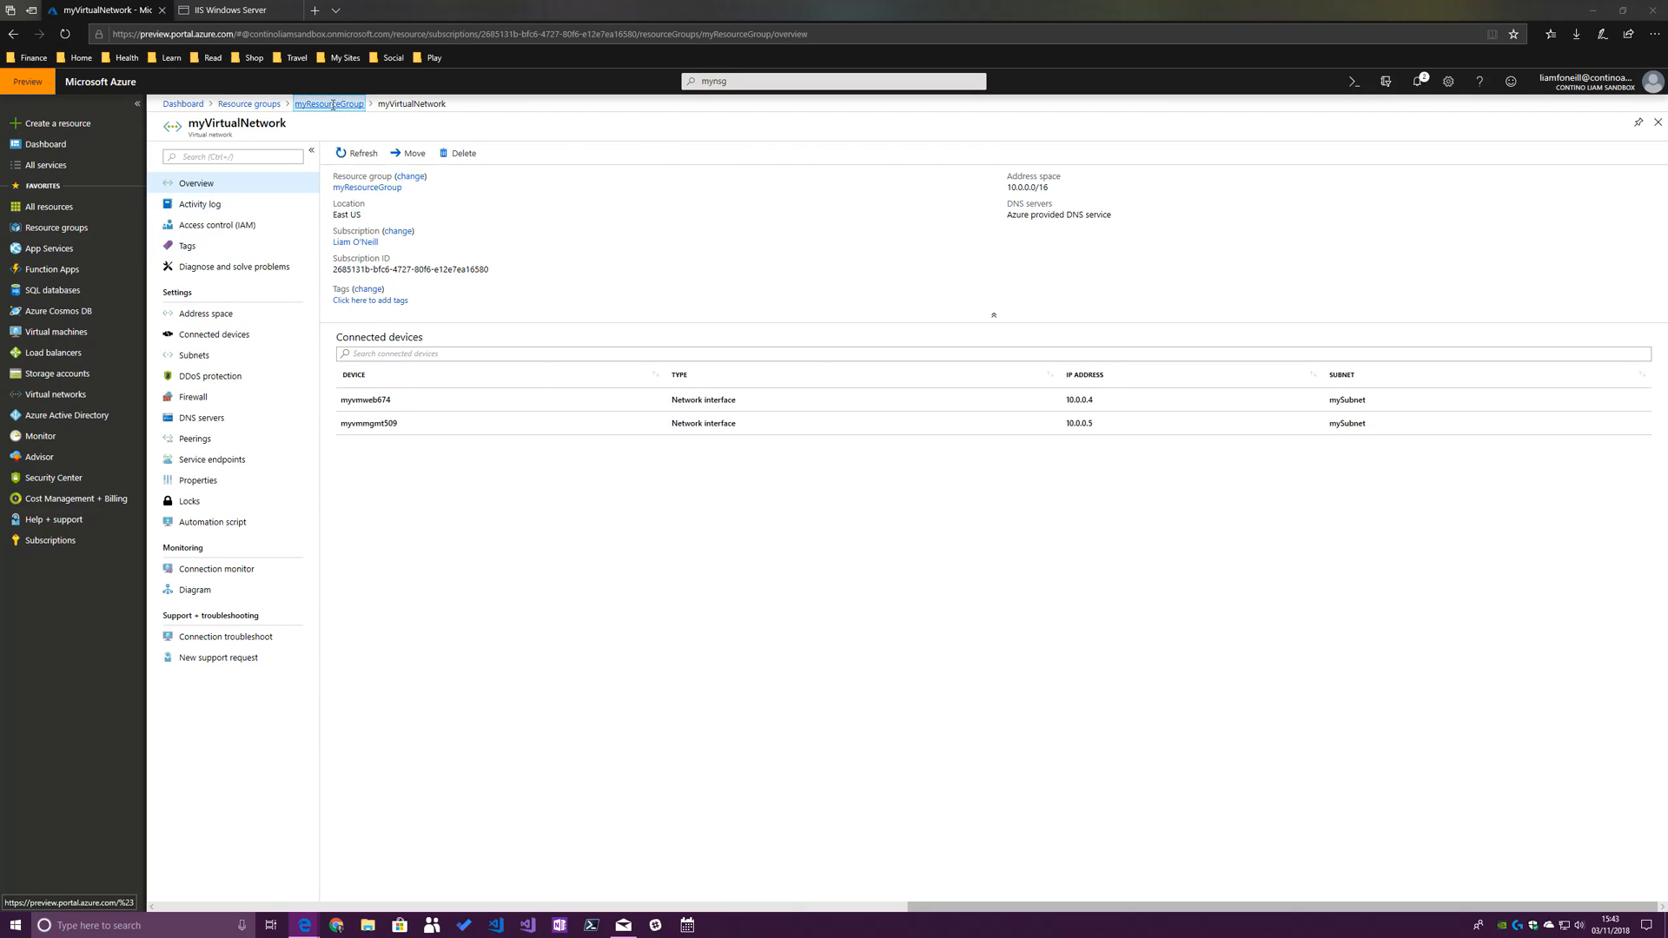
Open myVmWeb from myResourceGroup and launch its downloaded RDP file
{"action": "left_click", "coordinate": [328, 103]}
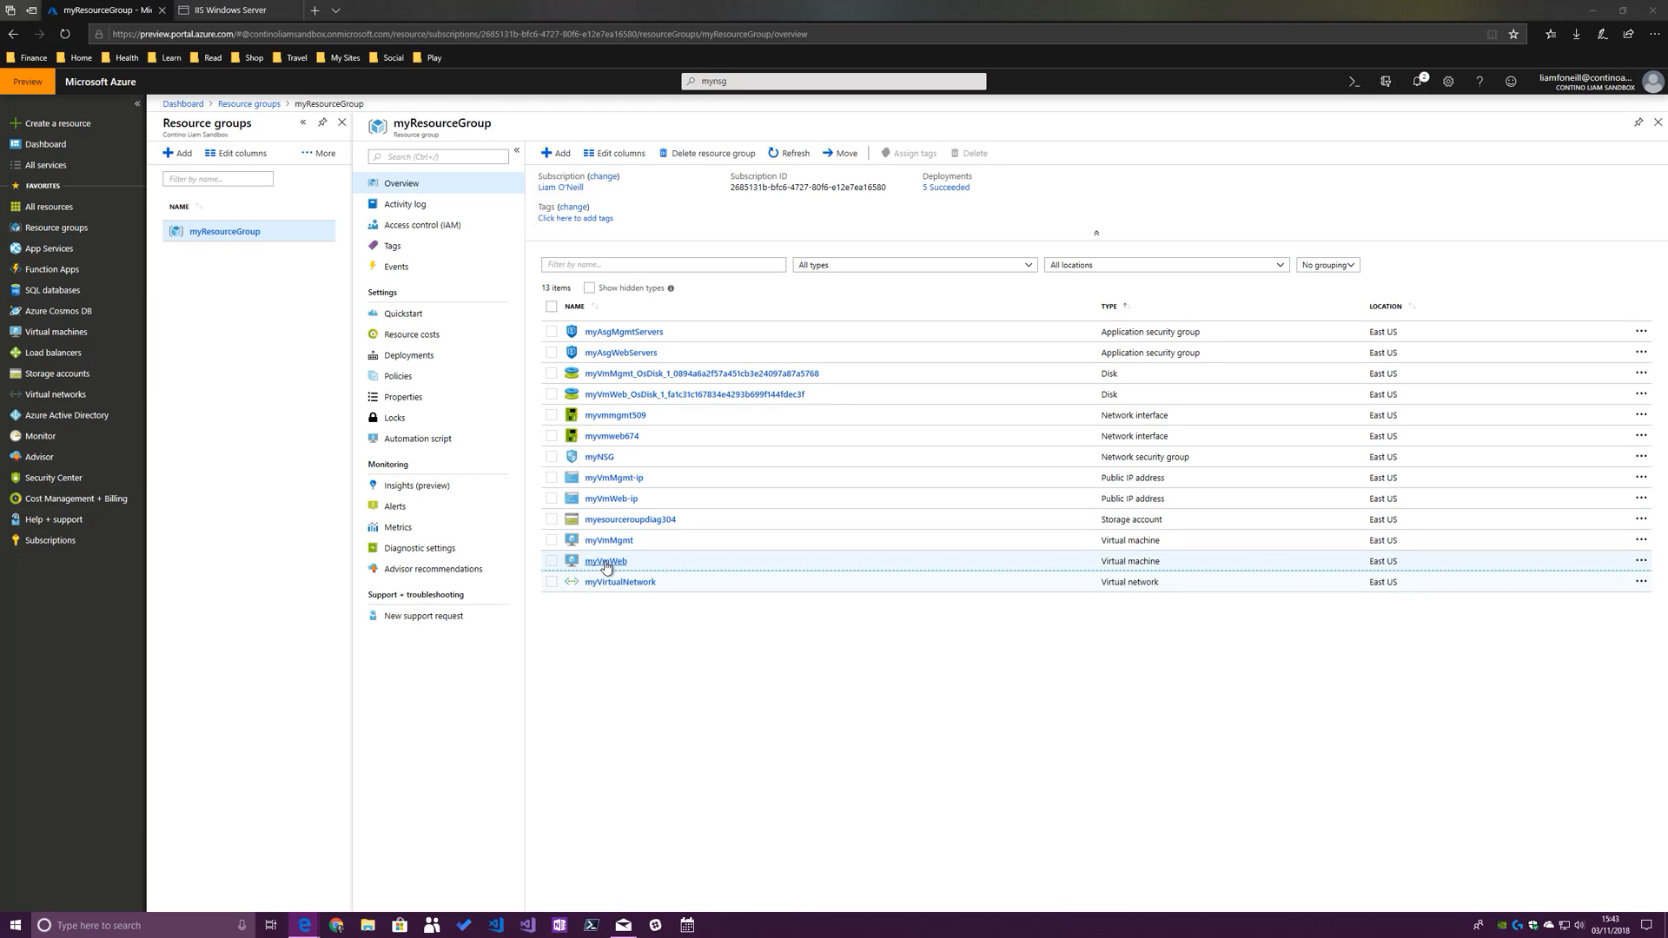
{"action": "left_click", "coordinate": [605, 561]}
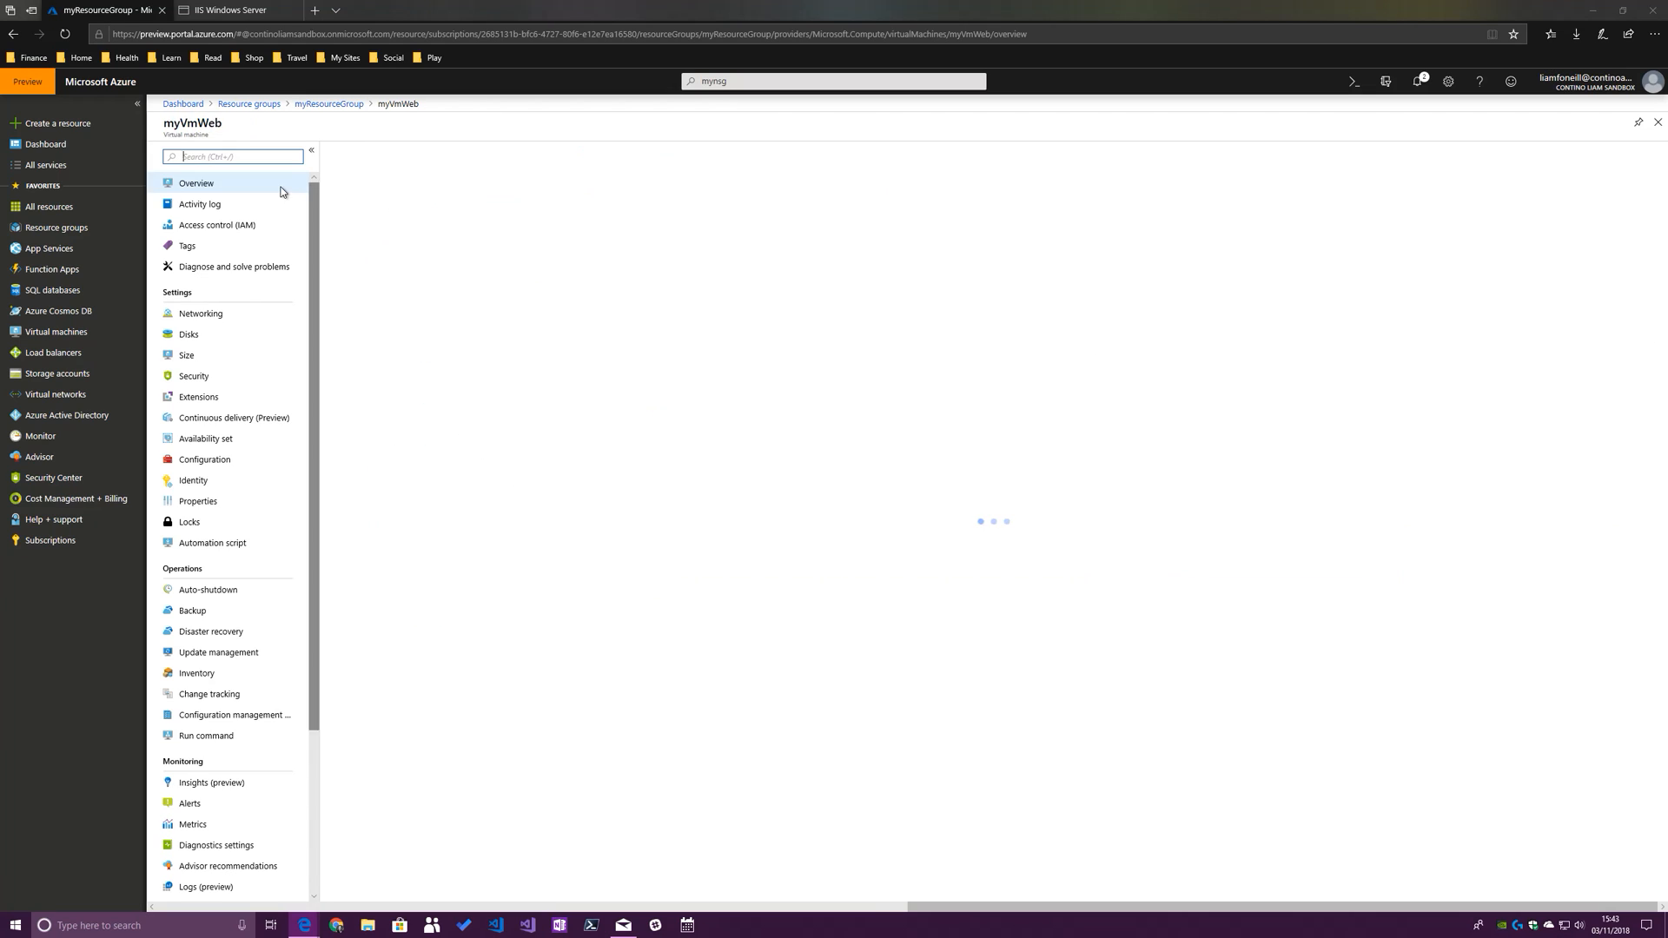
{"action": "left_click", "coordinate": [364, 152]}
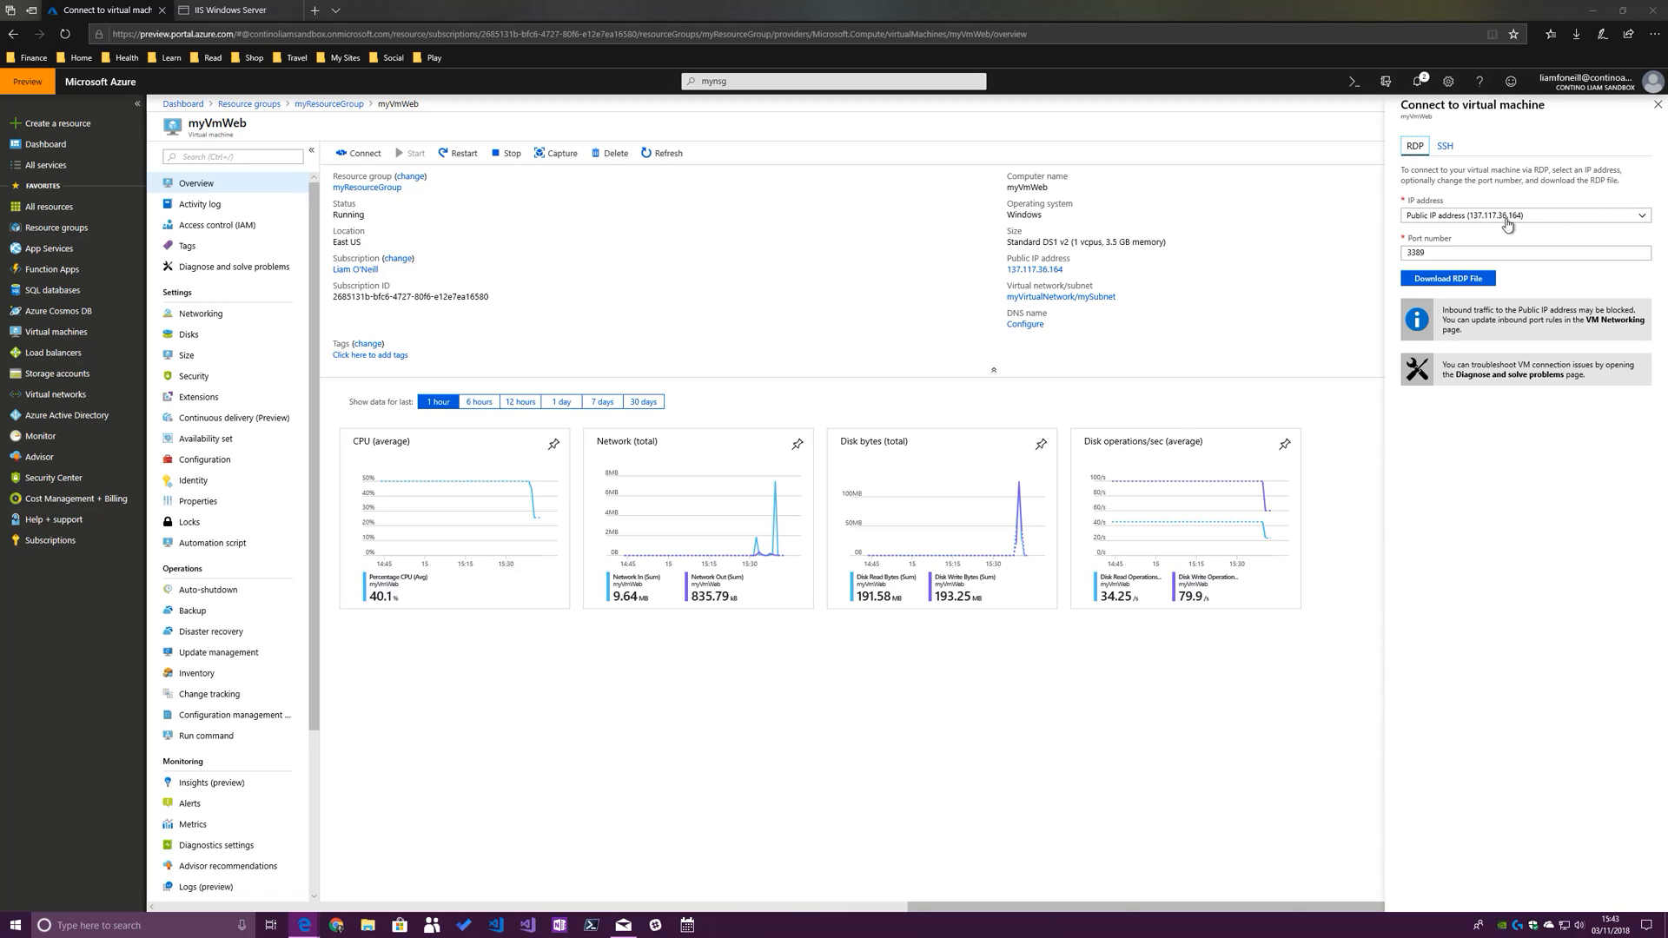
{"action": "left_click", "coordinate": [1446, 278]}
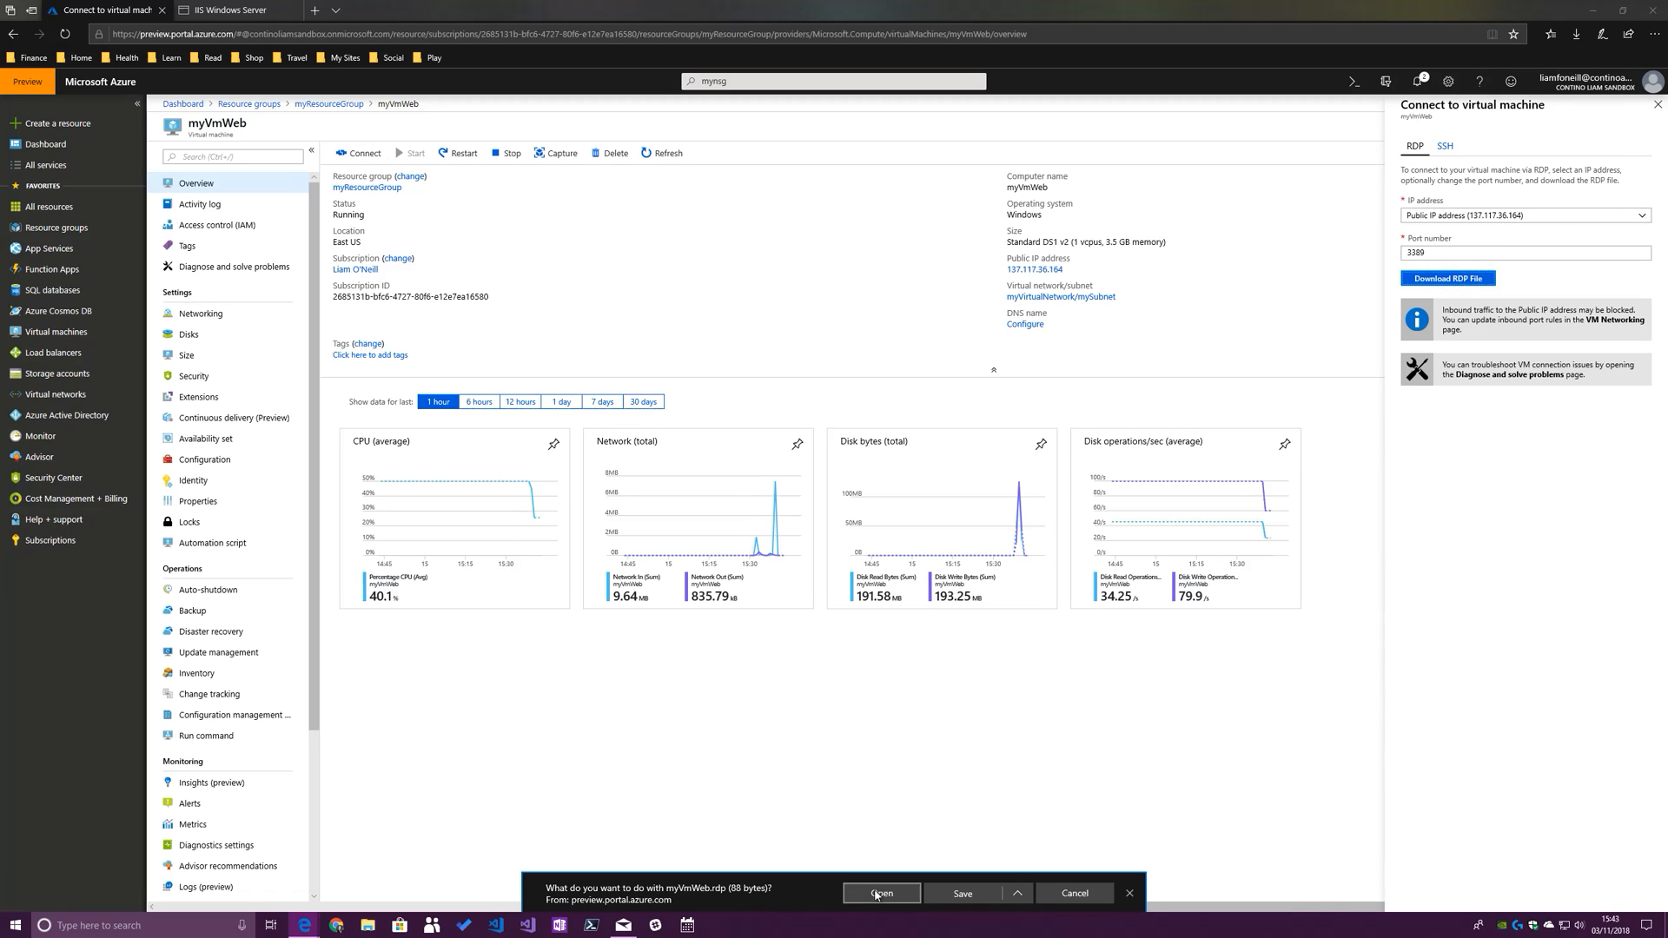
{"action": "left_click", "coordinate": [880, 892]}
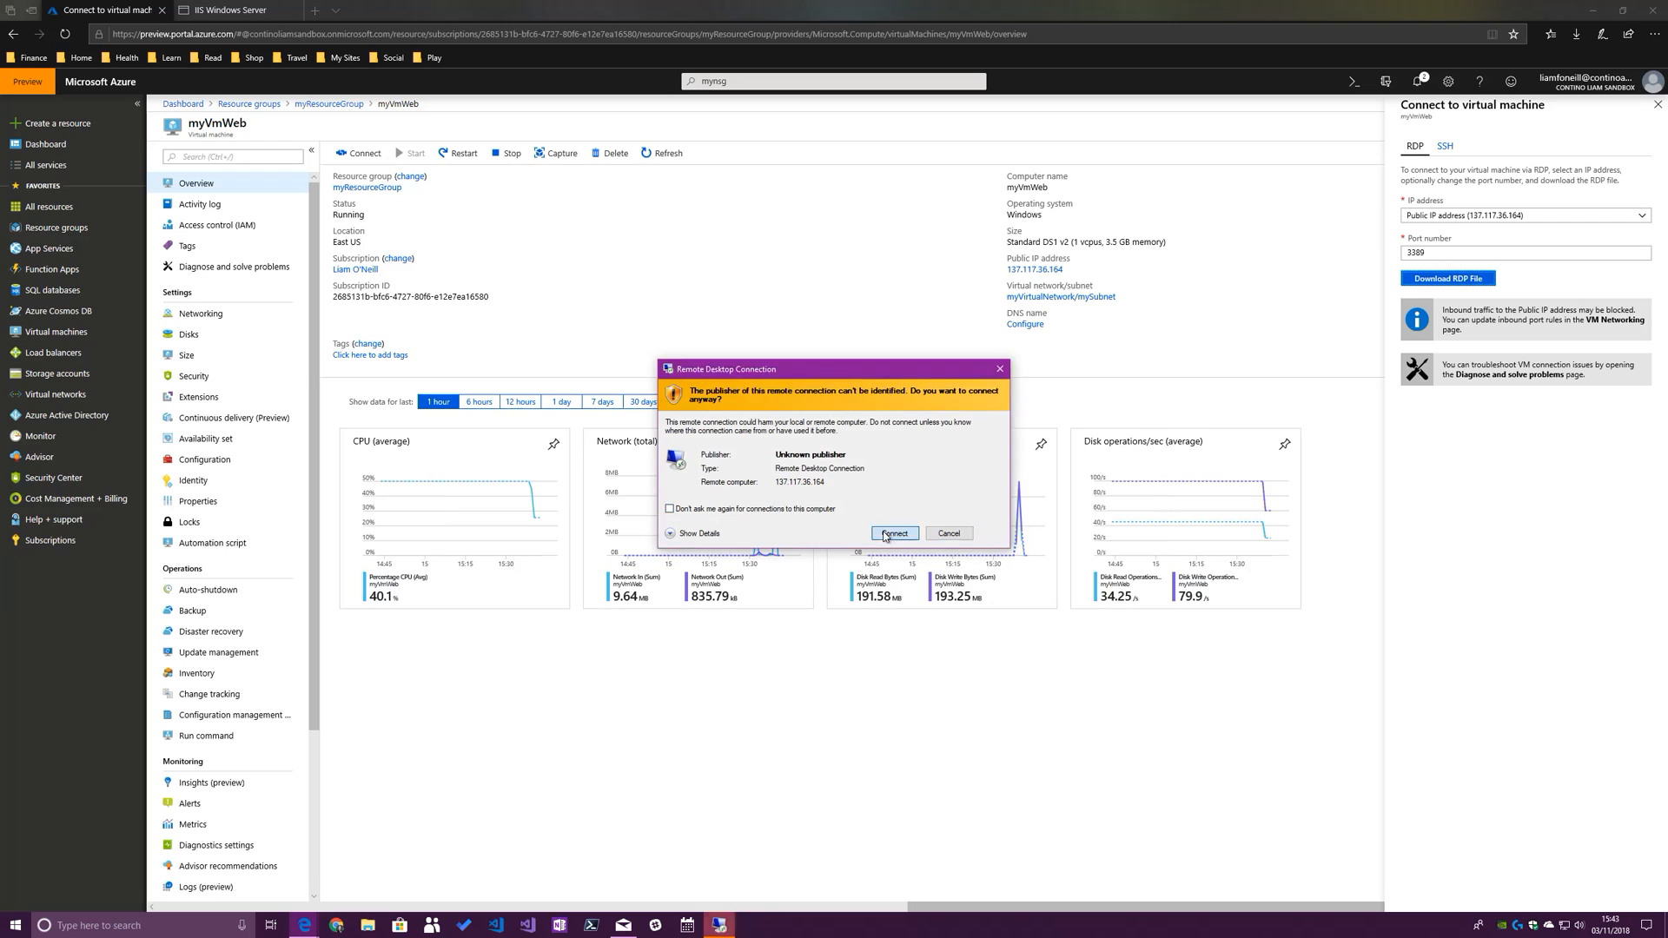
{"action": "left_click", "coordinate": [894, 532]}
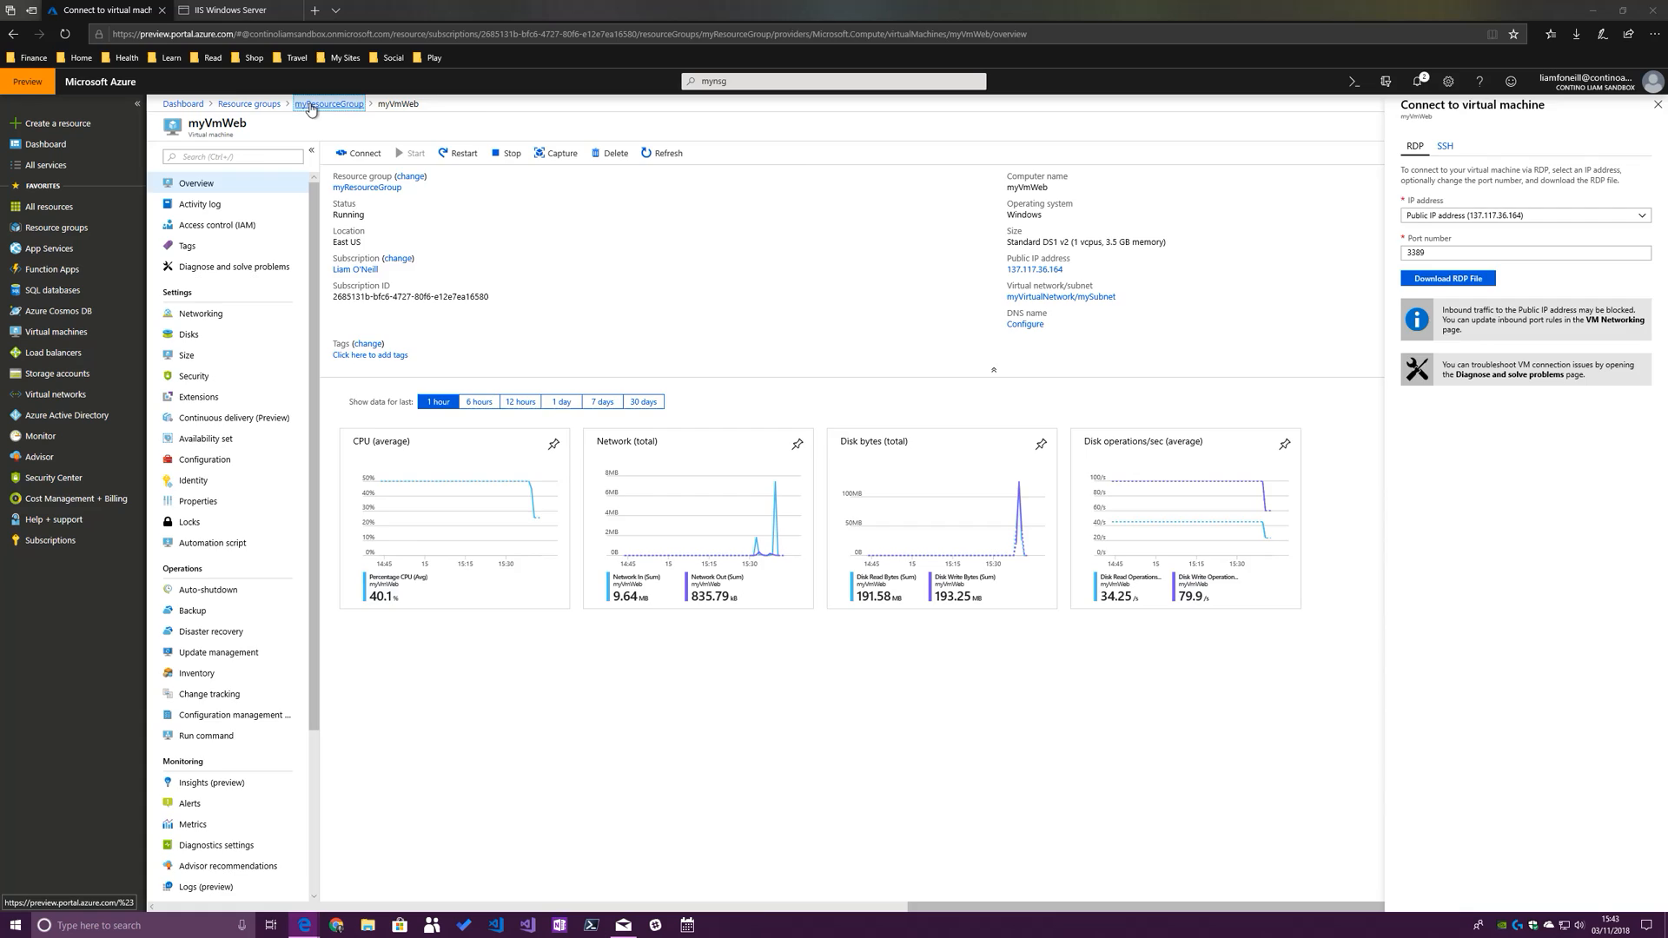
Launch myVmMgmt's RDP file, sign in, and accept the certificate warning
{"action": "left_click", "coordinate": [329, 104]}
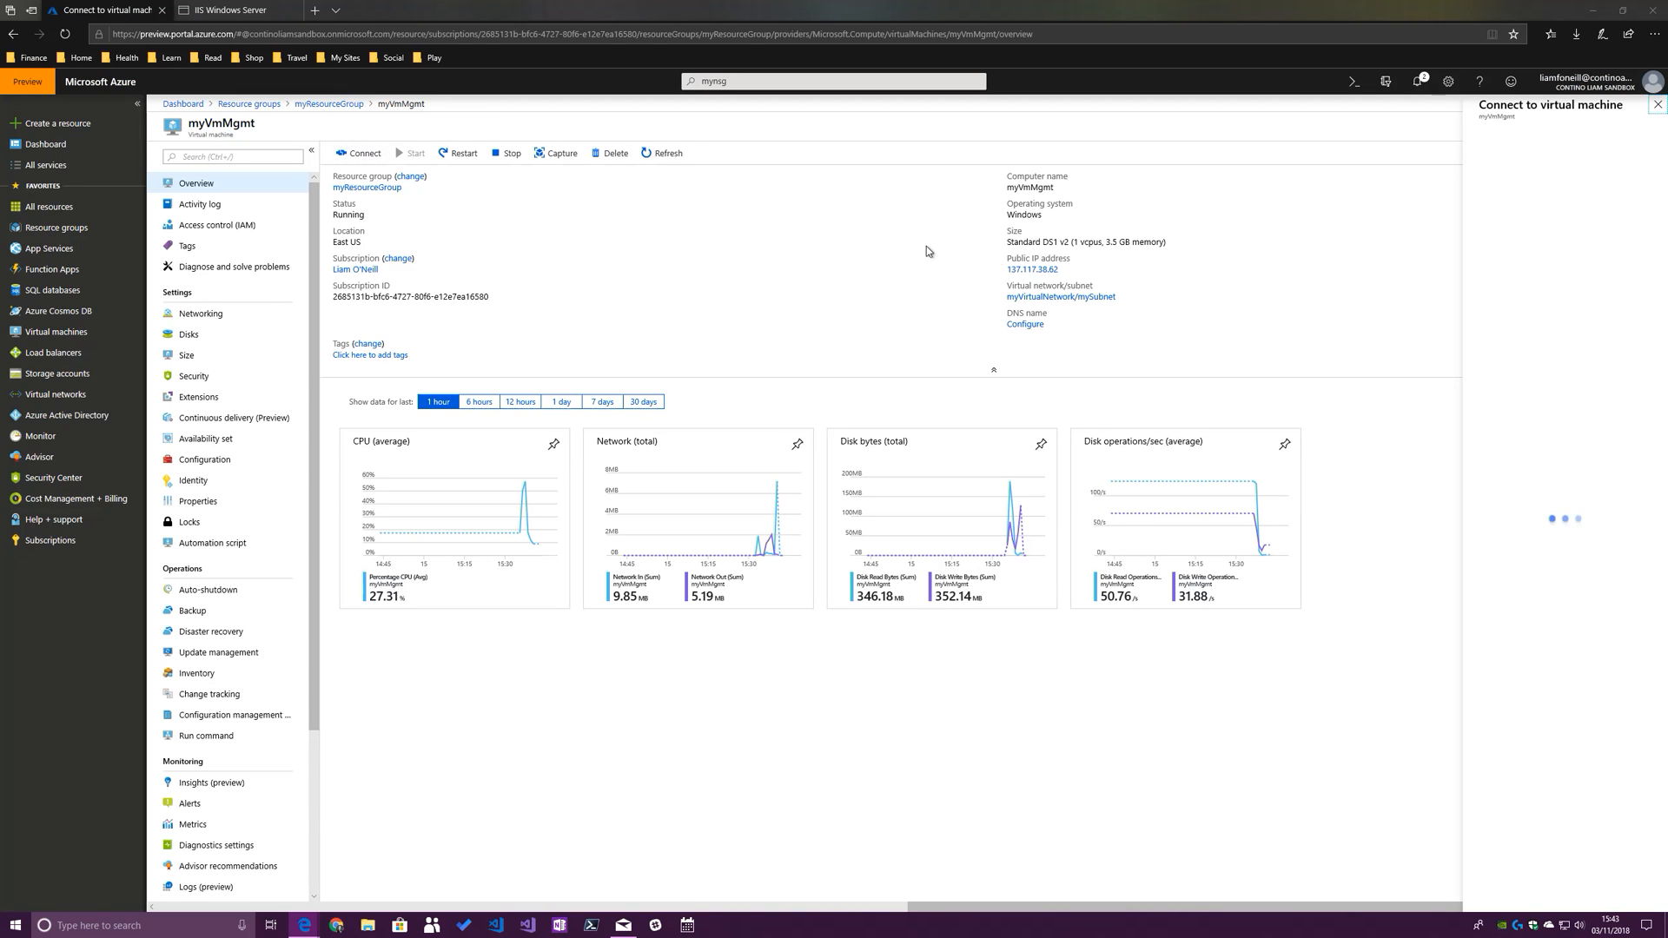
{"action": "left_click", "coordinate": [361, 152]}
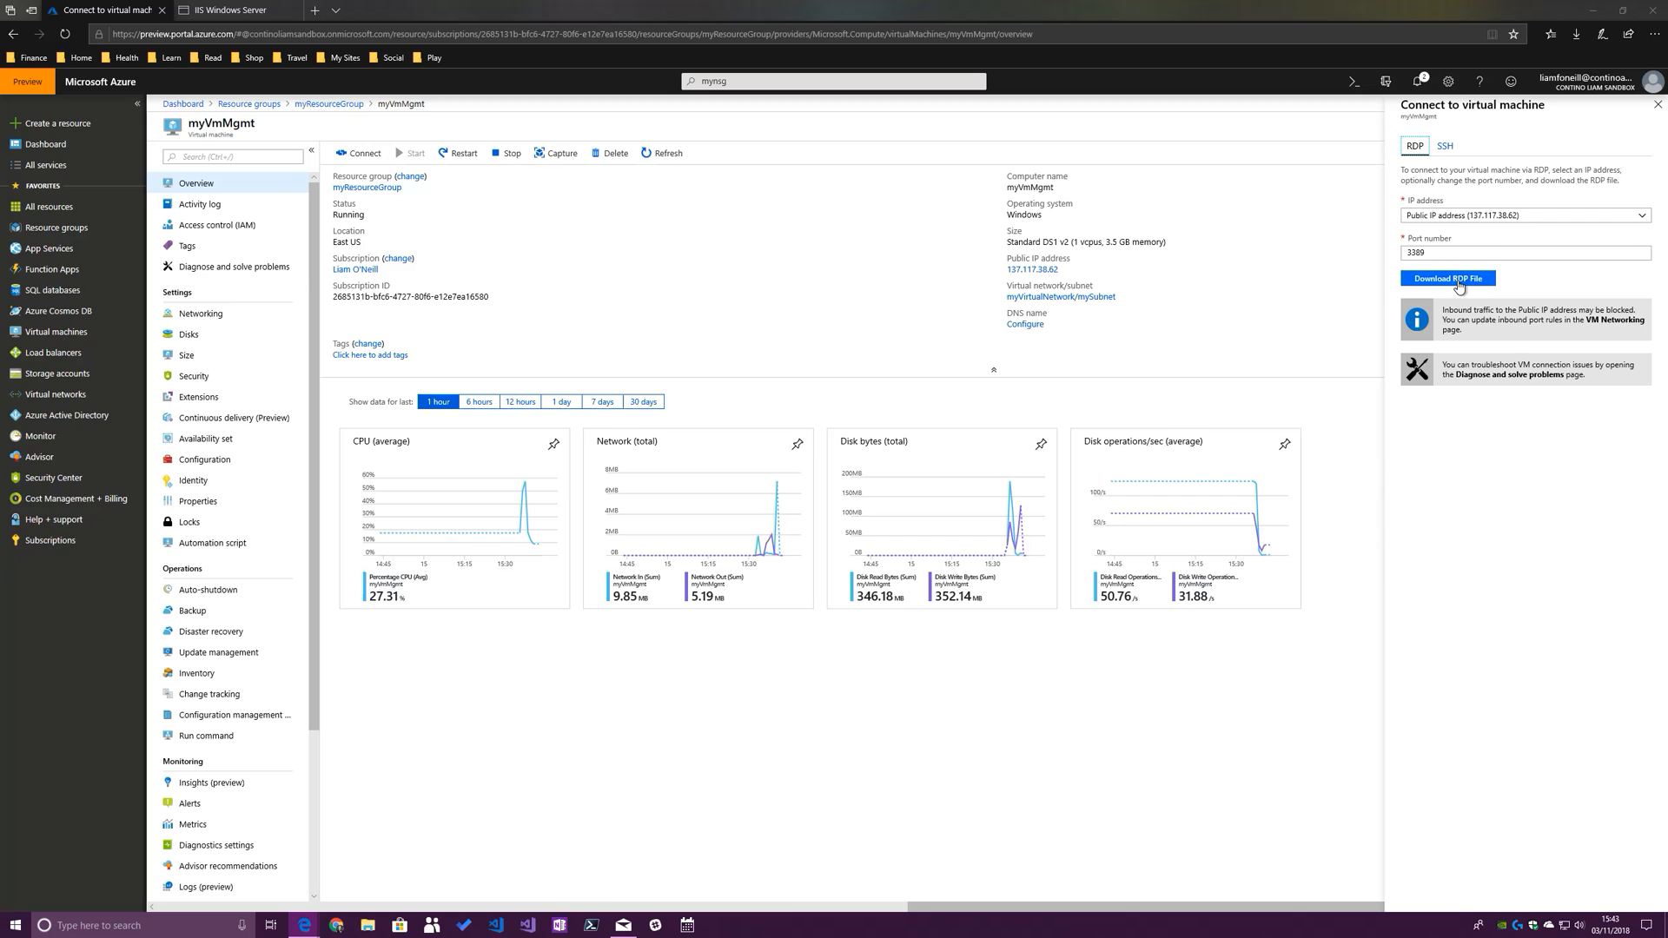
{"action": "left_click", "coordinate": [1446, 278]}
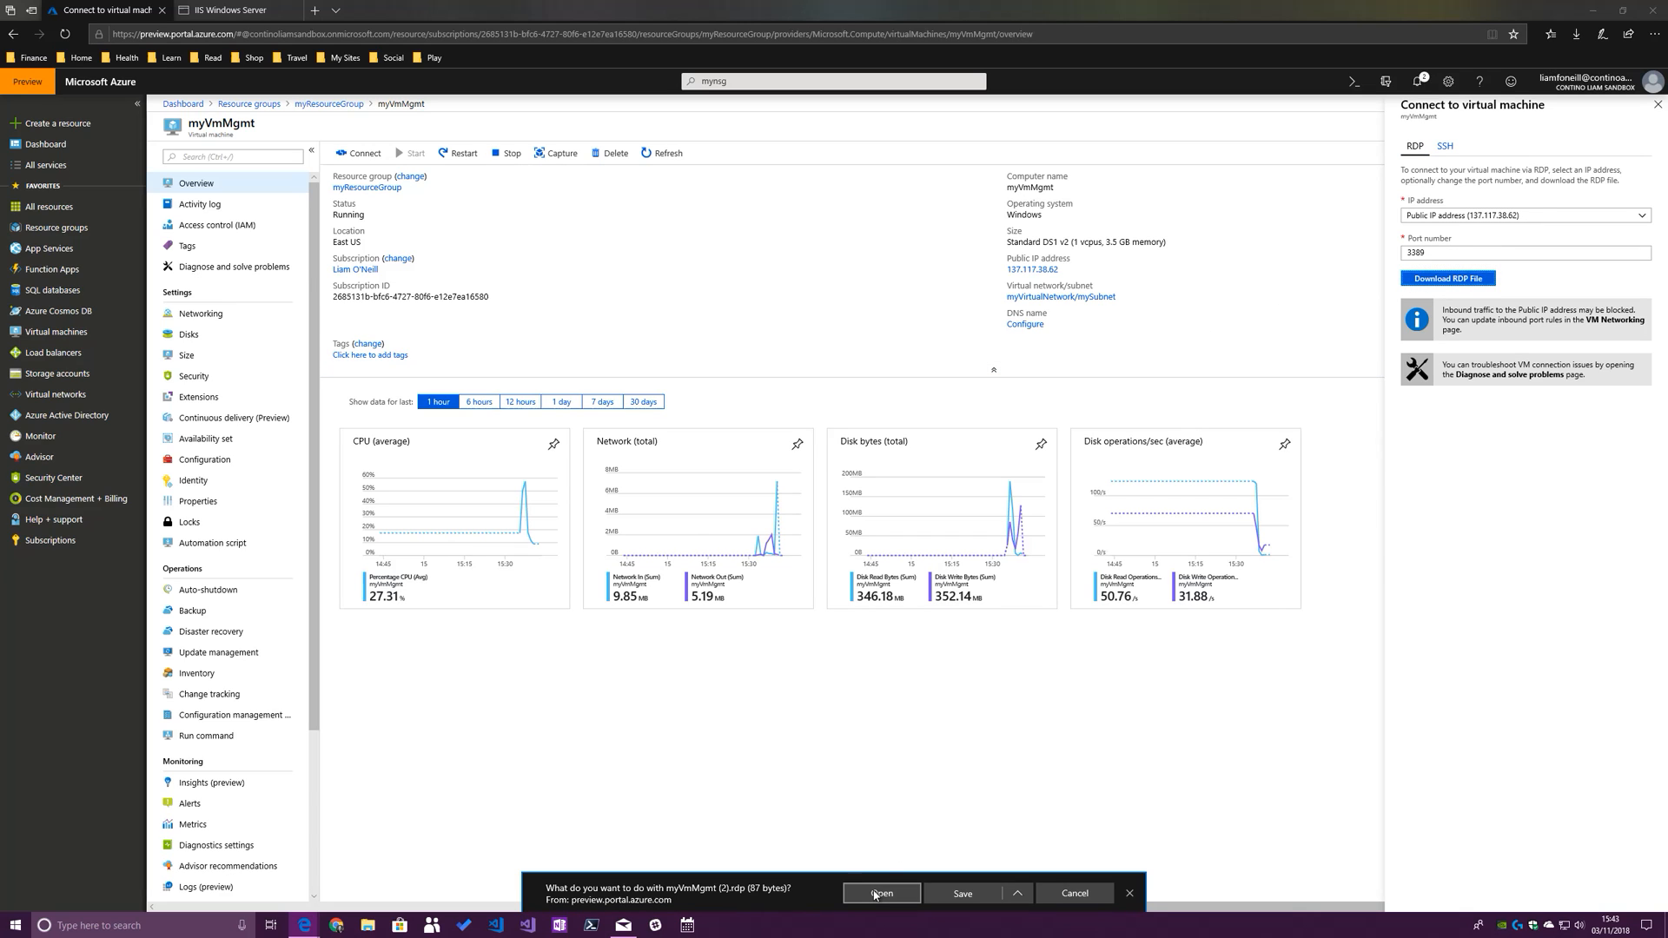
{"action": "left_click", "coordinate": [881, 892]}
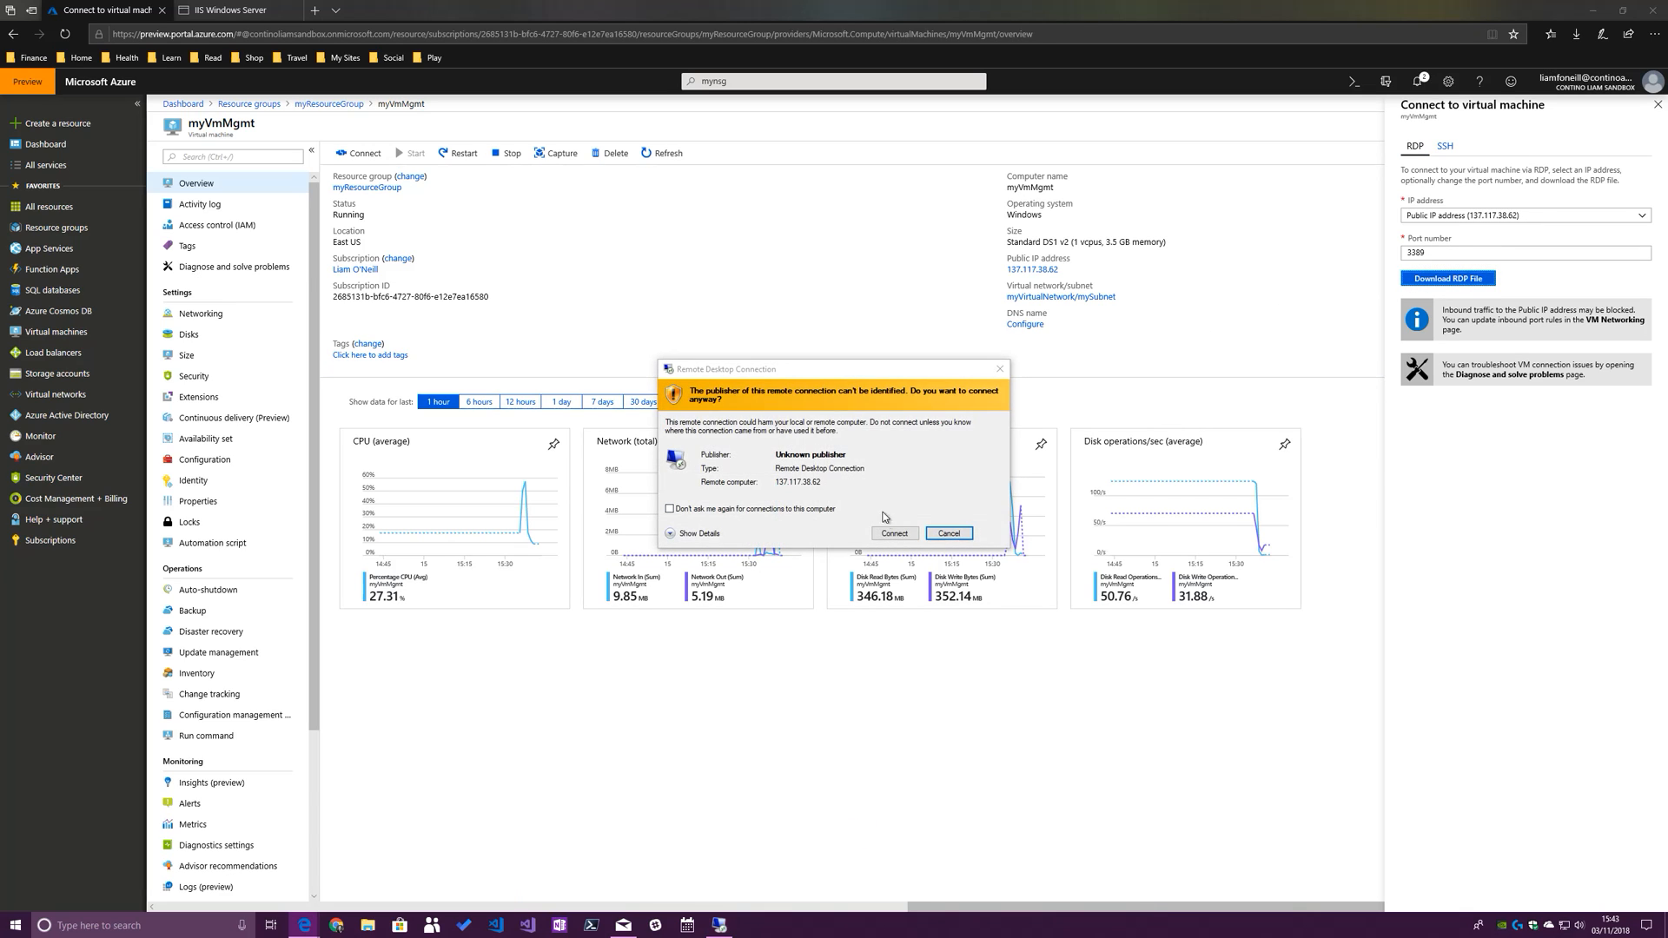
{"action": "left_click", "coordinate": [892, 533]}
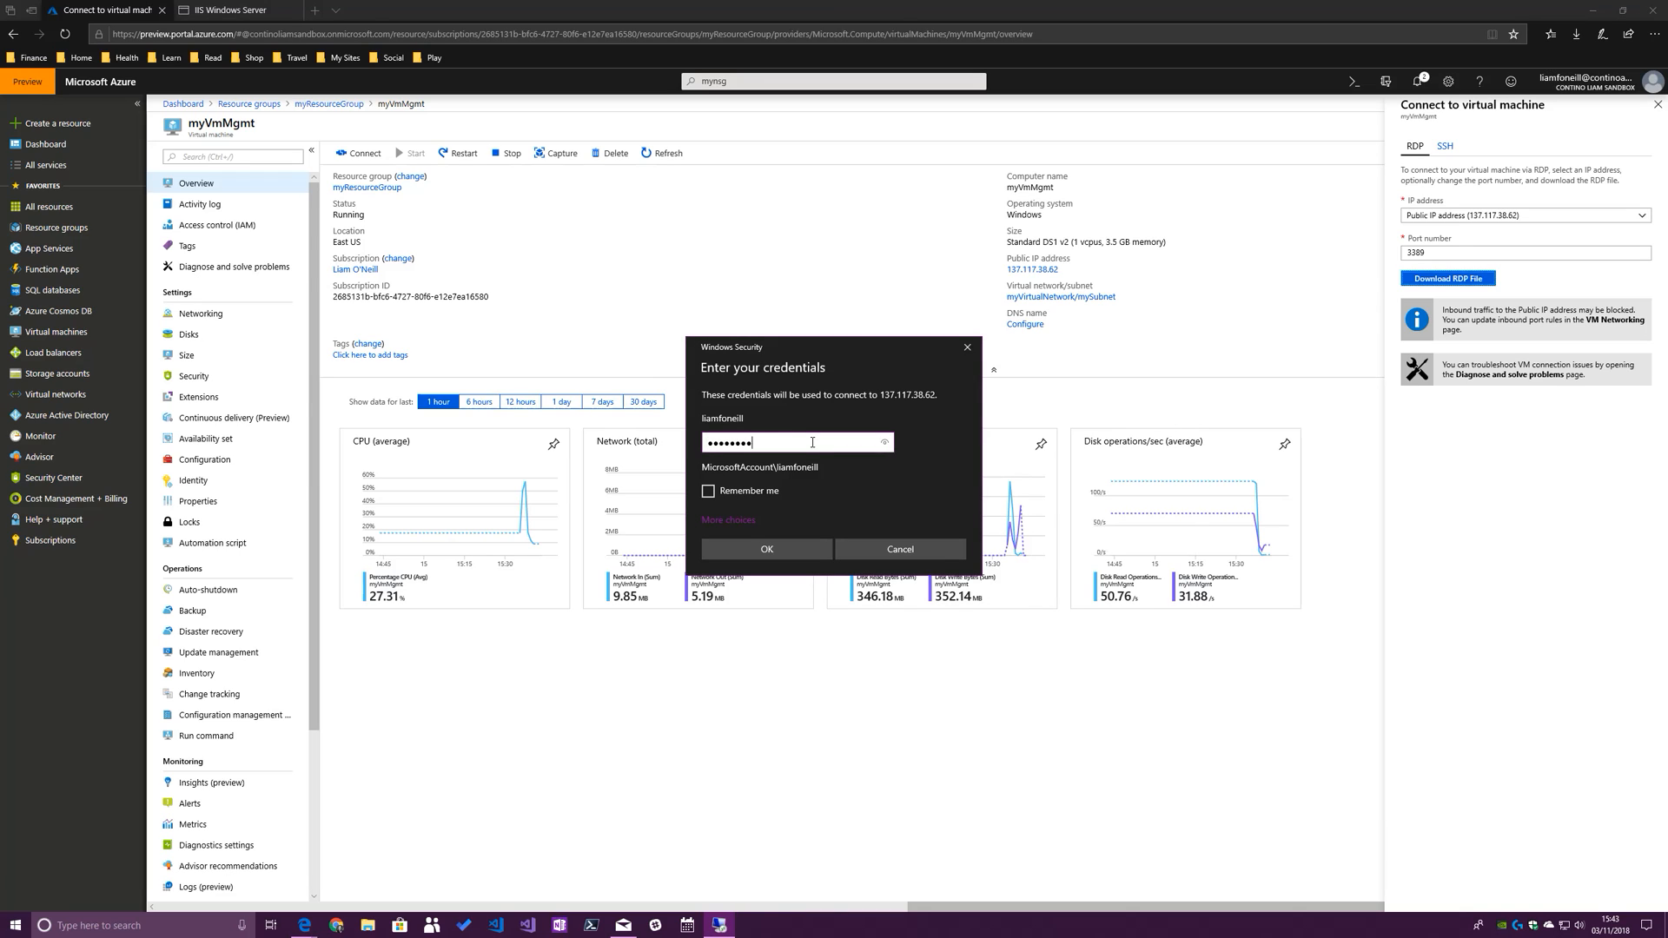
{"action": "left_click", "coordinate": [766, 549]}
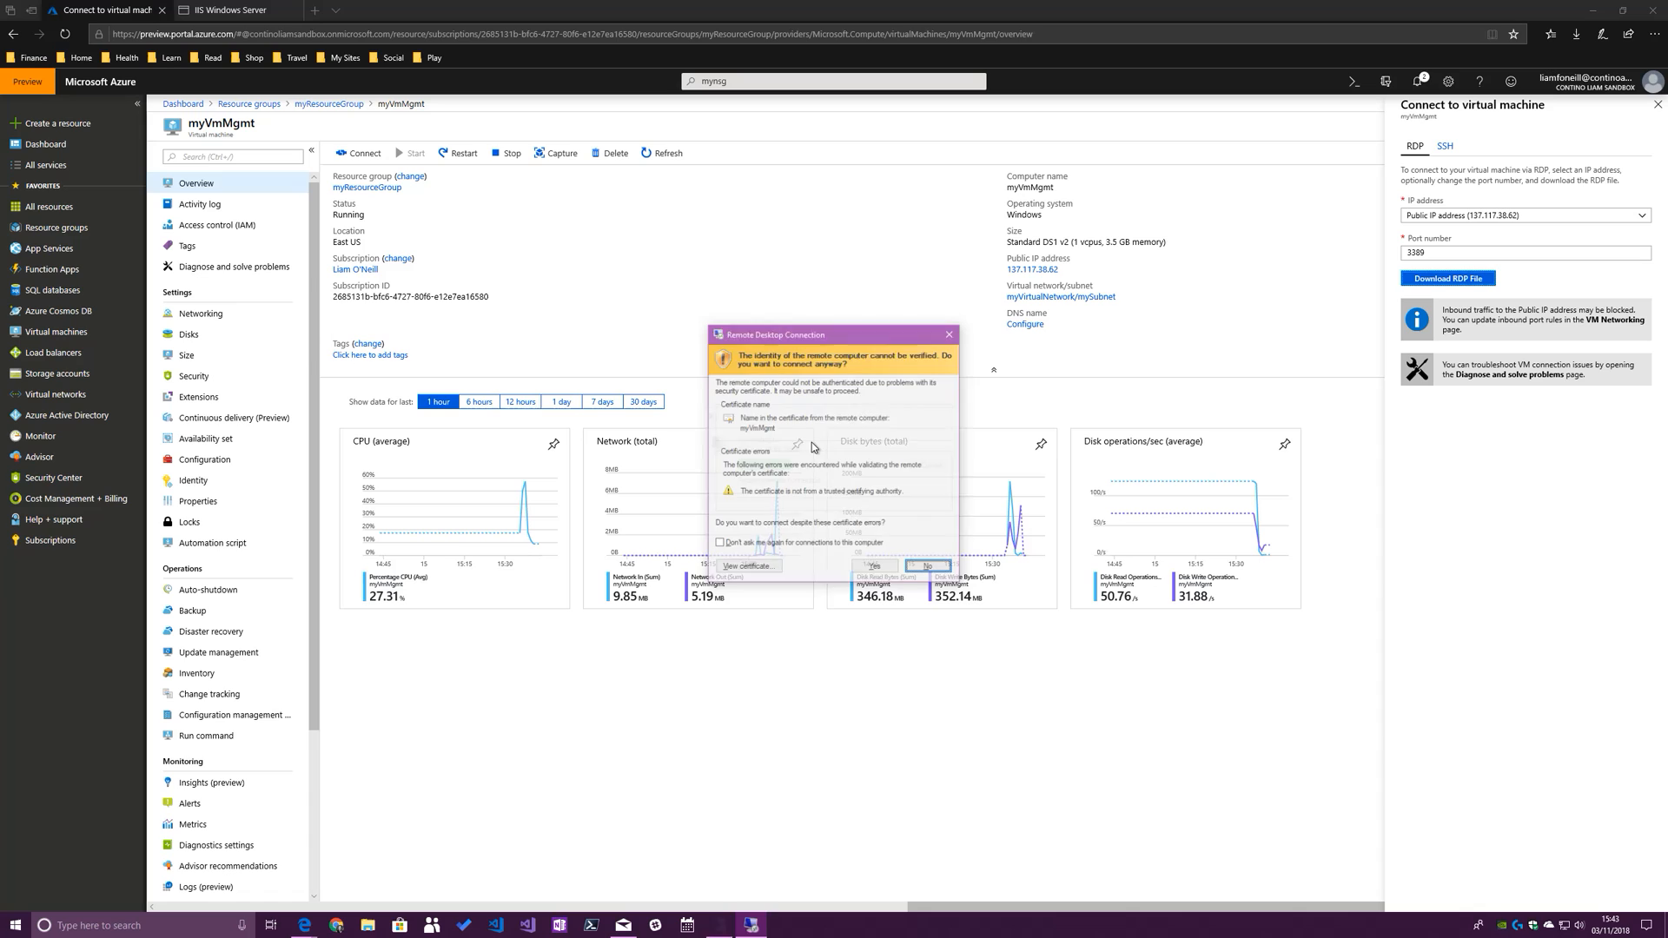
{"action": "left_click", "coordinate": [876, 564]}
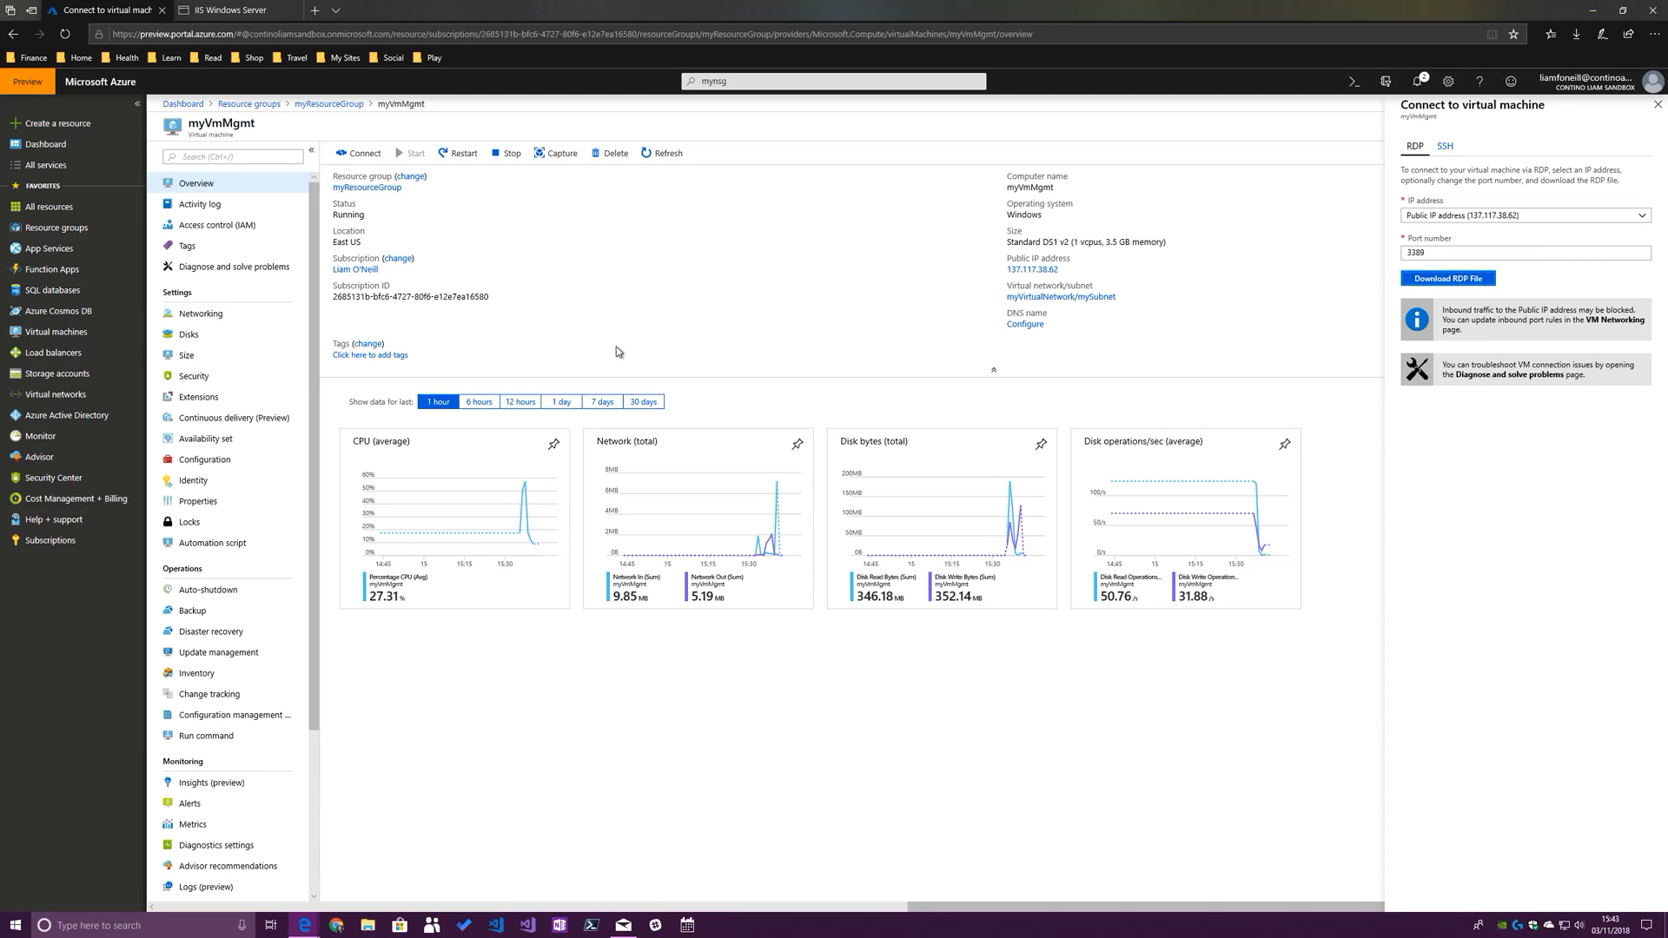
{"action": "mouse_move", "coordinate": [330, 103]}
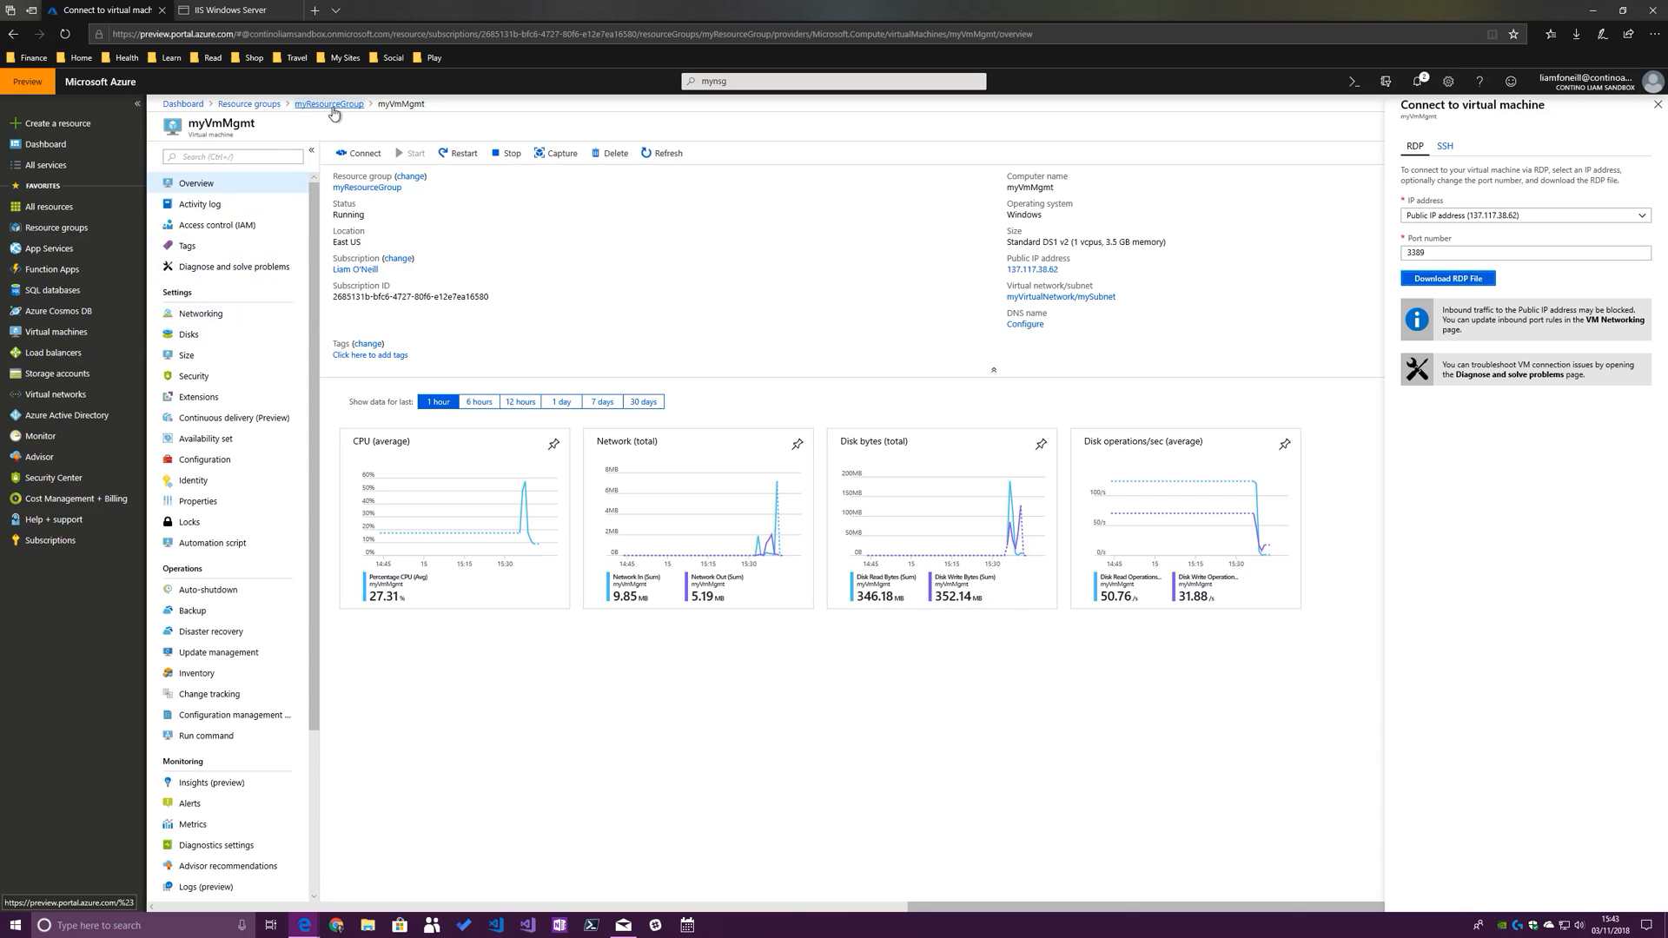
Go back to the myResourceGroup resource list through the breadcrumb
{"action": "left_click", "coordinate": [328, 104]}
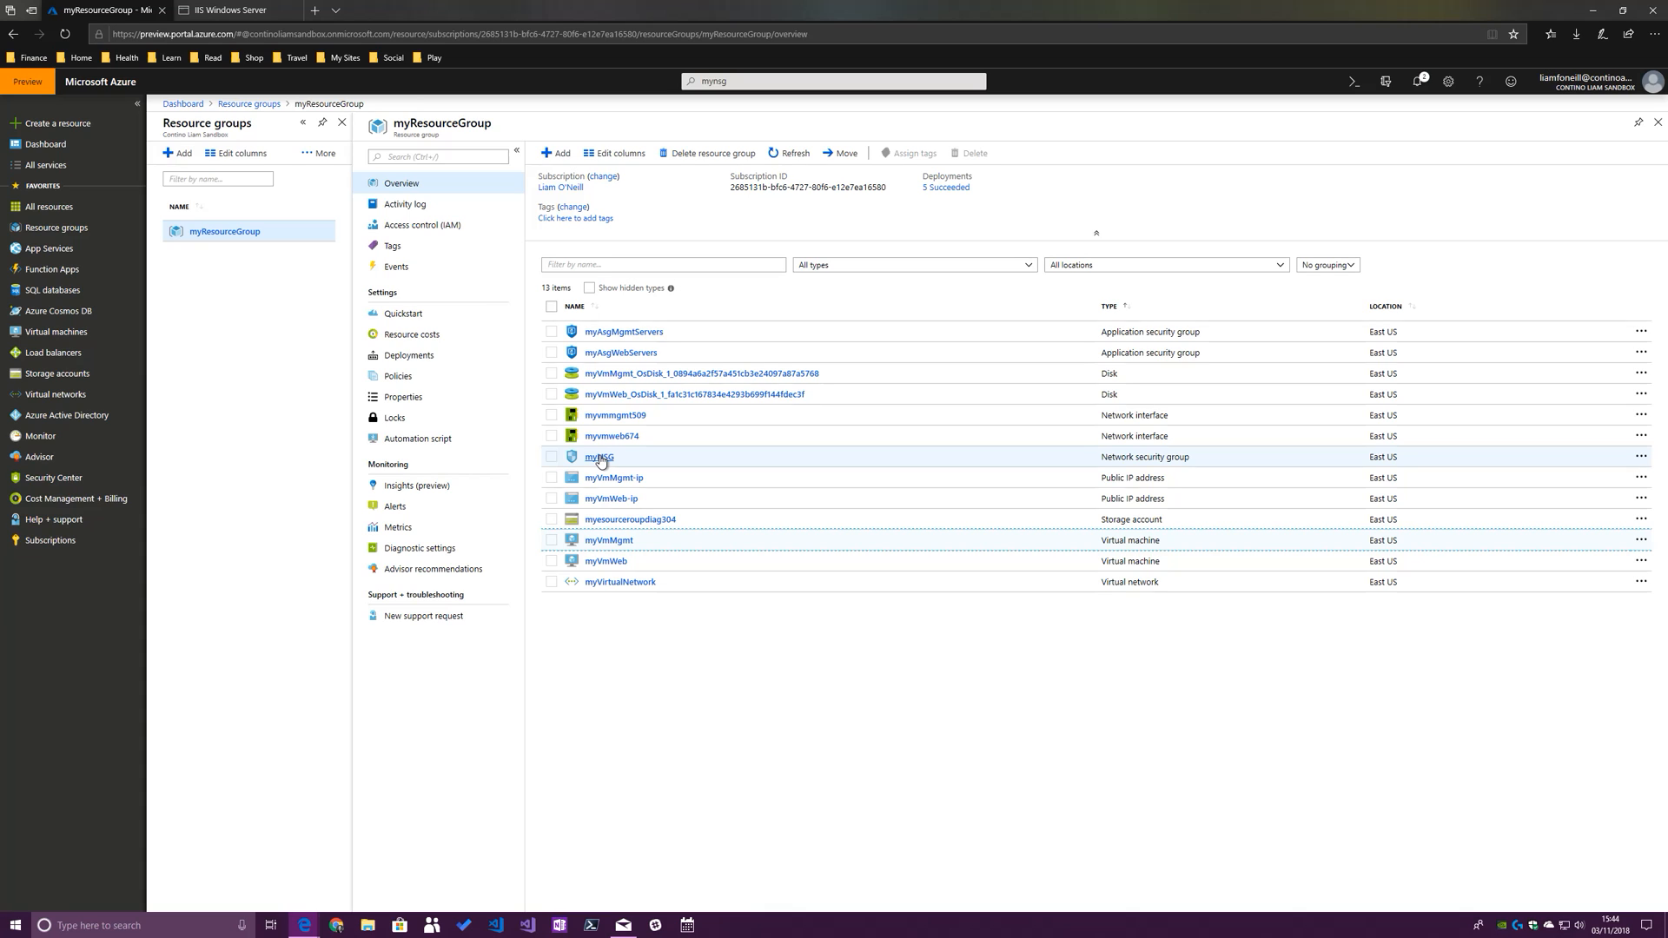
Open myNSG to review its Allow-Web-All and Allow-RDP-All inbound rules
{"action": "left_click", "coordinate": [601, 456]}
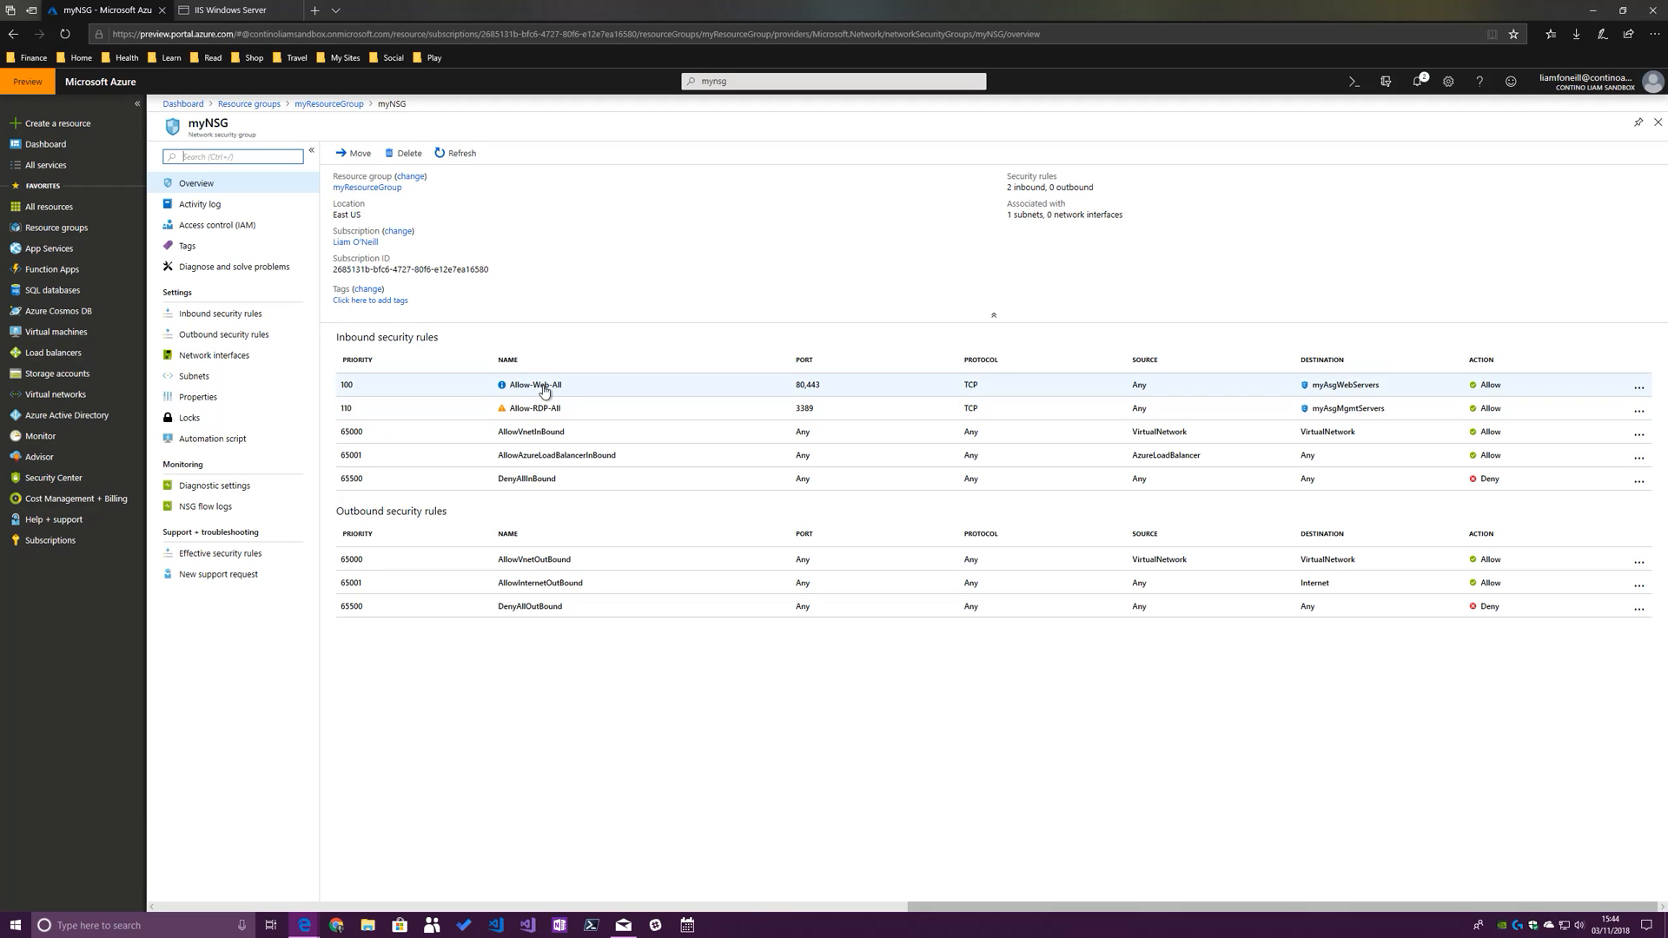
{"action": "mouse_move", "coordinate": [807, 390]}
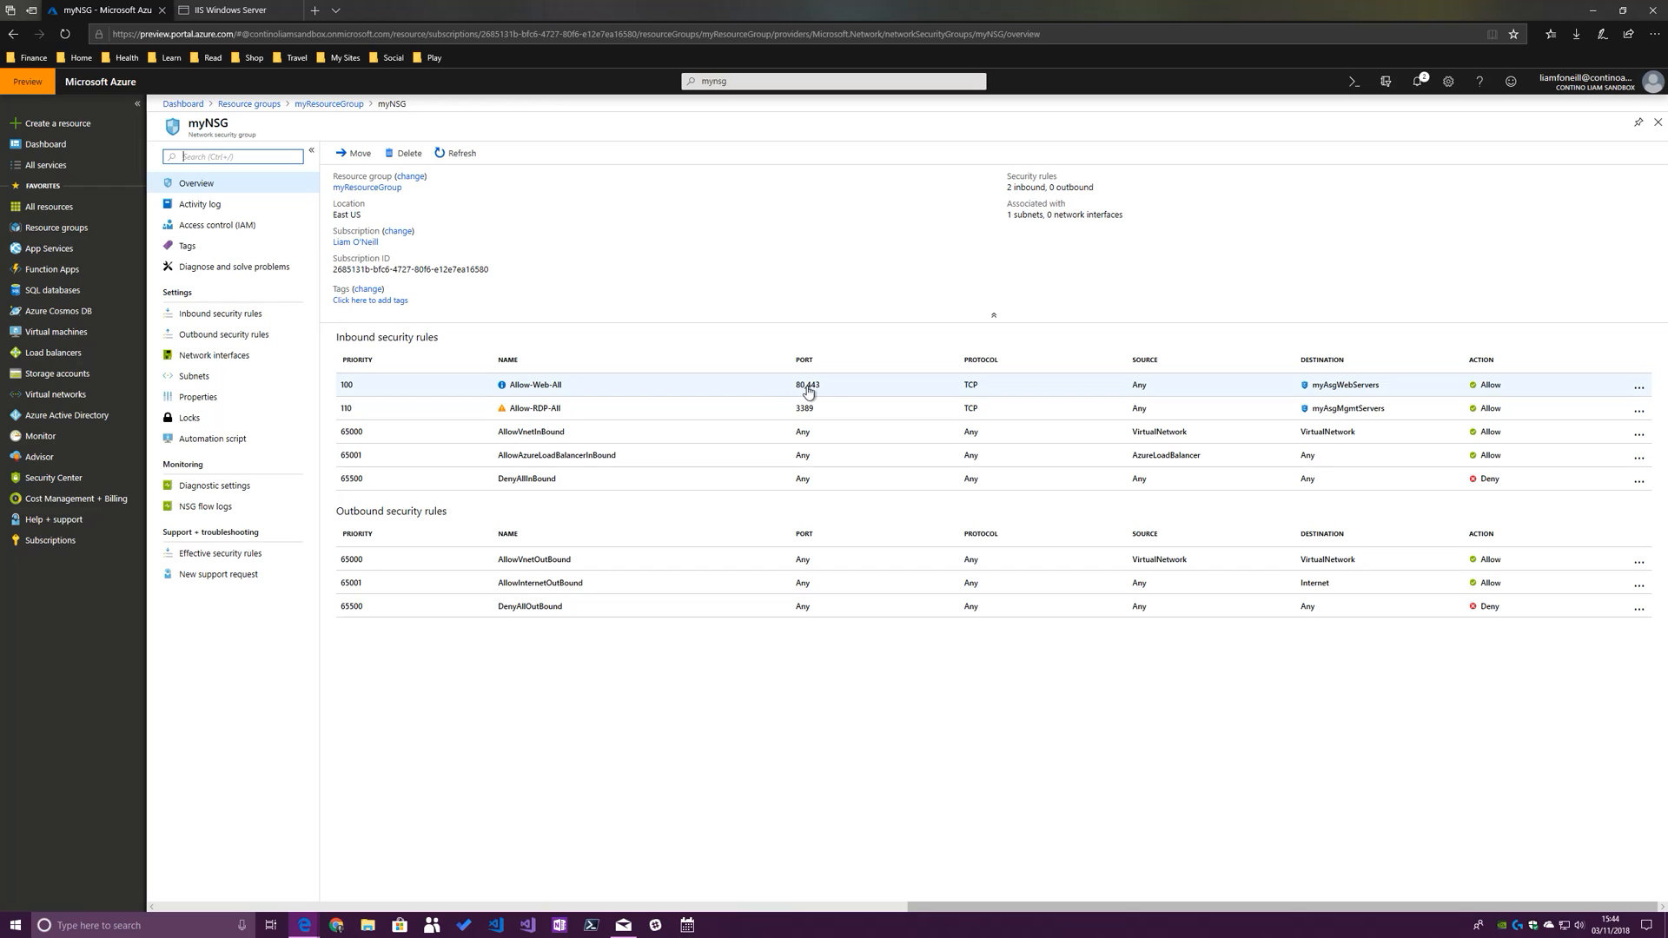
{"action": "mouse_move", "coordinate": [814, 411]}
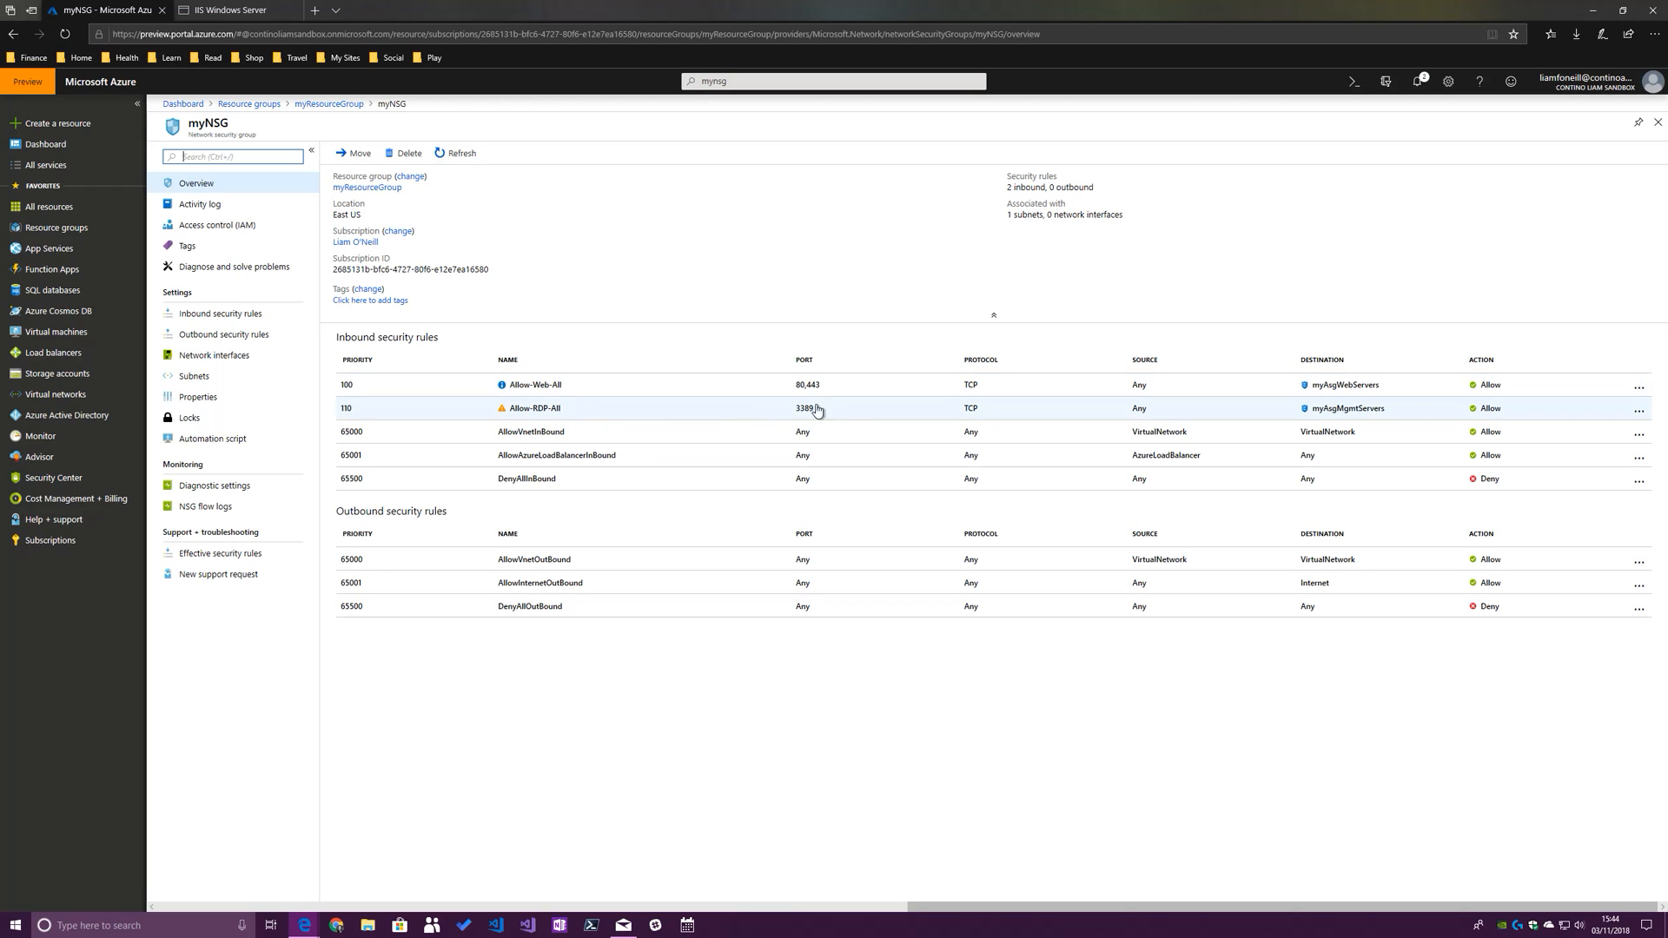
{"action": "mouse_move", "coordinate": [1361, 384]}
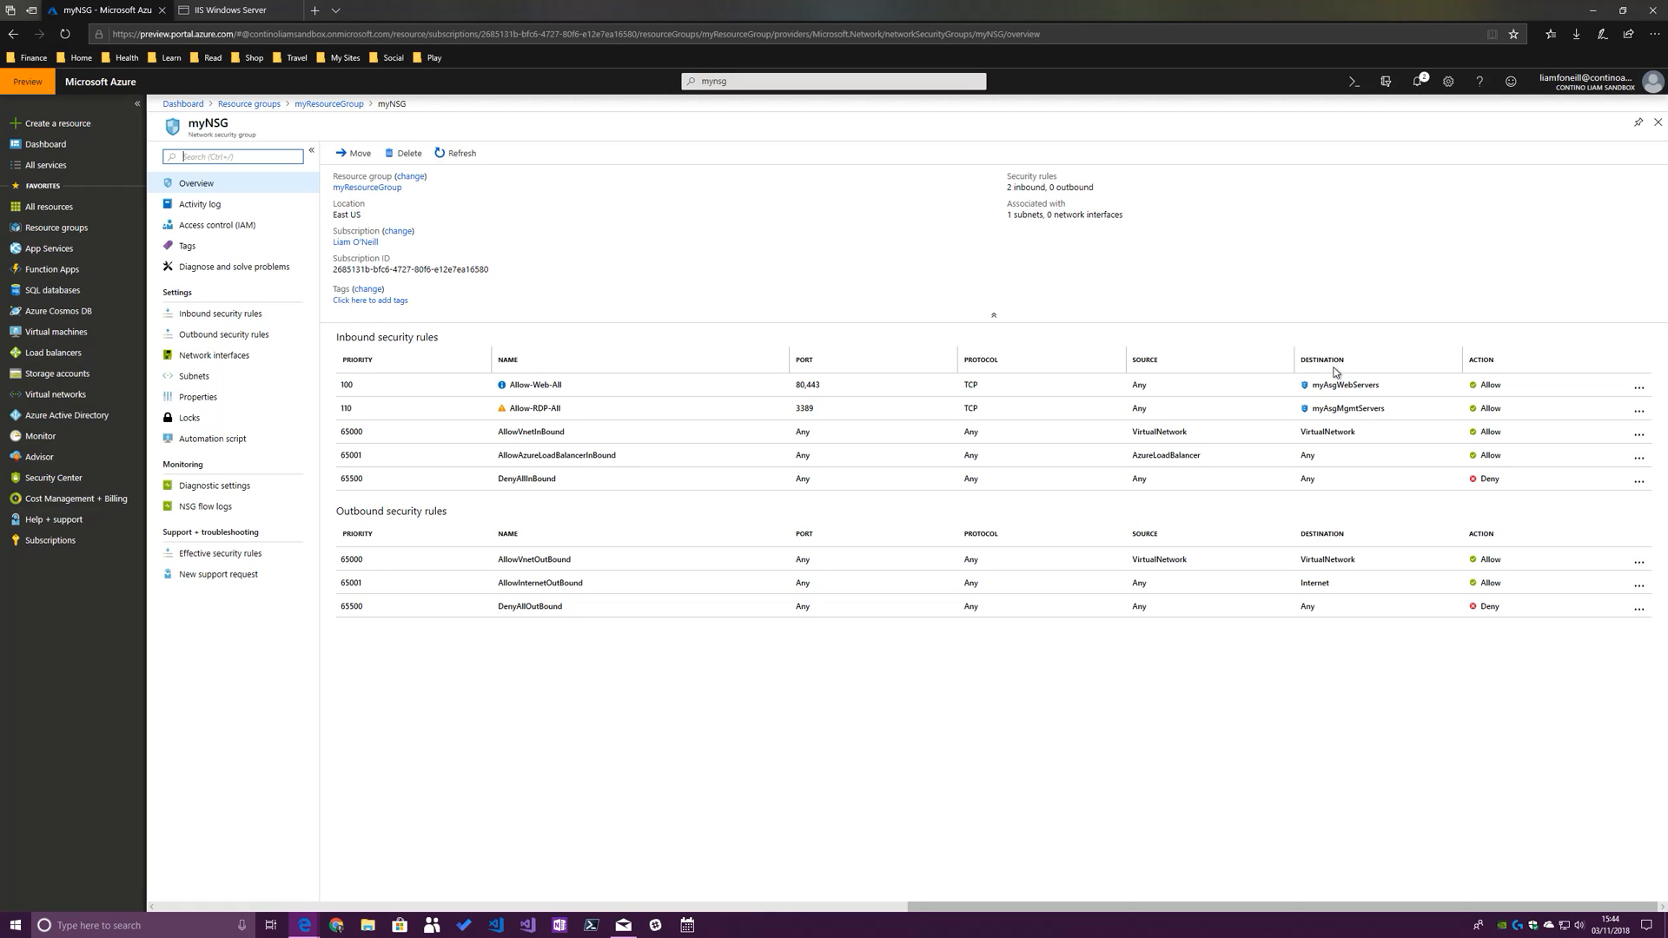
{"action": "mouse_move", "coordinate": [1342, 418]}
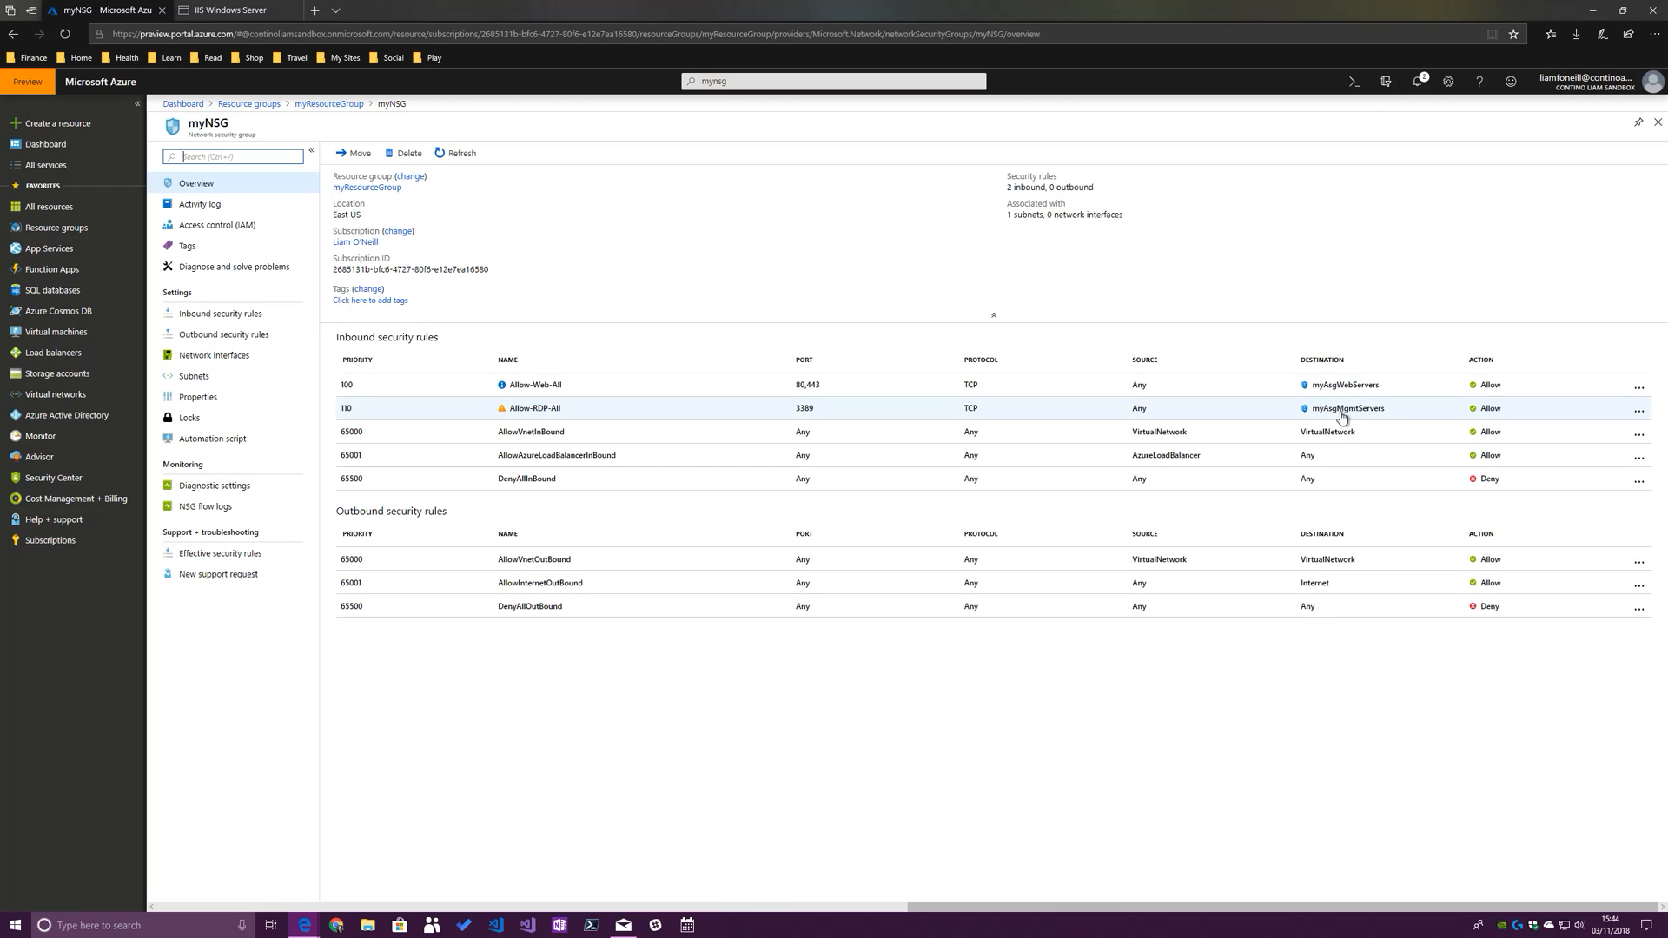
{"action": "mouse_move", "coordinate": [1342, 389]}
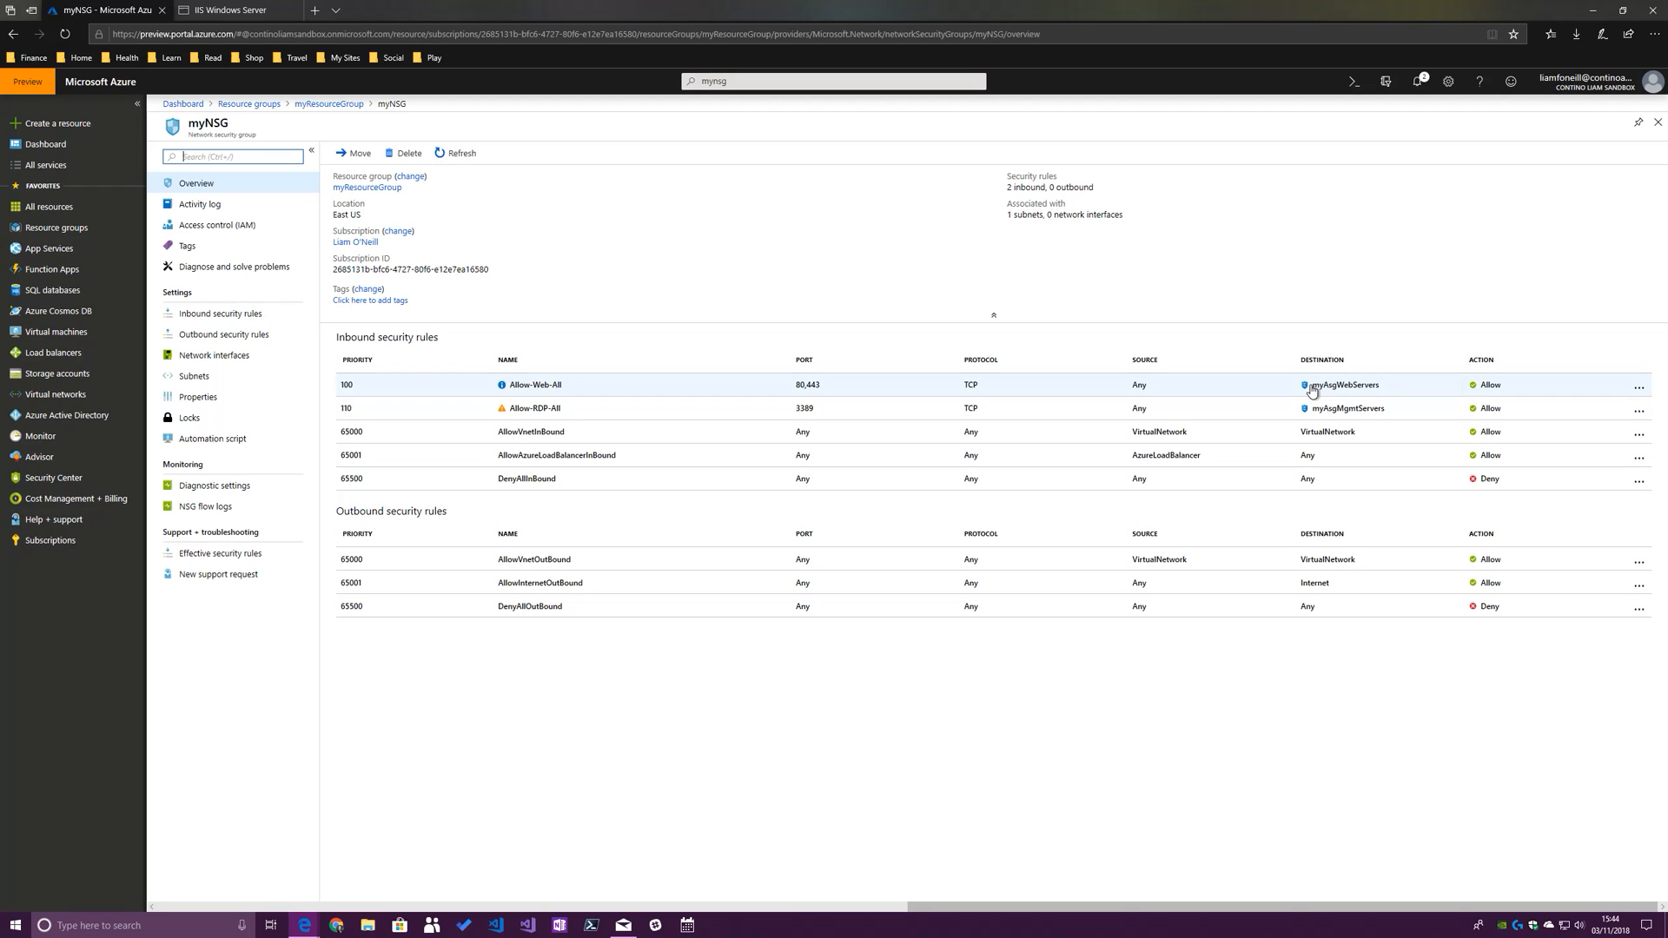
{"action": "mouse_move", "coordinate": [857, 437]}
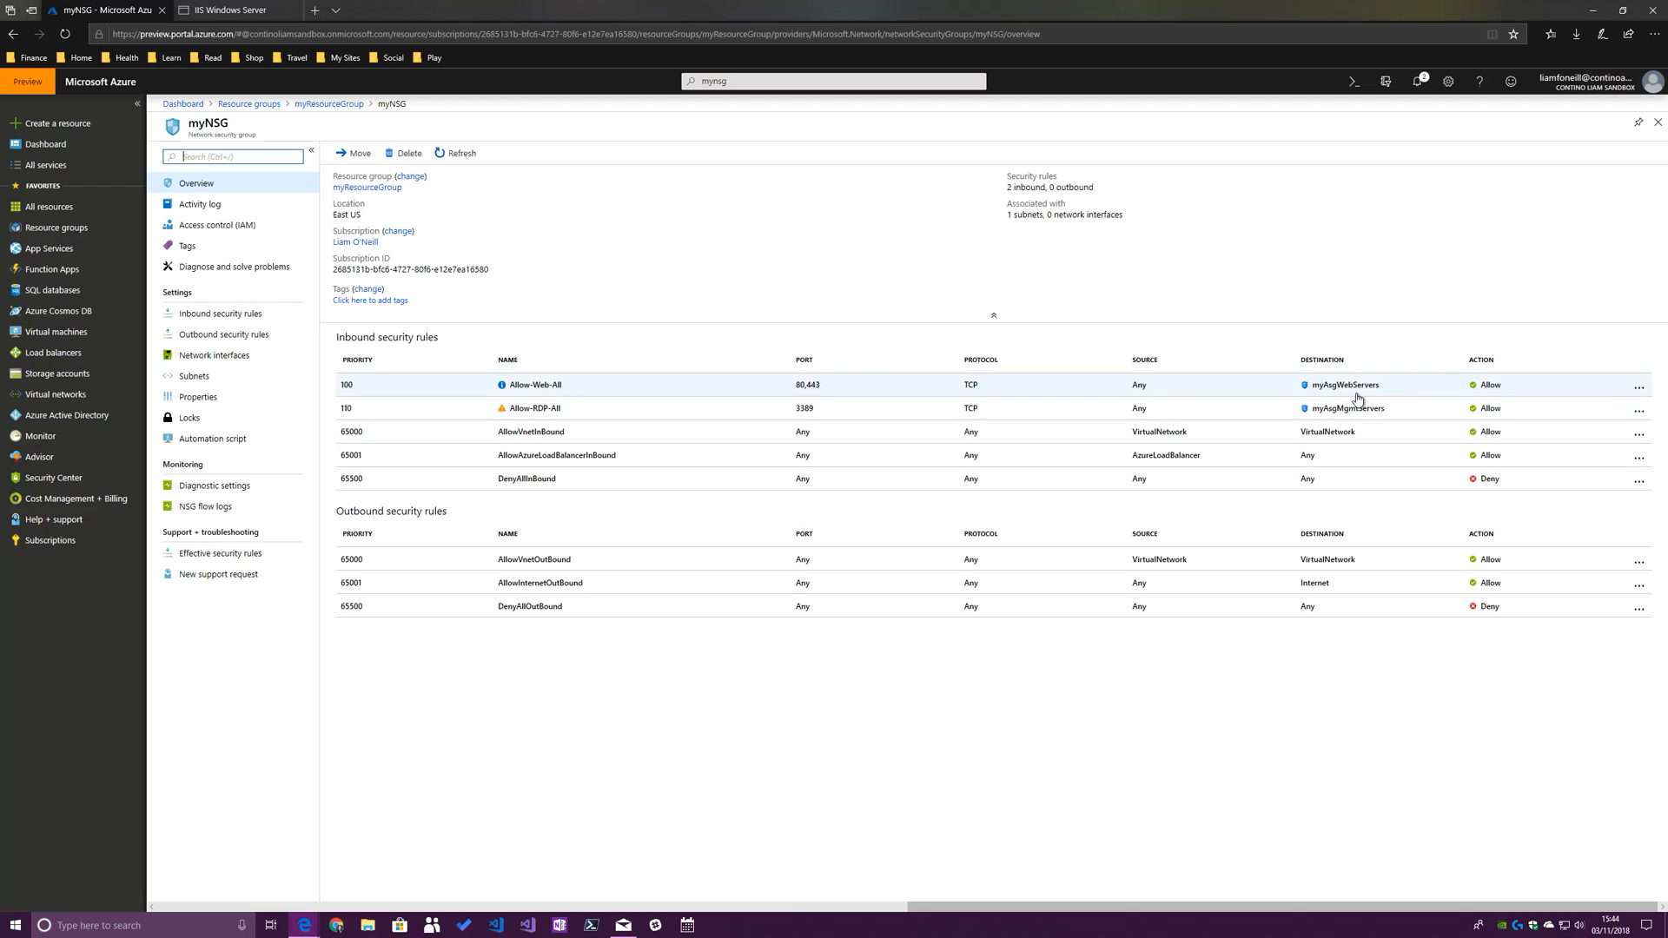
{"action": "mouse_move", "coordinate": [631, 415]}
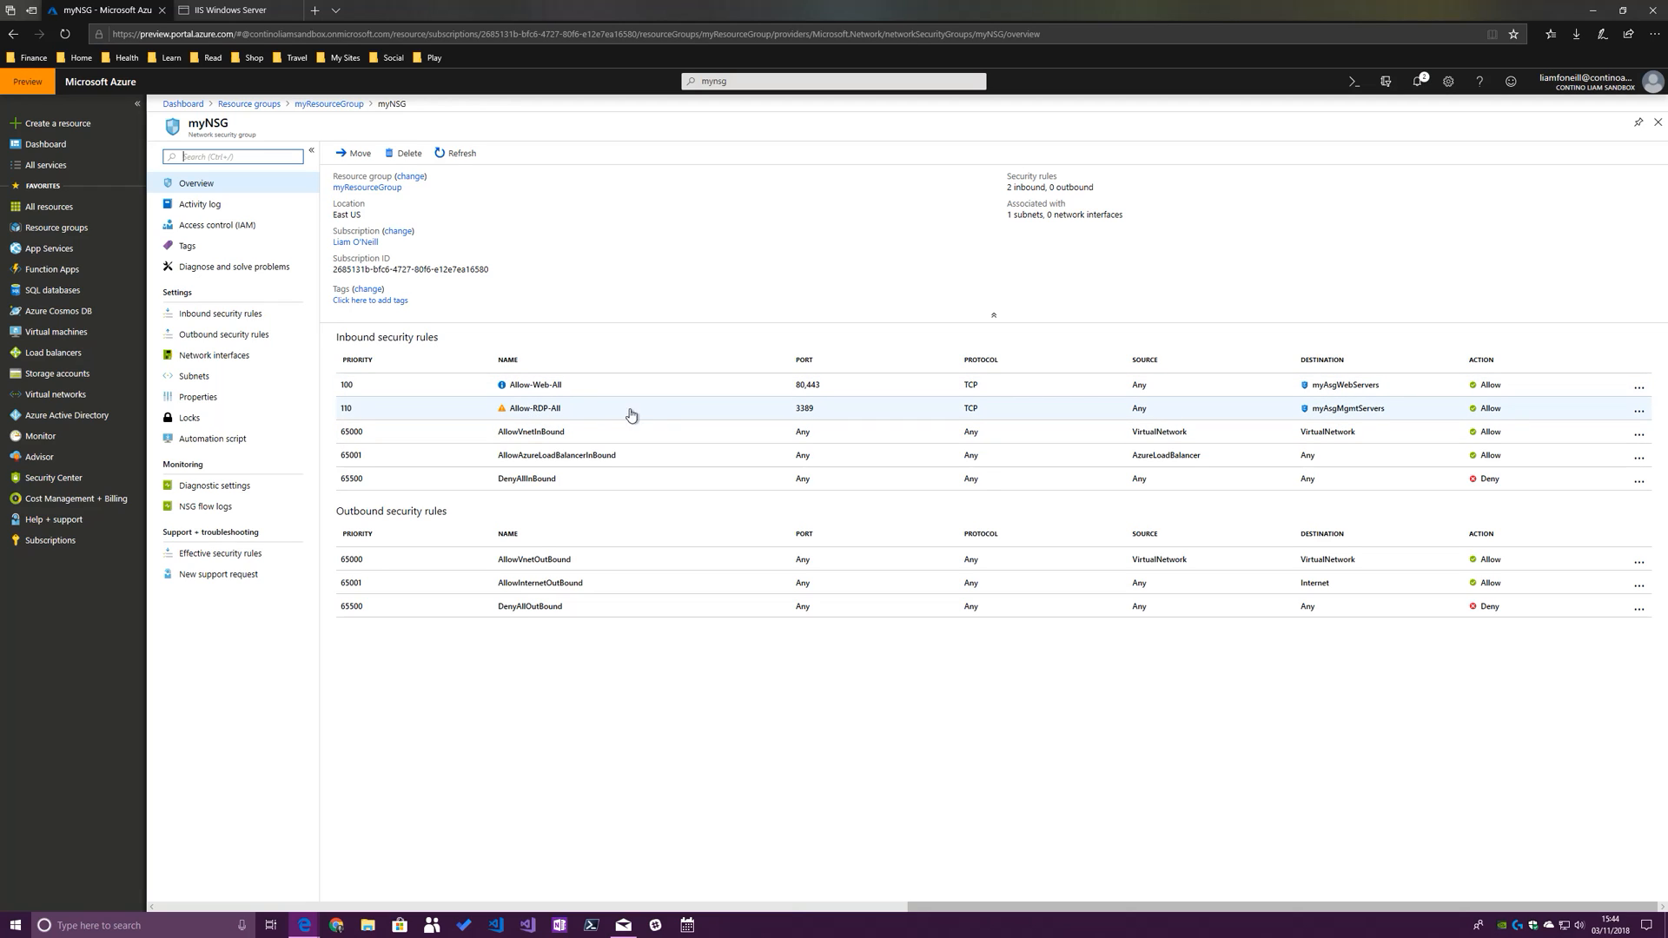
{"action": "mouse_move", "coordinate": [1347, 420]}
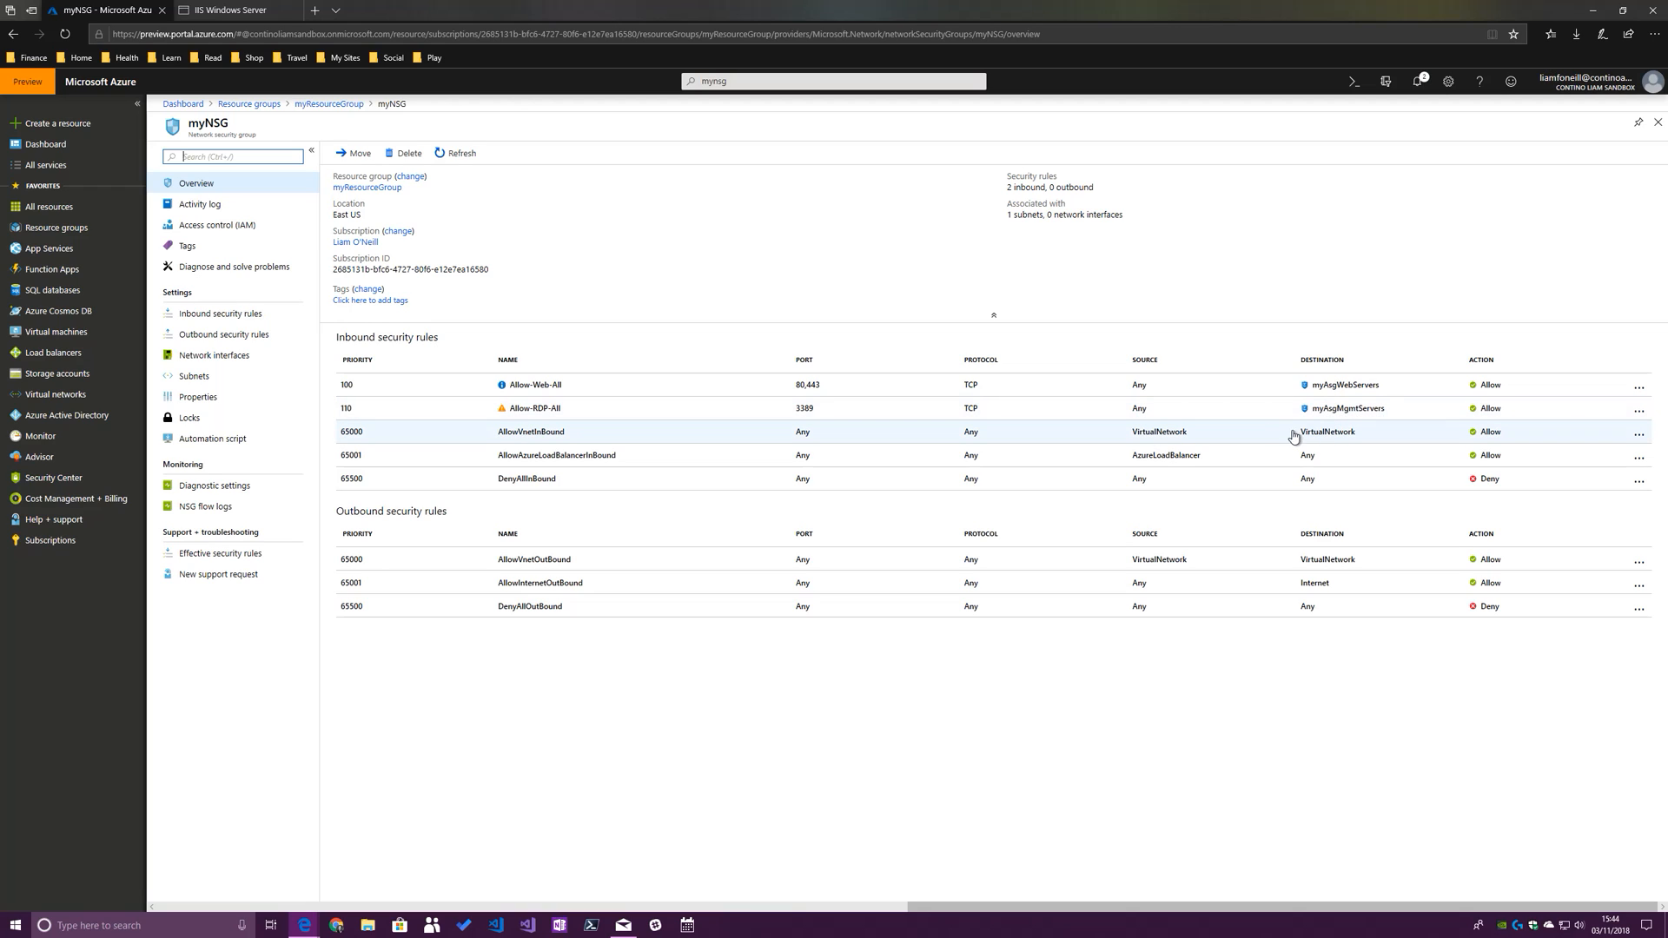
{"action": "mouse_move", "coordinate": [573, 384]}
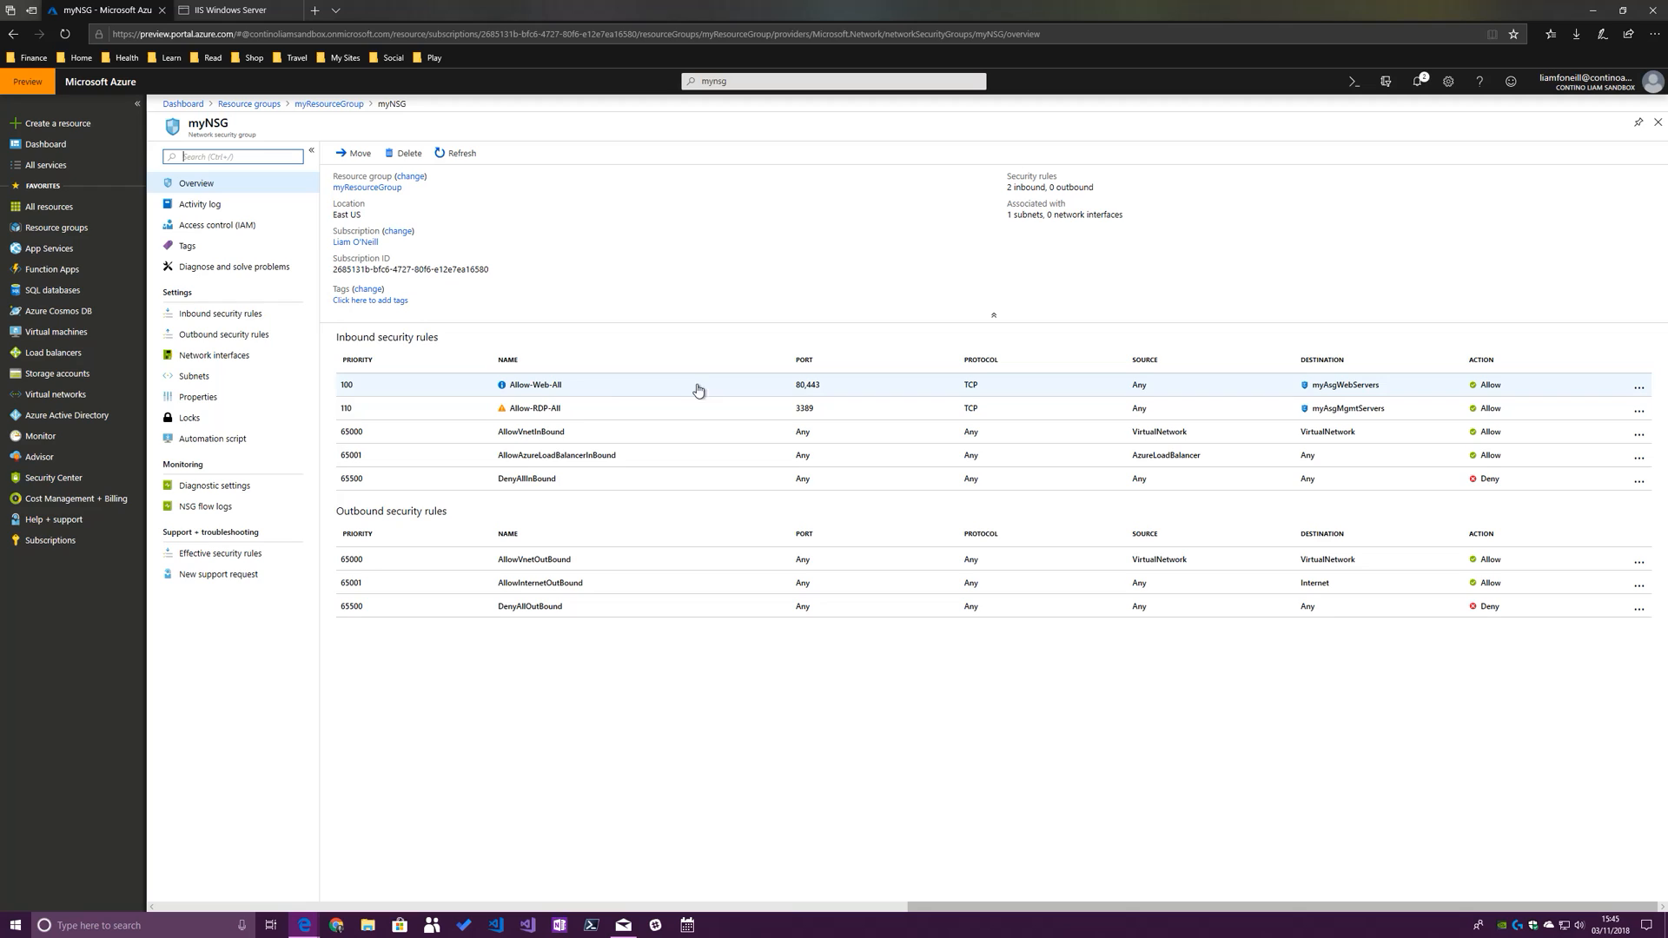
{"action": "mouse_move", "coordinate": [591, 393]}
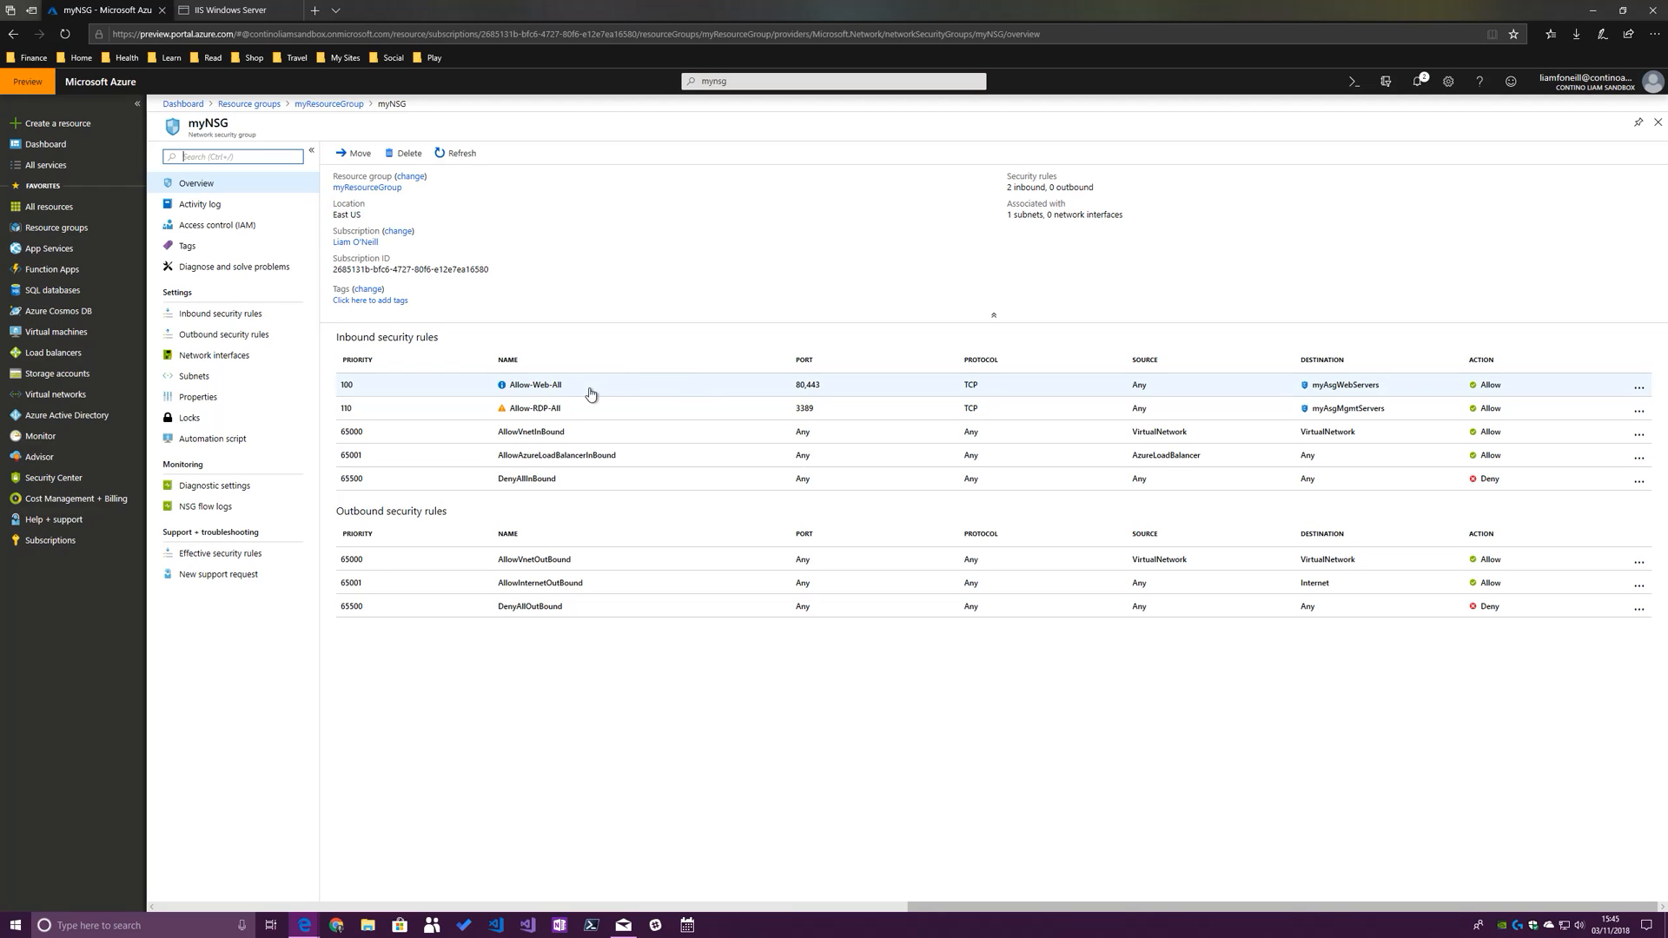
{"action": "mouse_move", "coordinate": [1060, 384]}
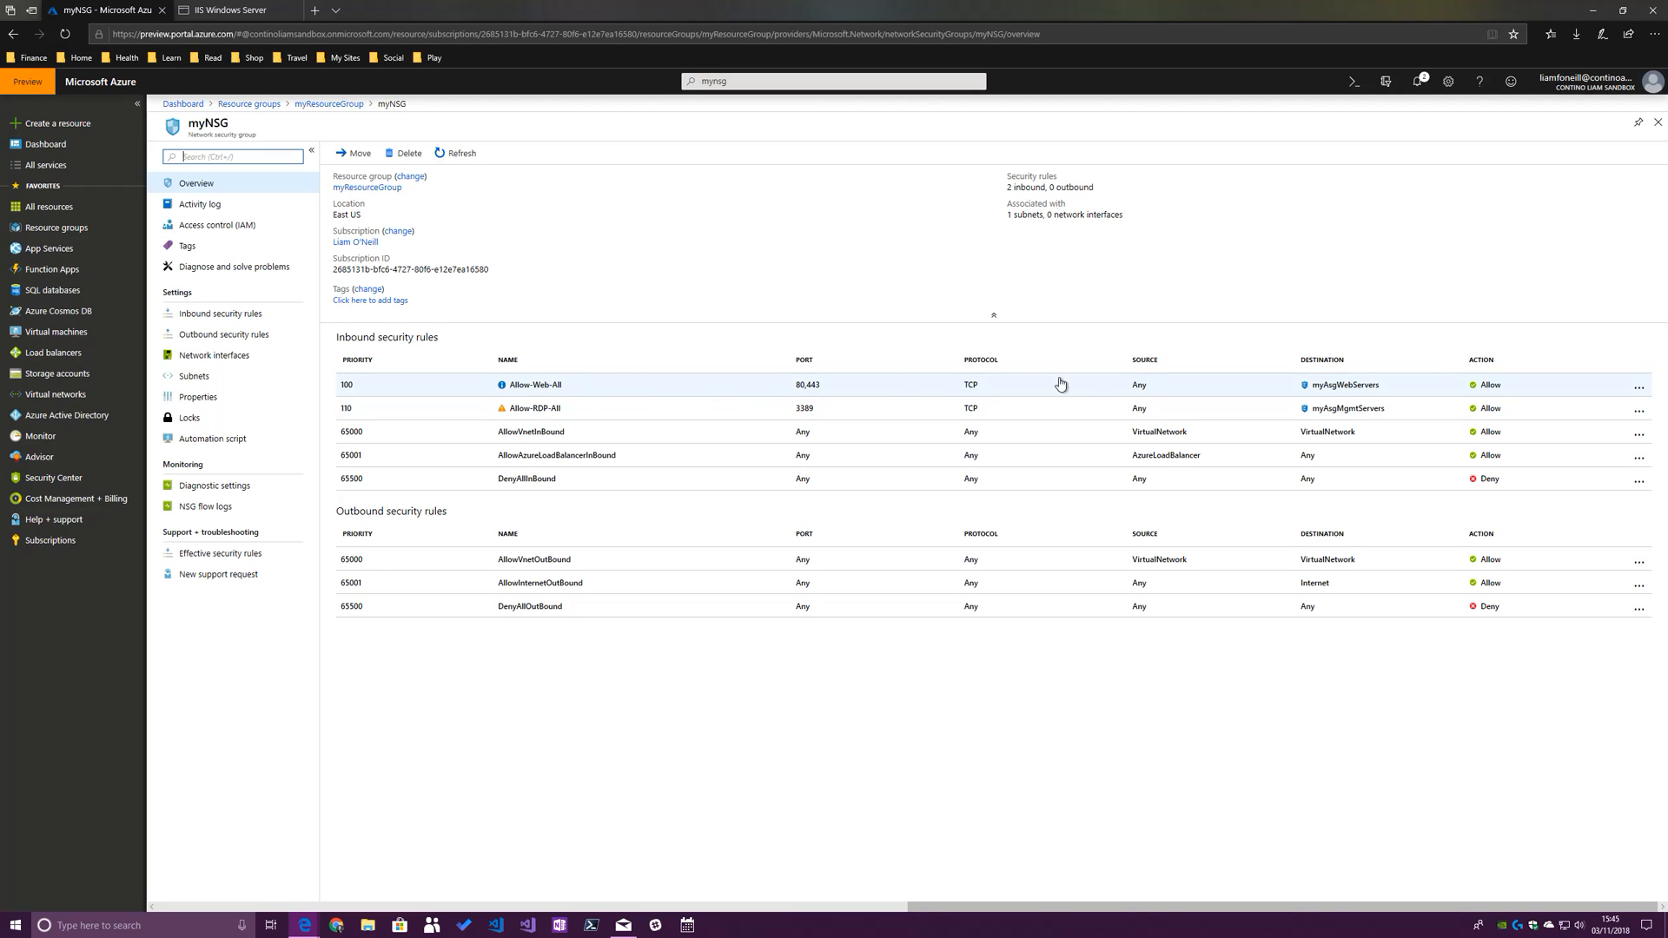
{"action": "mouse_move", "coordinate": [479, 247]}
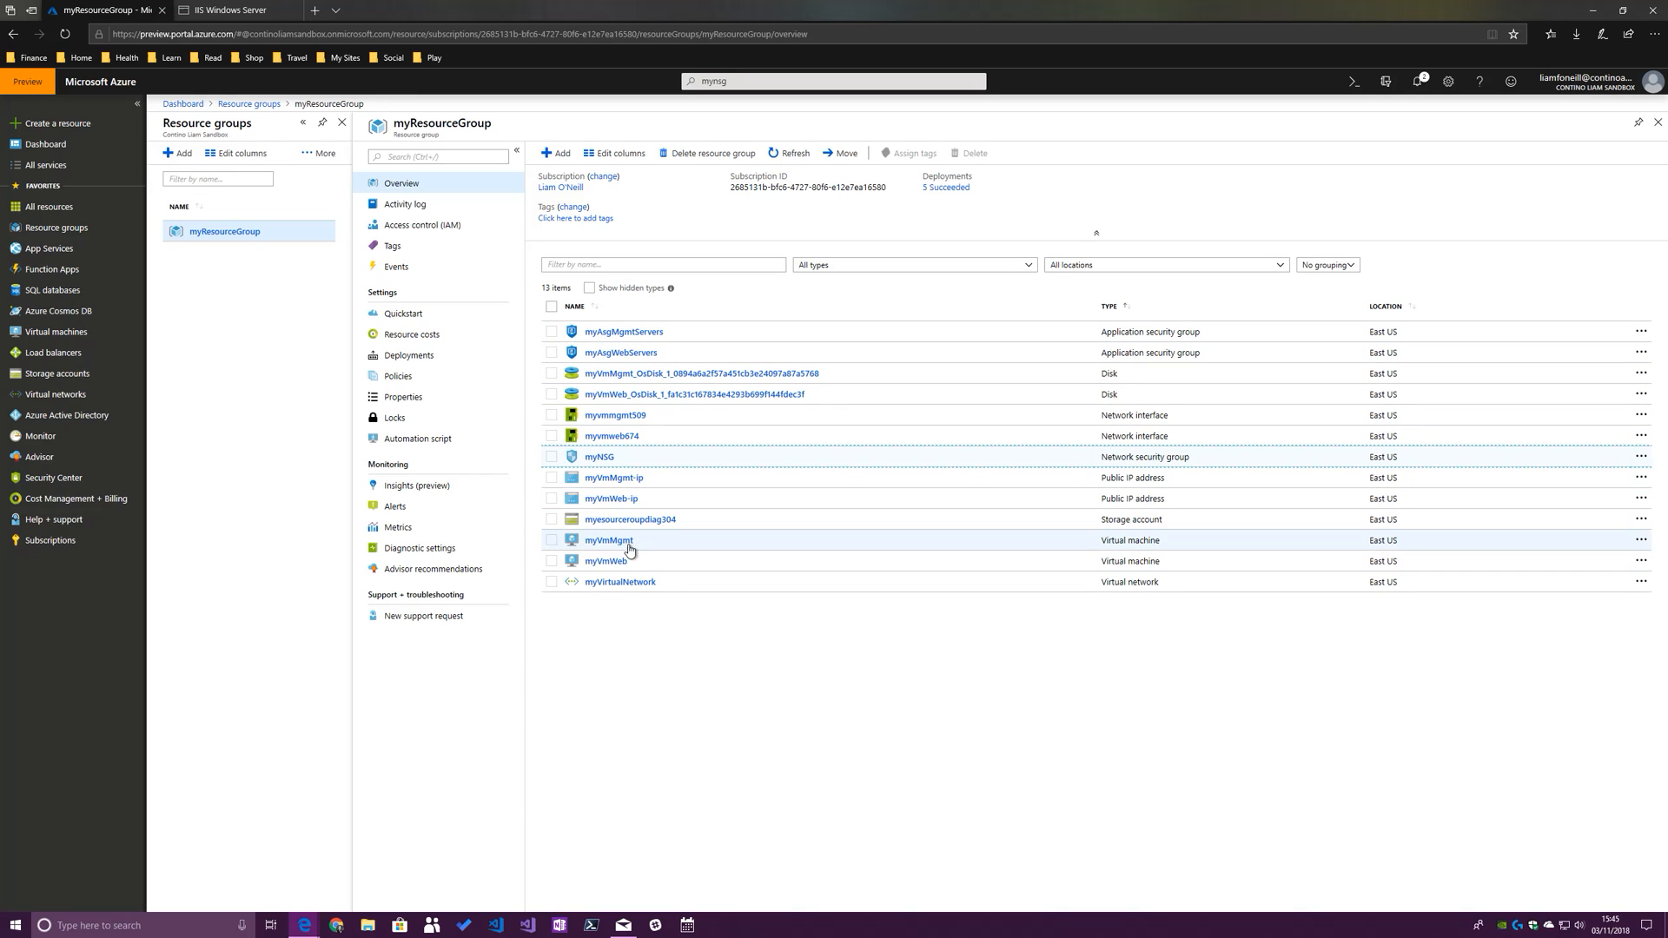
Open myVmWeb and load its public IP in another tab to see the IIS page
{"action": "left_click", "coordinate": [606, 561]}
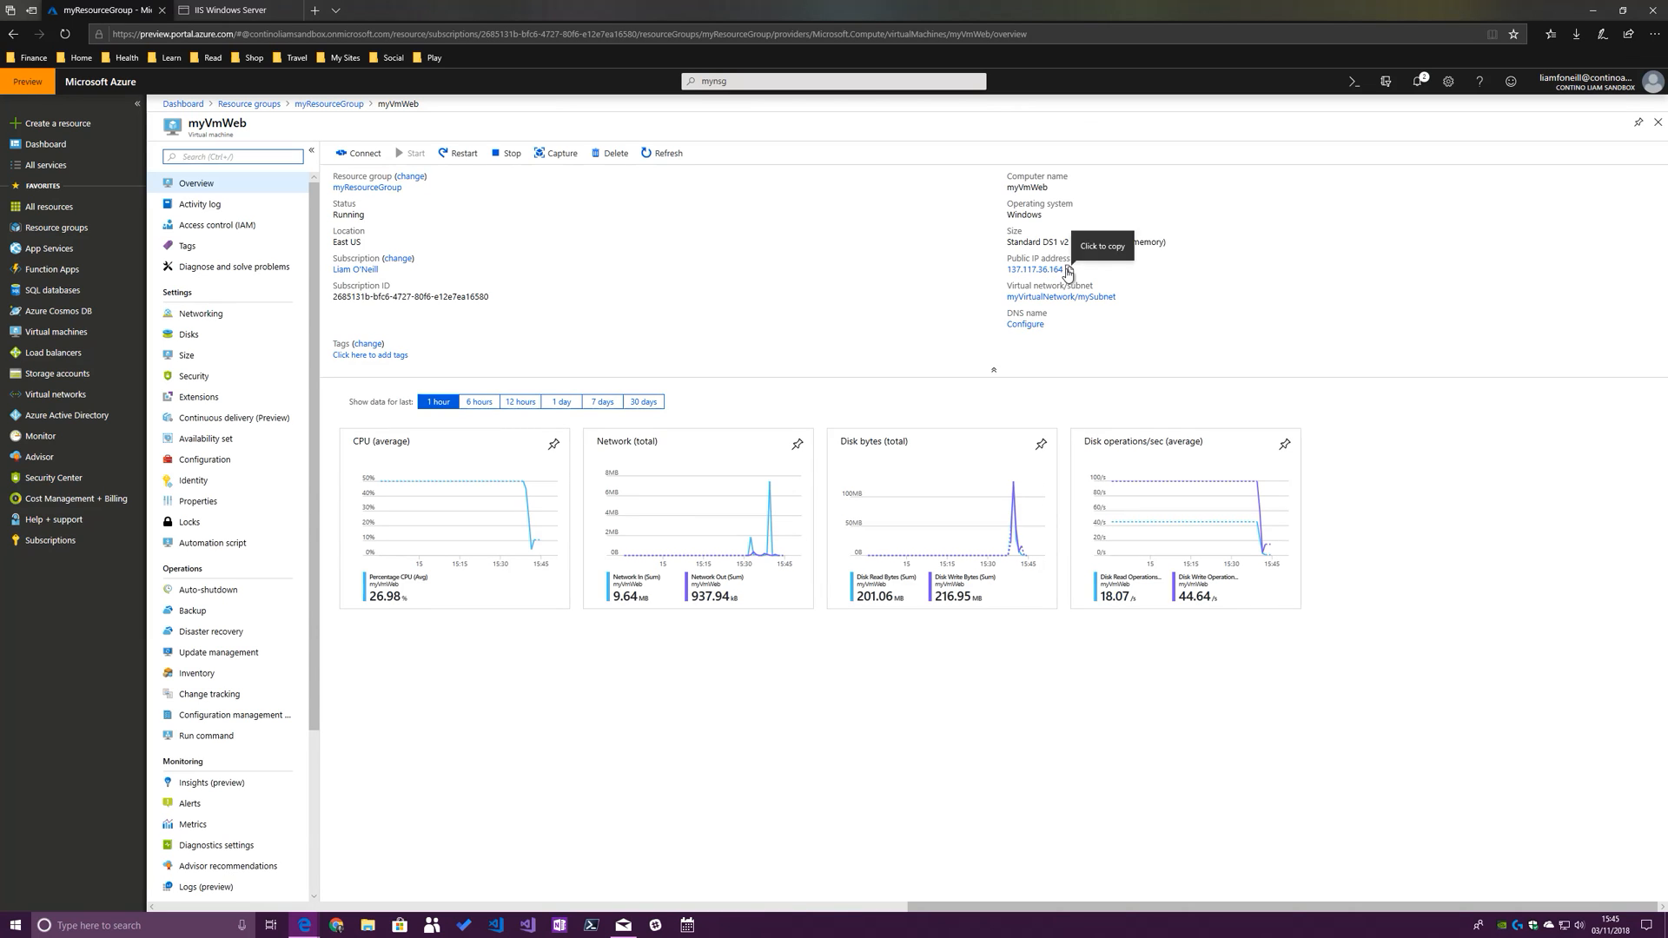
{"action": "left_click", "coordinate": [223, 10]}
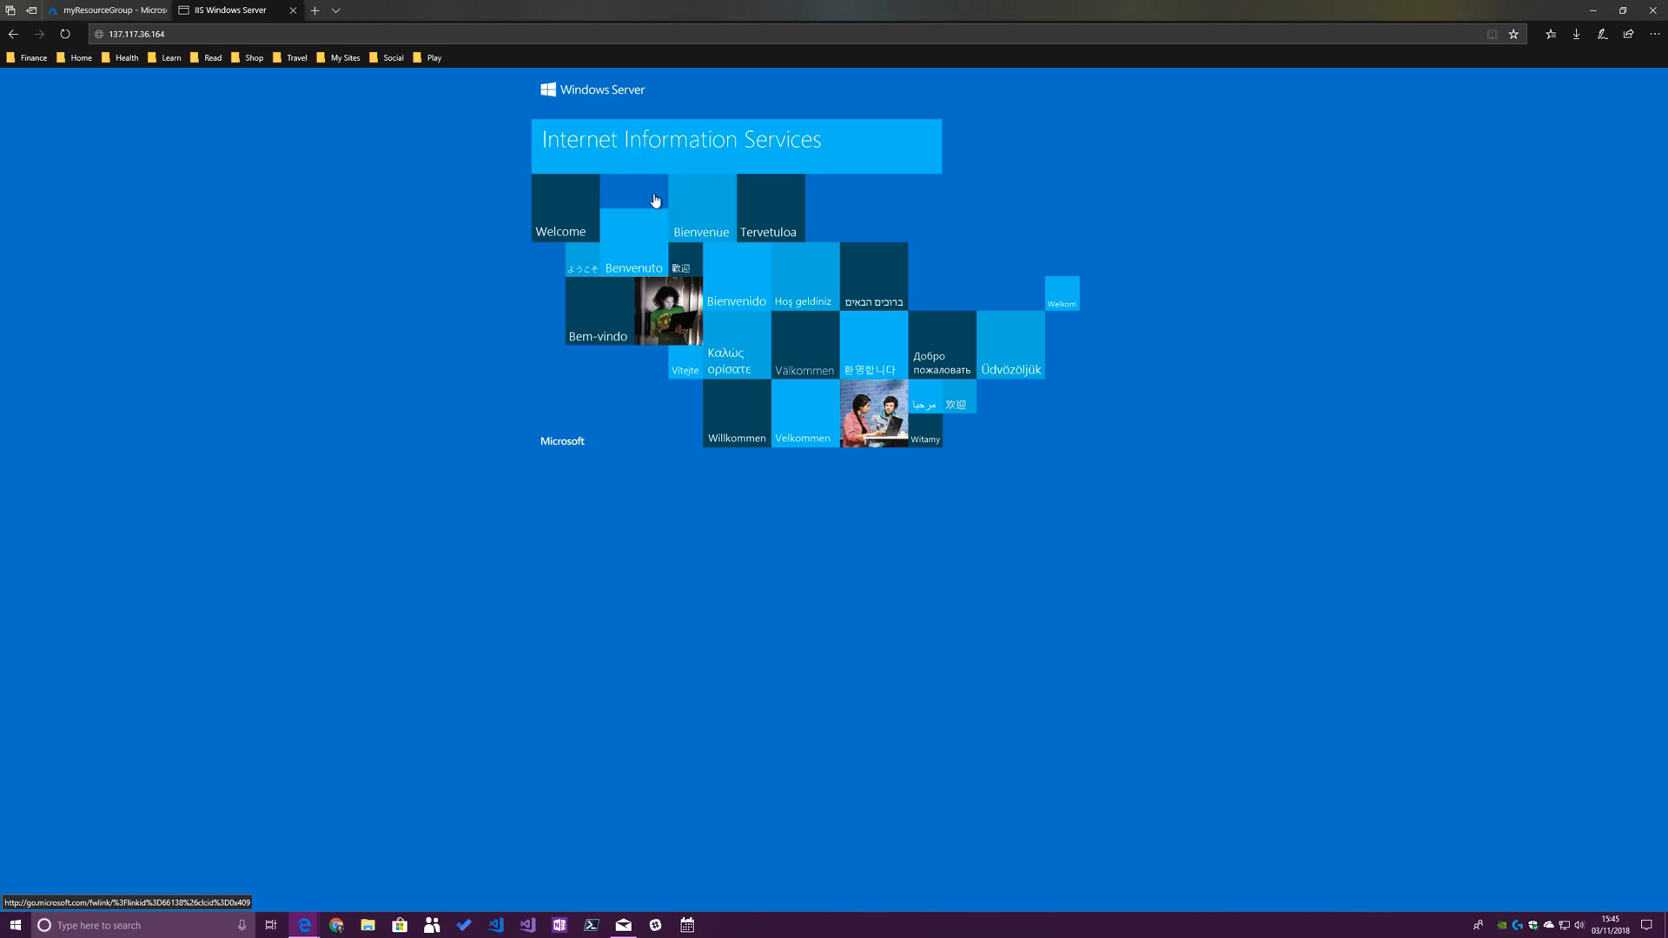
{"action": "mouse_move", "coordinate": [662, 187]}
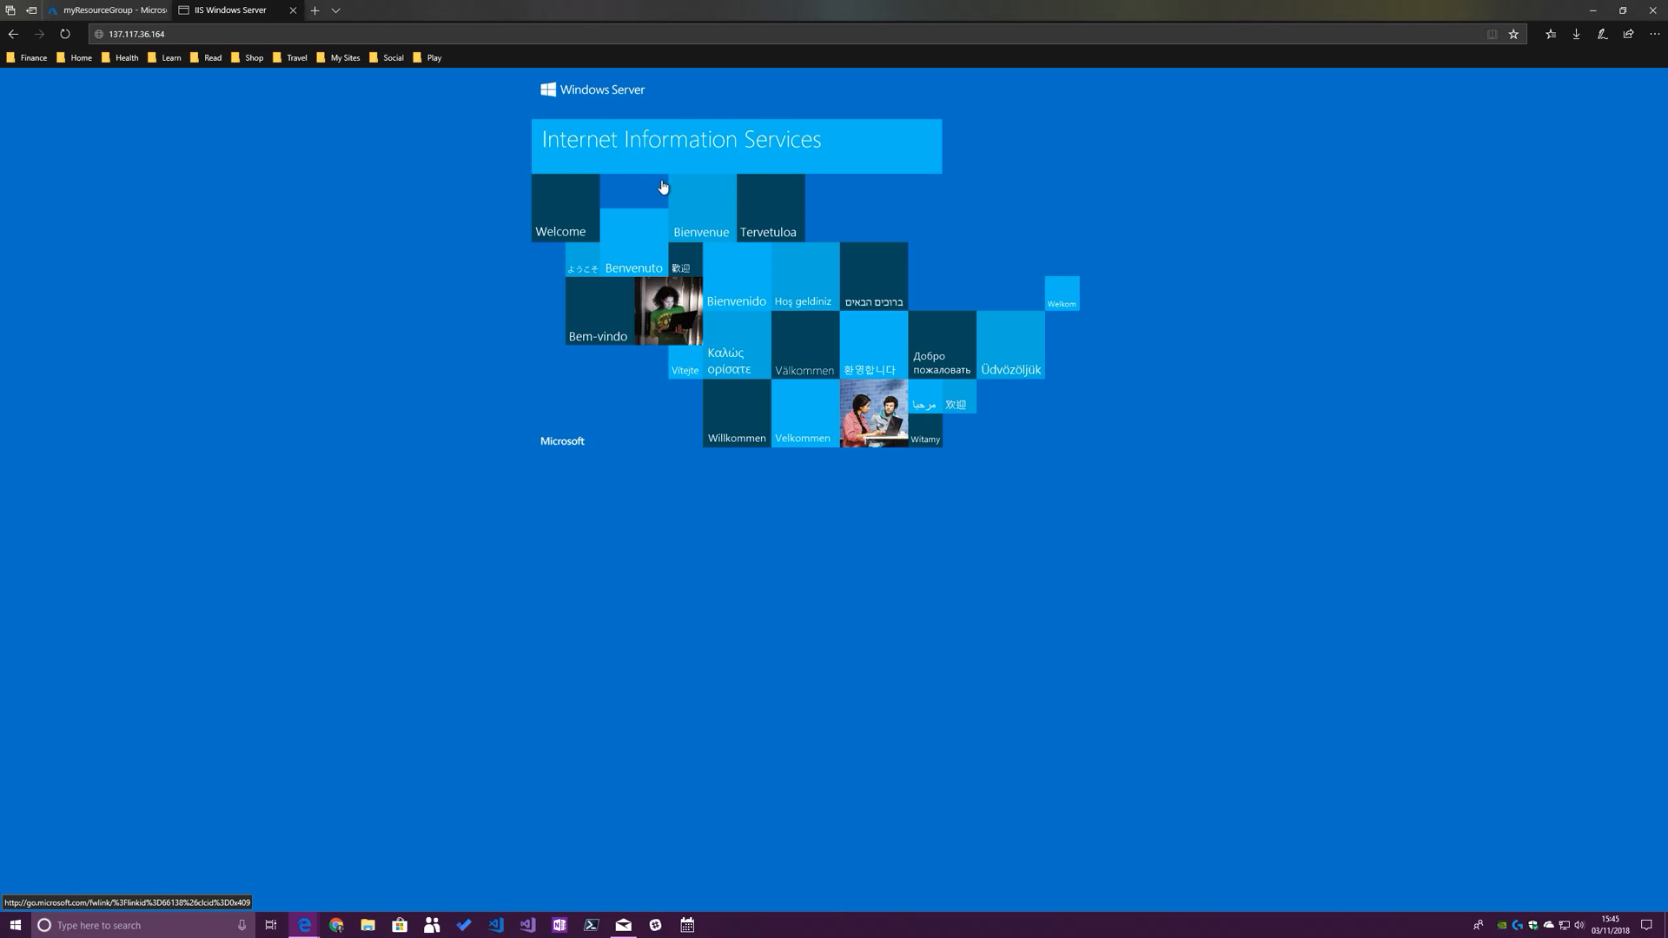
{"action": "left_click", "coordinate": [105, 10]}
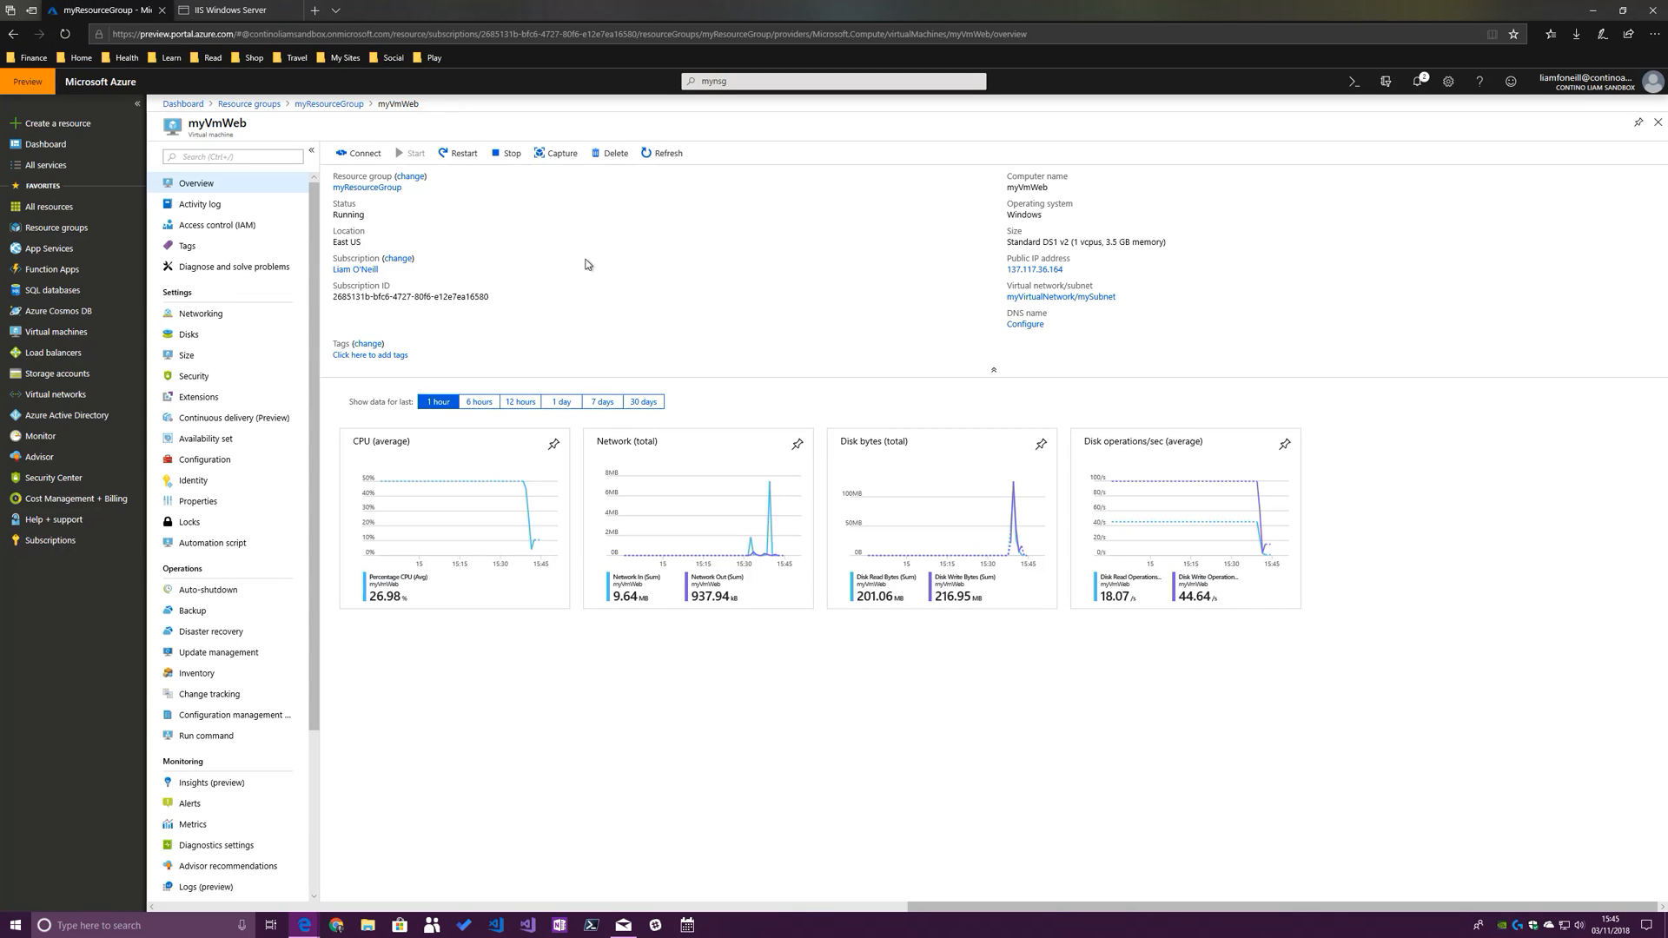
{"action": "mouse_move", "coordinate": [842, 322]}
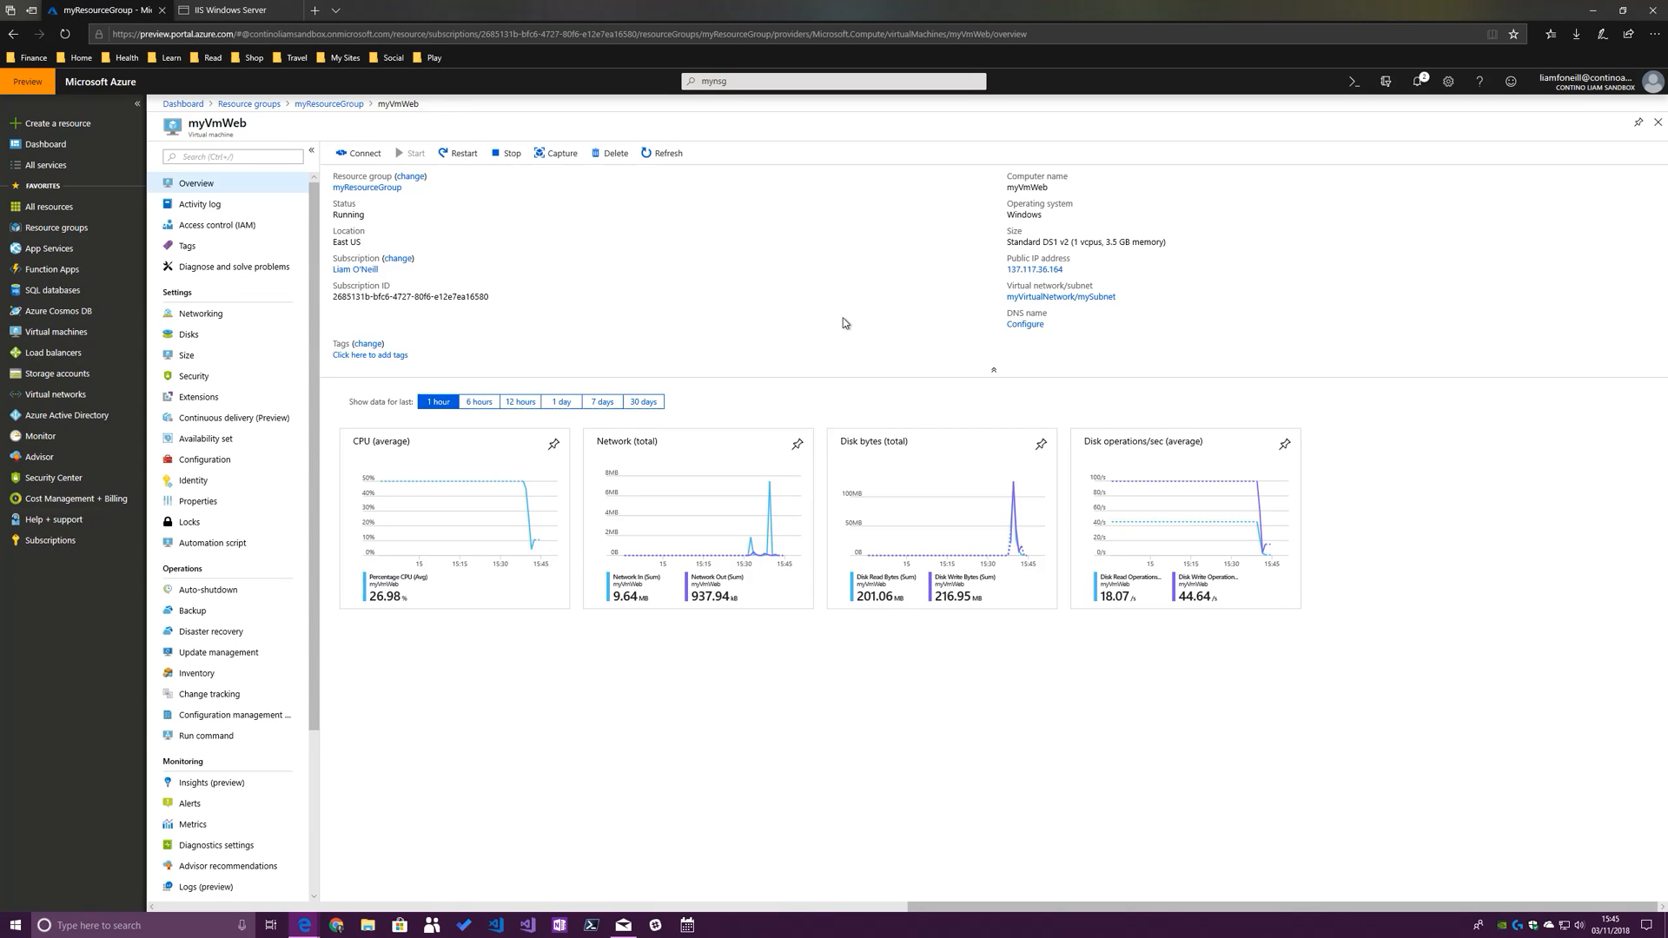
{"action": "mouse_move", "coordinate": [730, 324]}
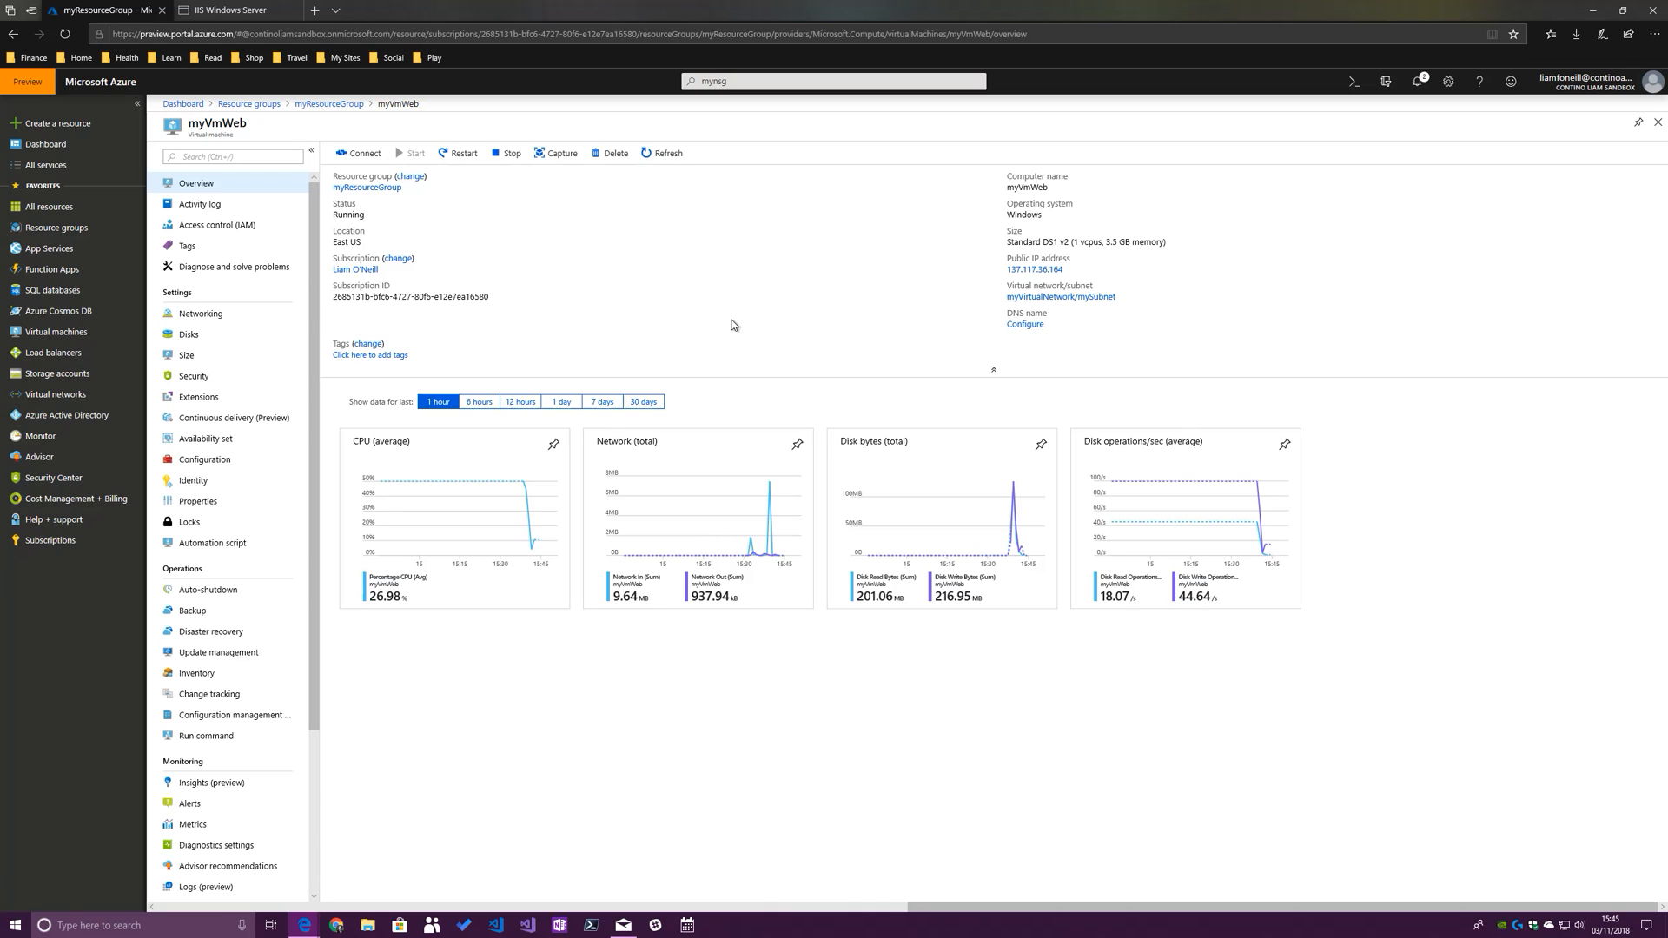
{"action": "mouse_move", "coordinate": [525, 314]}
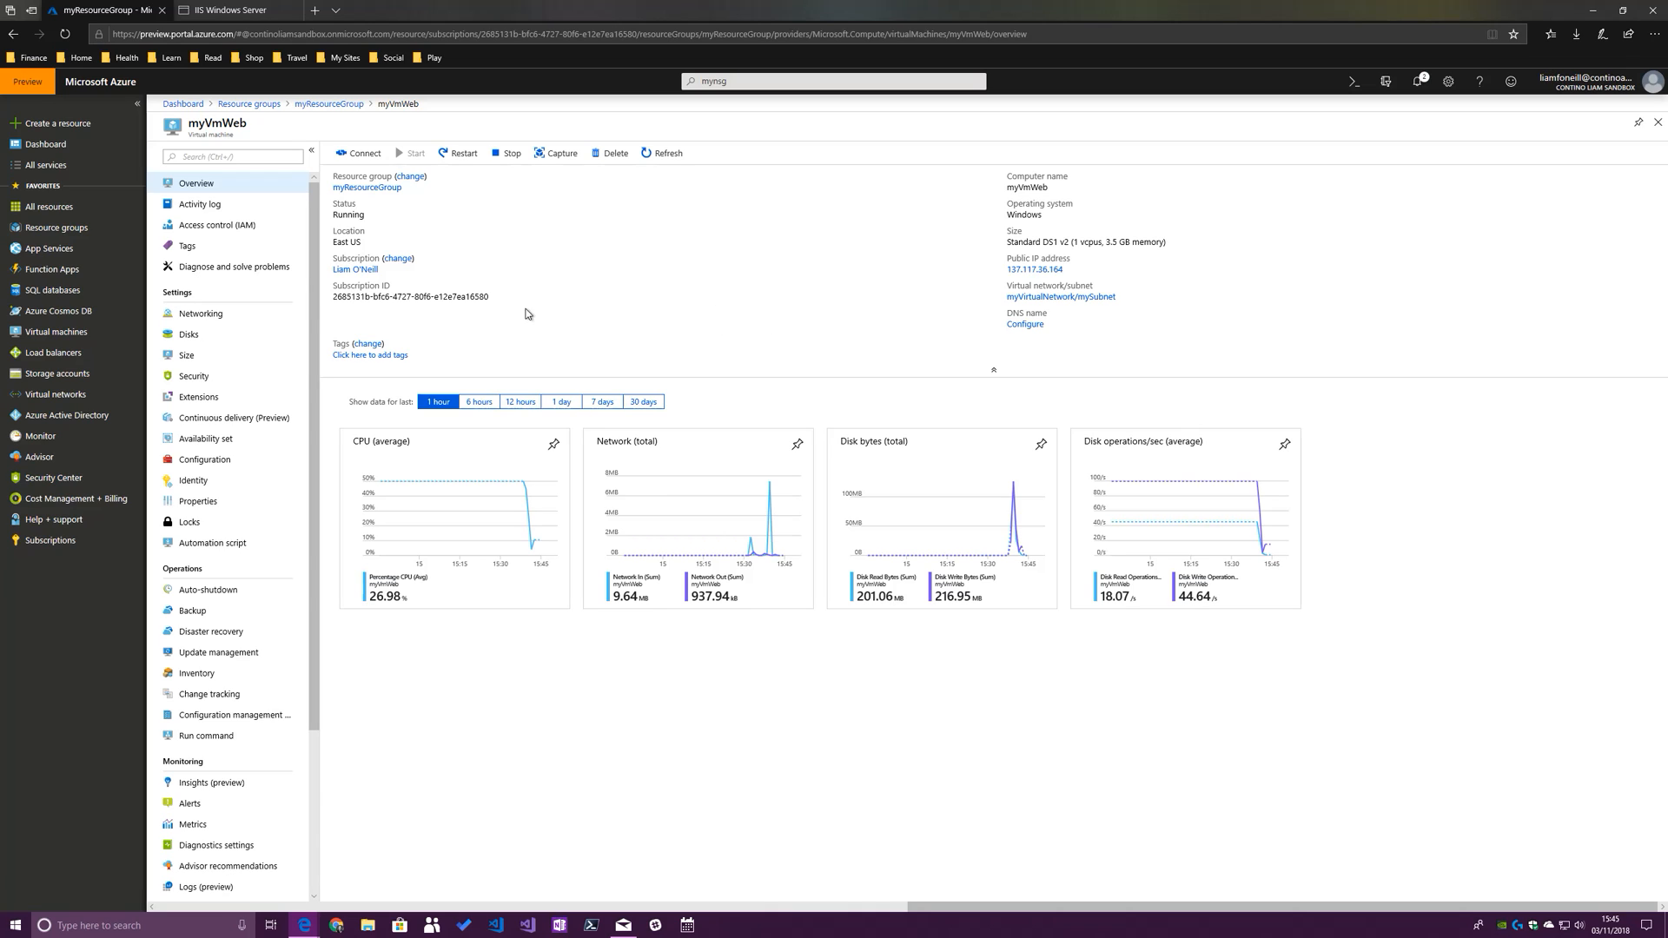
{"action": "mouse_move", "coordinate": [175, 309]}
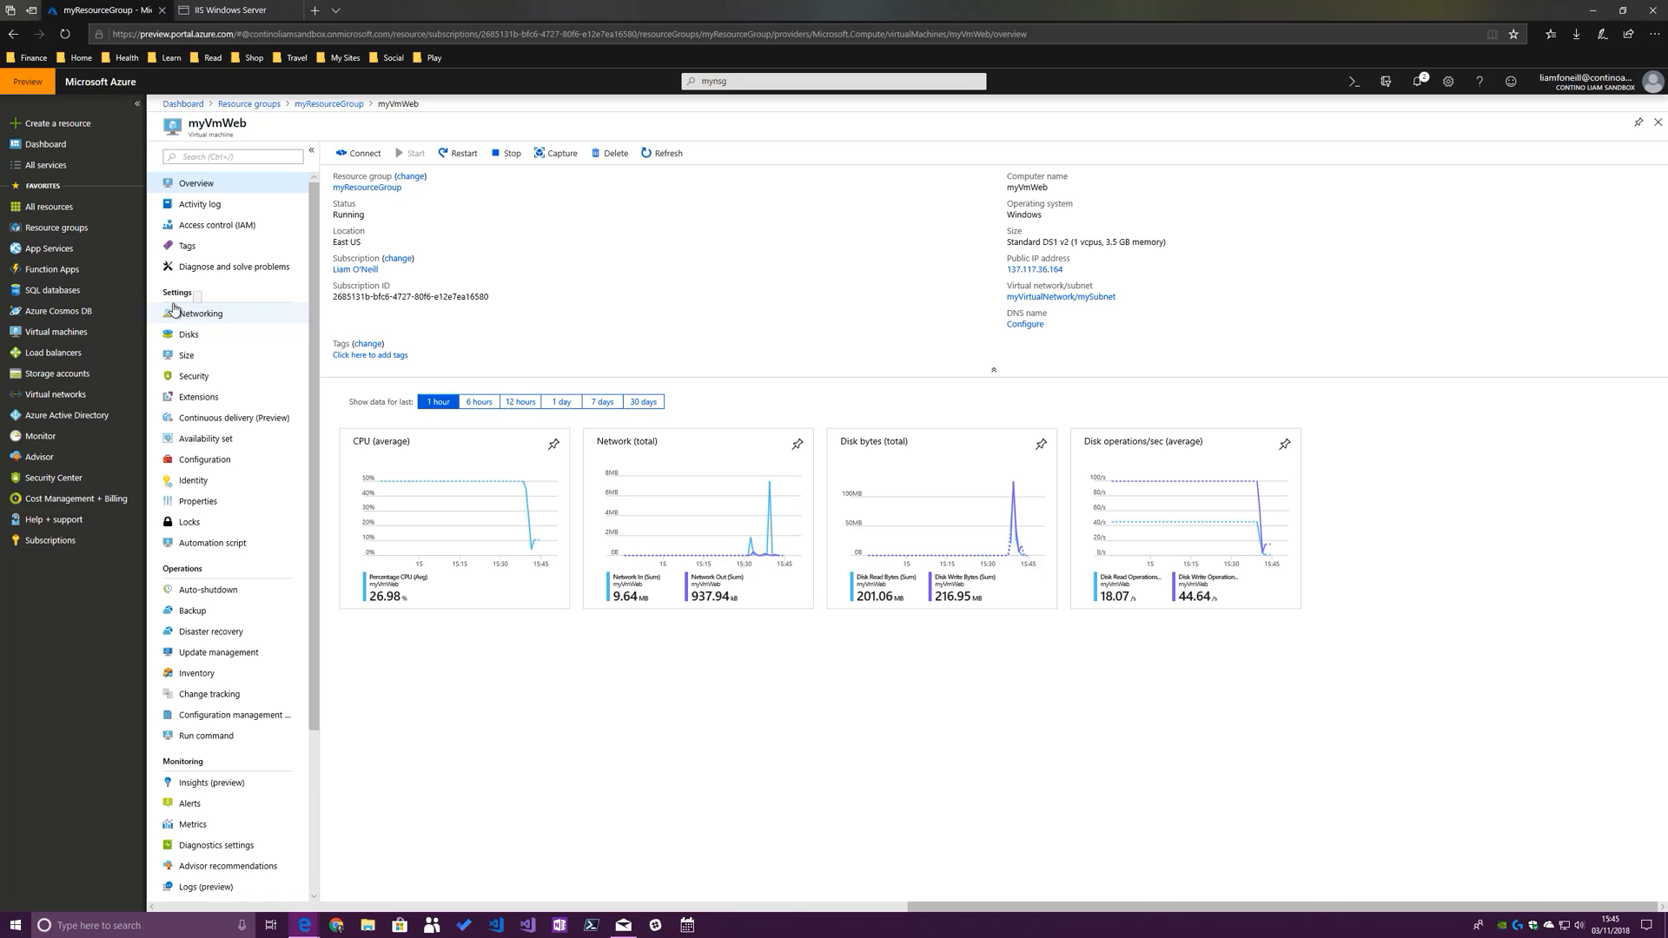
Open myVmWeb's Networking settings page
{"action": "left_click", "coordinate": [200, 312]}
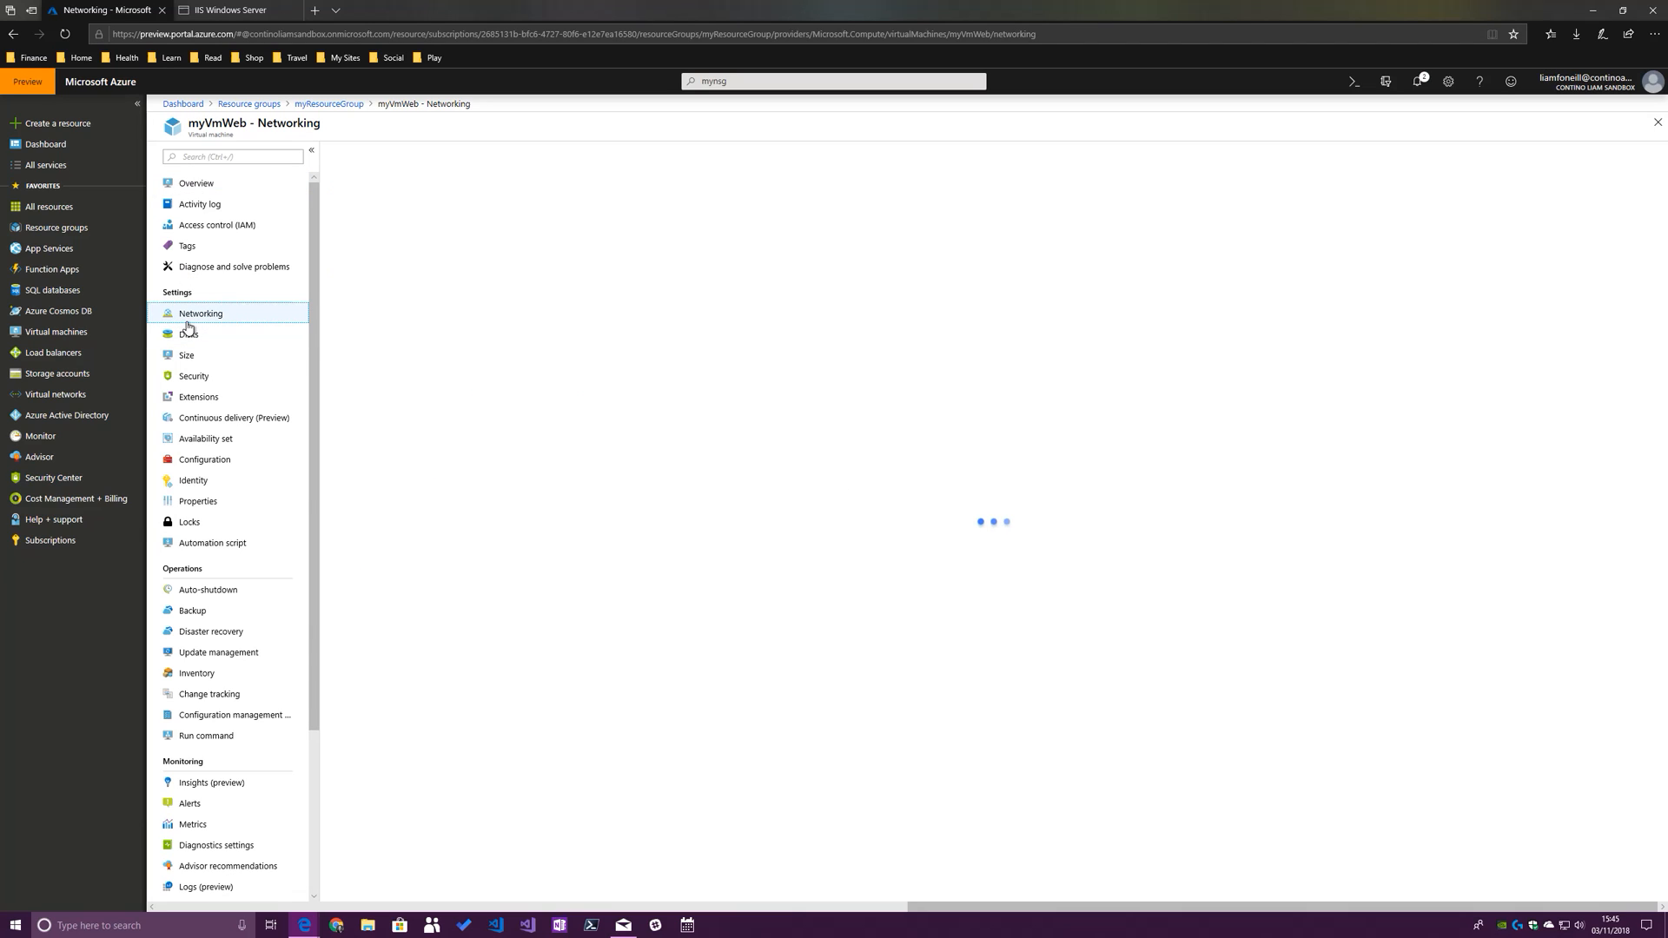
Review the myAsgWebServers application security group and myNSG's inbound and outbound rules
{"action": "left_click", "coordinate": [200, 313]}
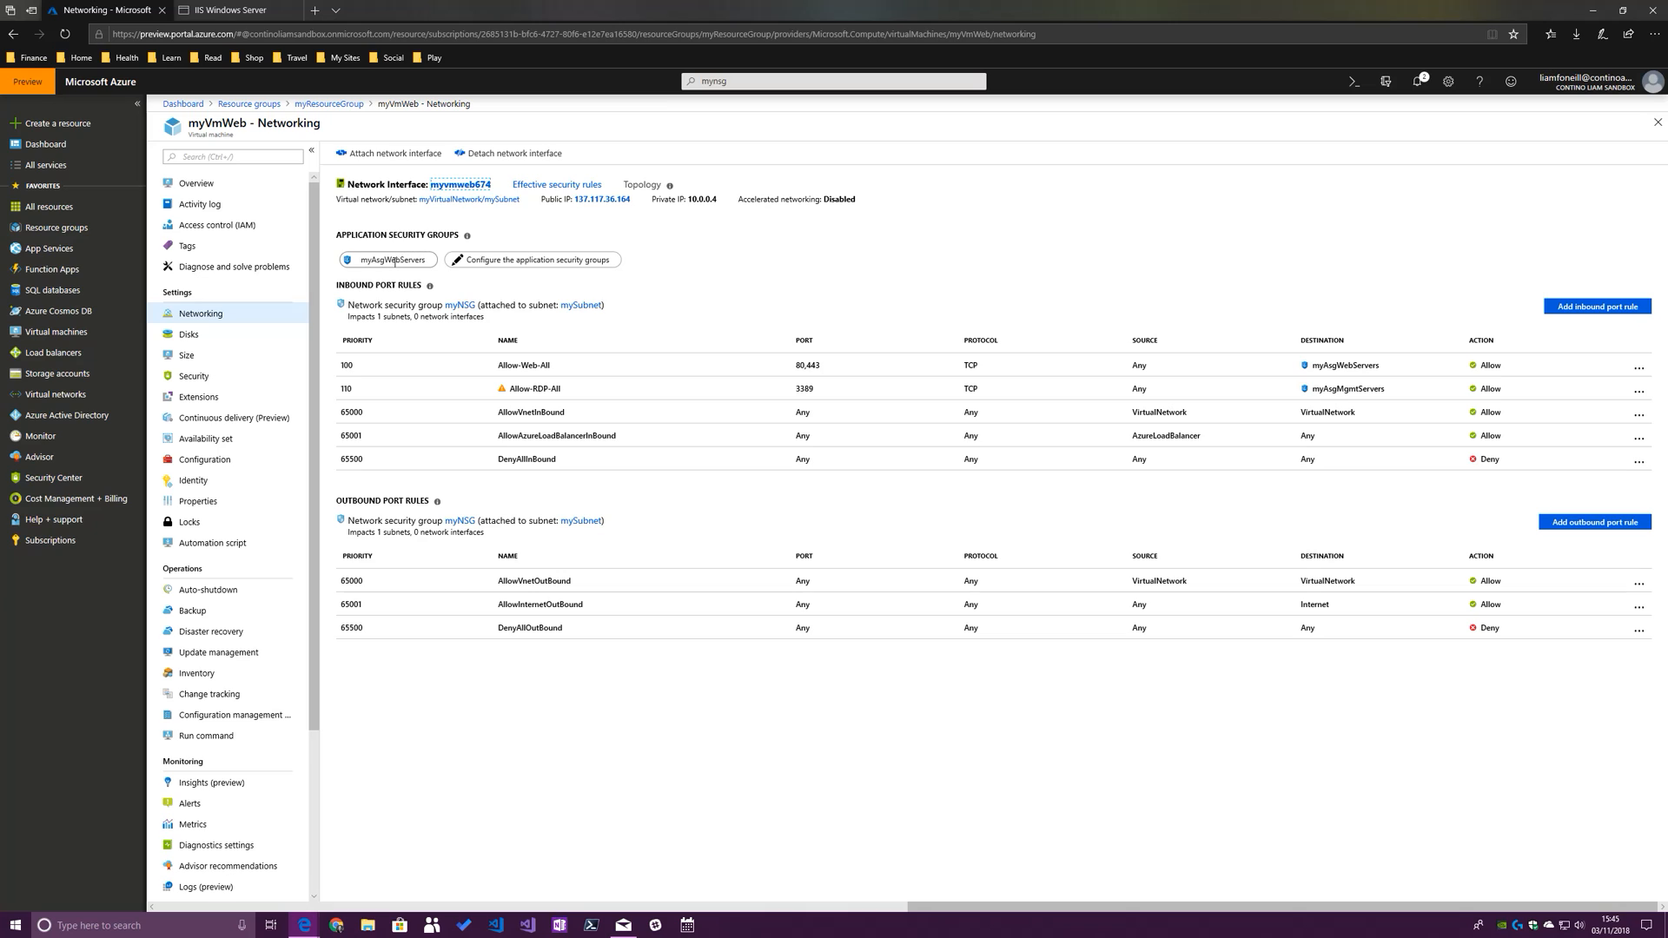
{"action": "mouse_move", "coordinate": [240, 307]}
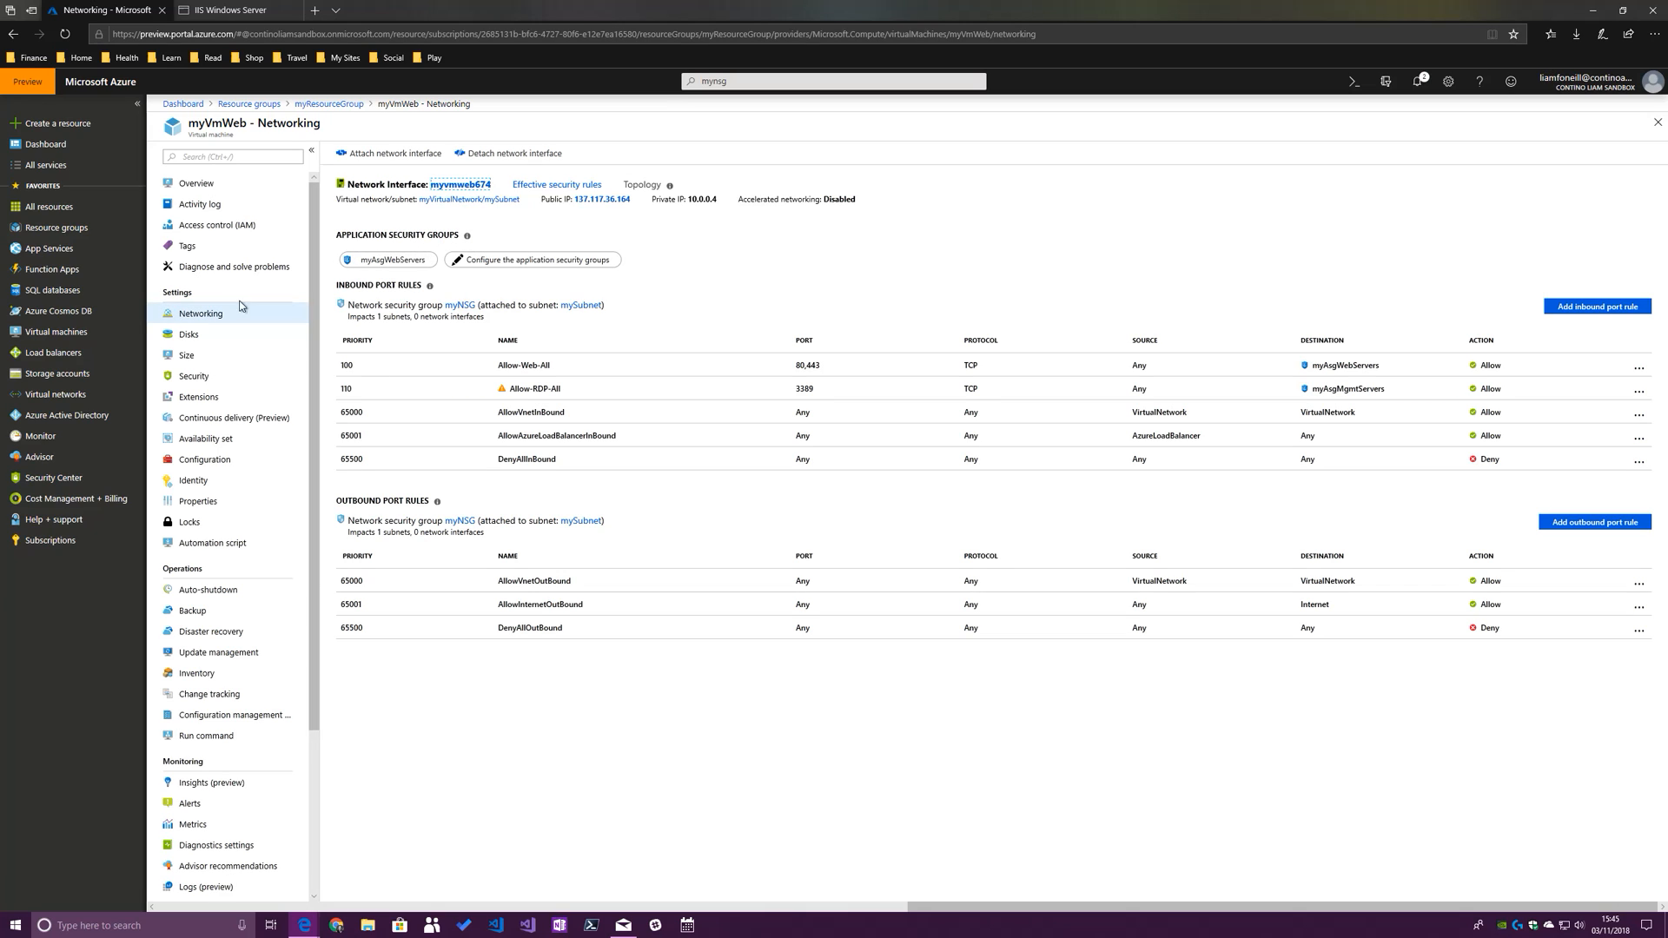